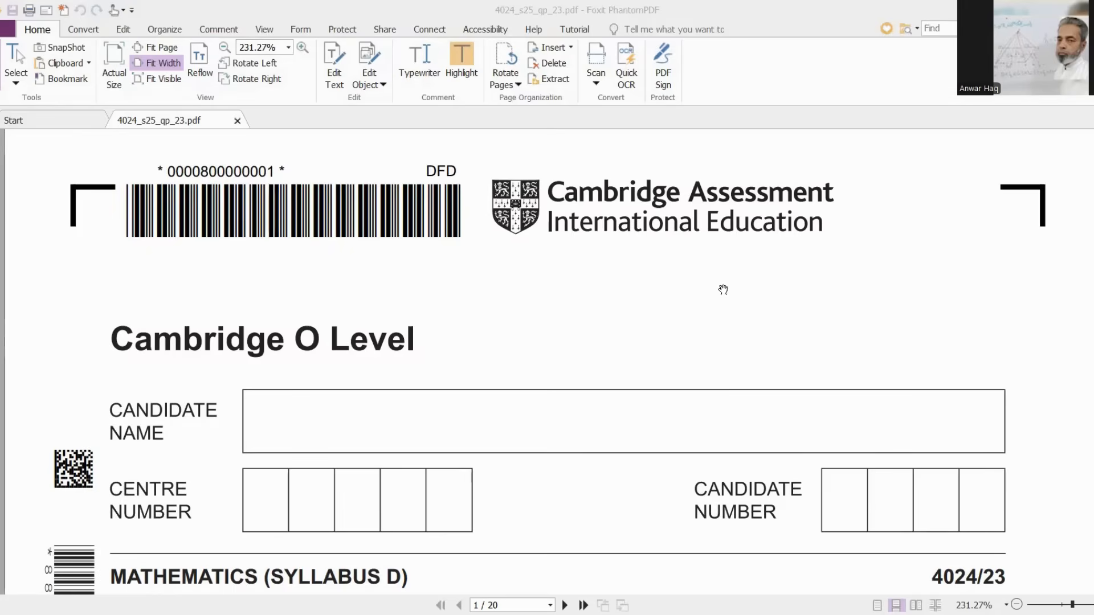
mouse_move(669, 292)
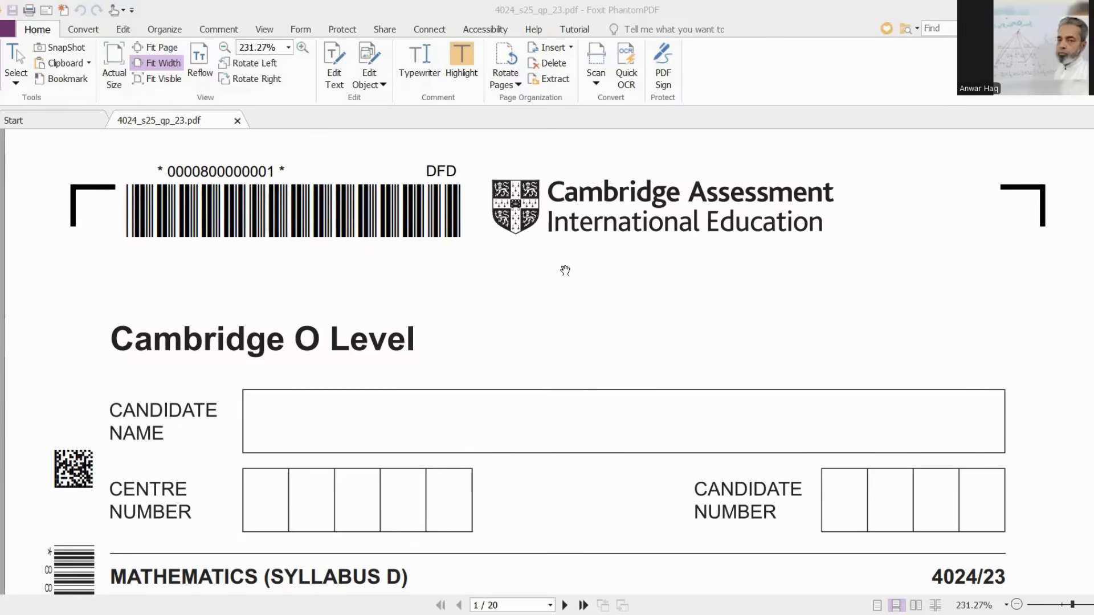
mouse_move(506, 301)
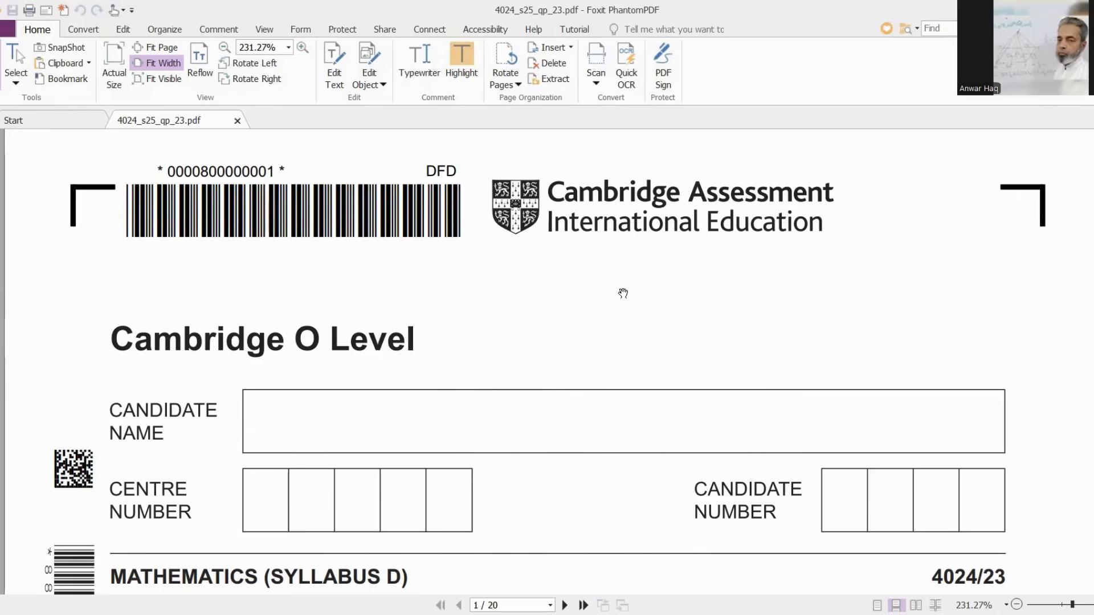
- Scroll past the cover page and formula sheet to question 1 on page 3
scroll(down, 3)
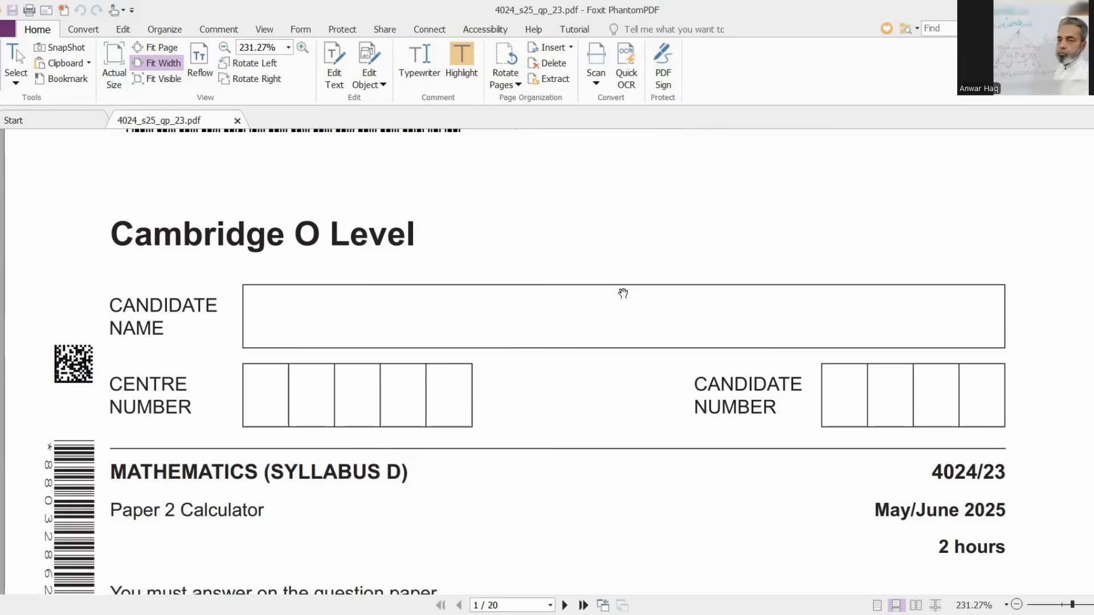
scroll(down, 3)
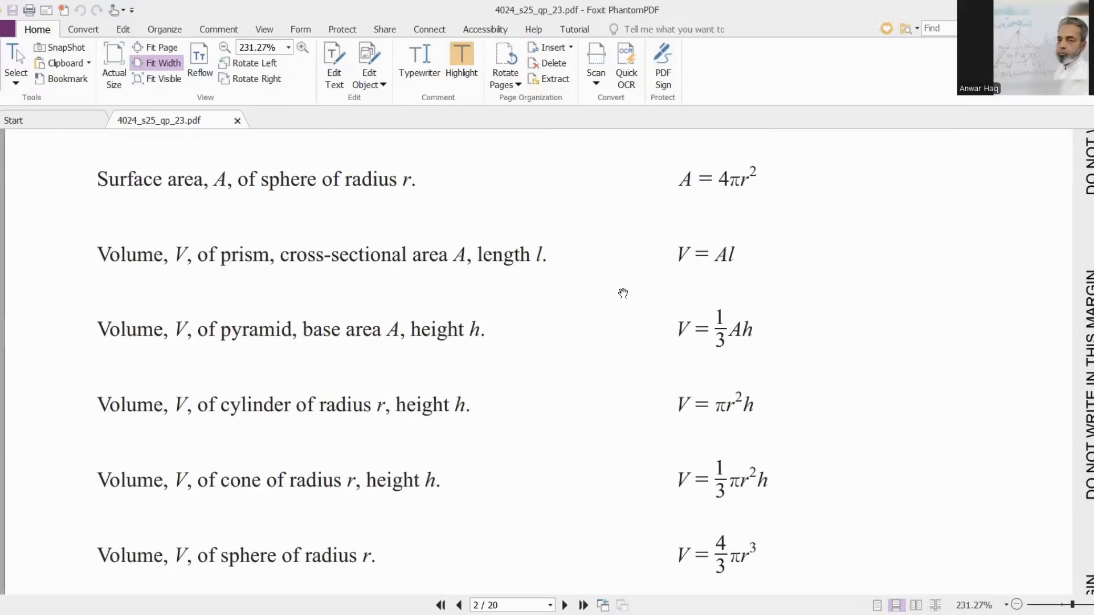
scroll(down, 3)
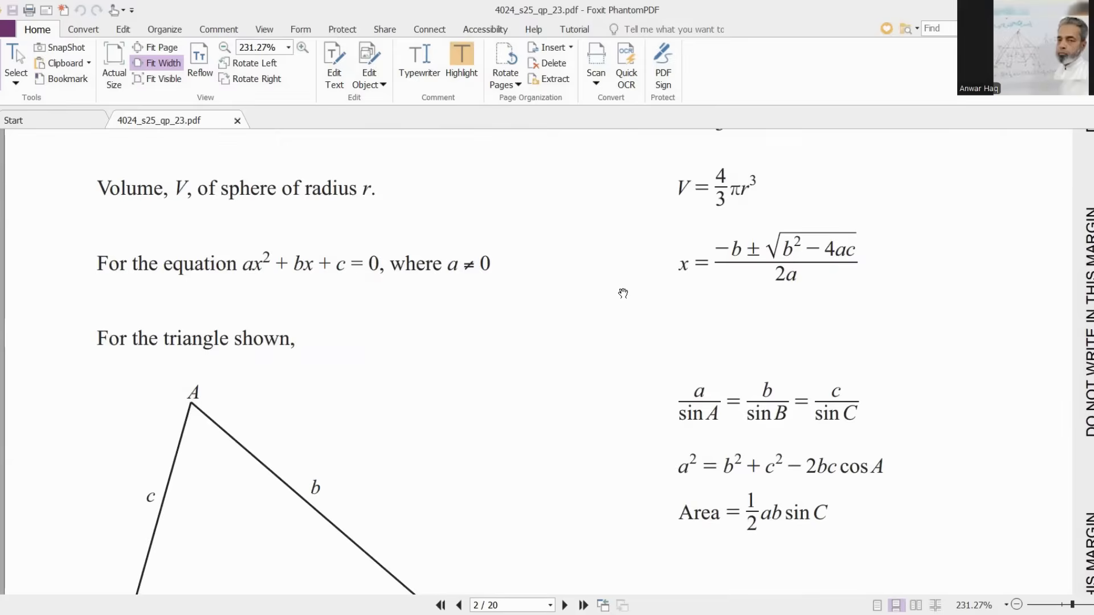
scroll(down, 3)
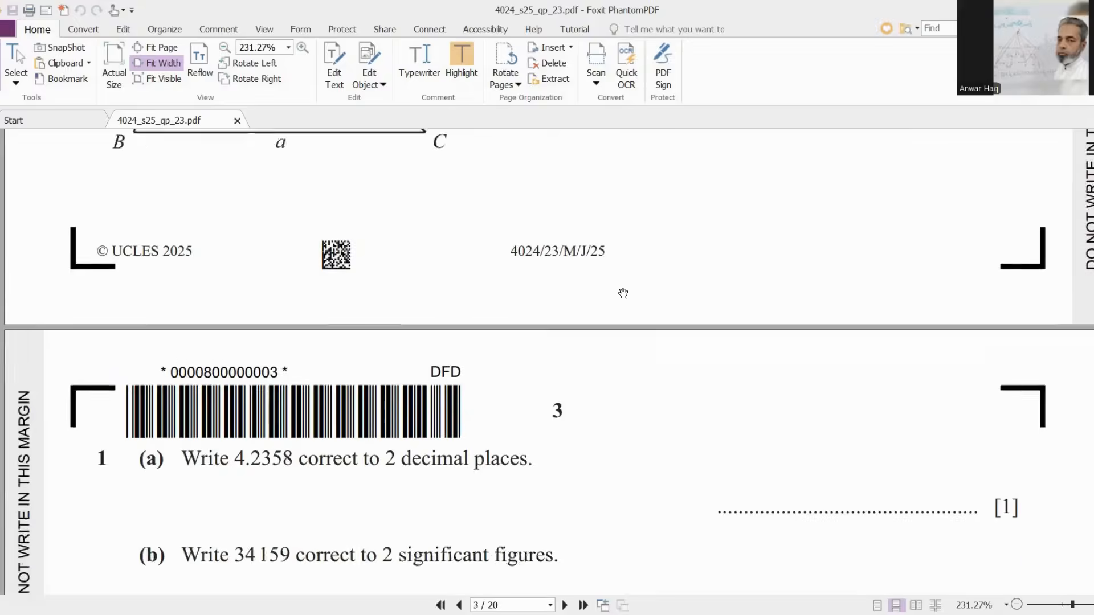
scroll(down, 3)
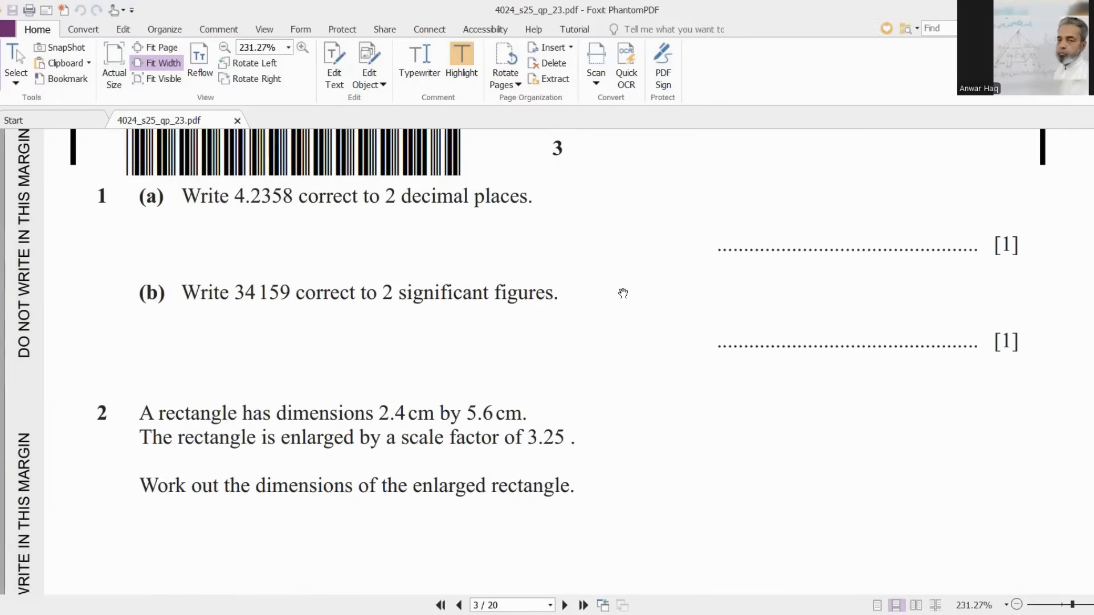
mouse_move(615, 302)
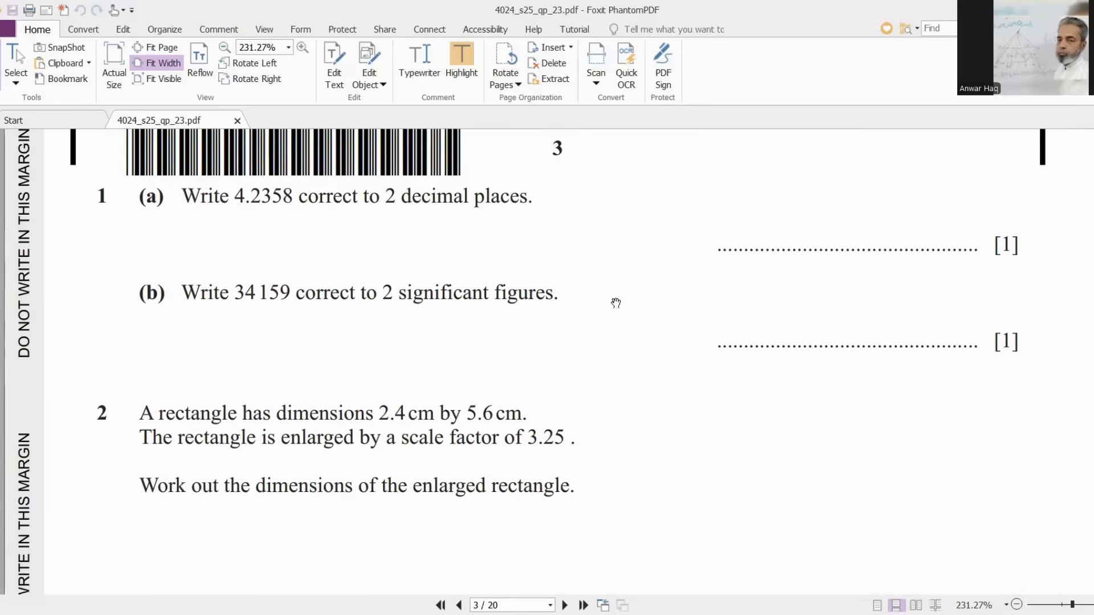
mouse_move(606, 264)
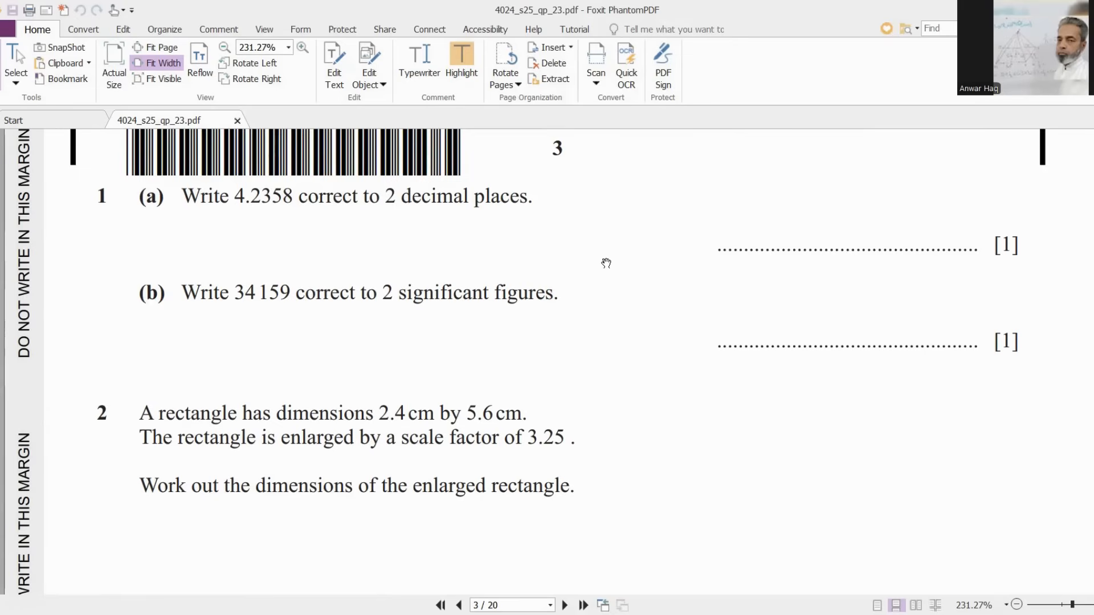
mouse_move(280, 192)
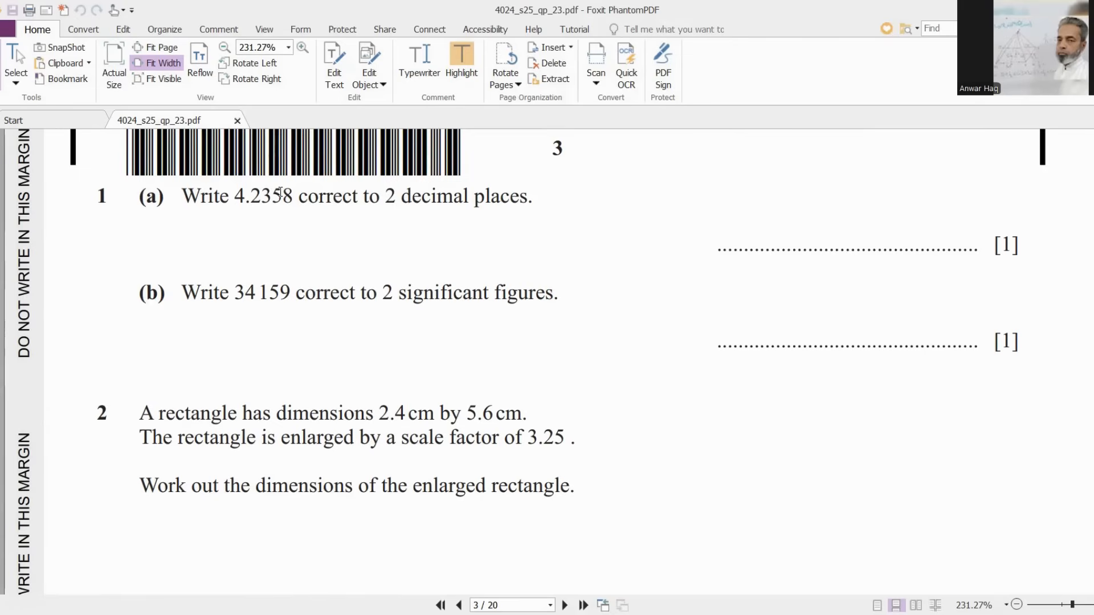
mouse_move(281, 196)
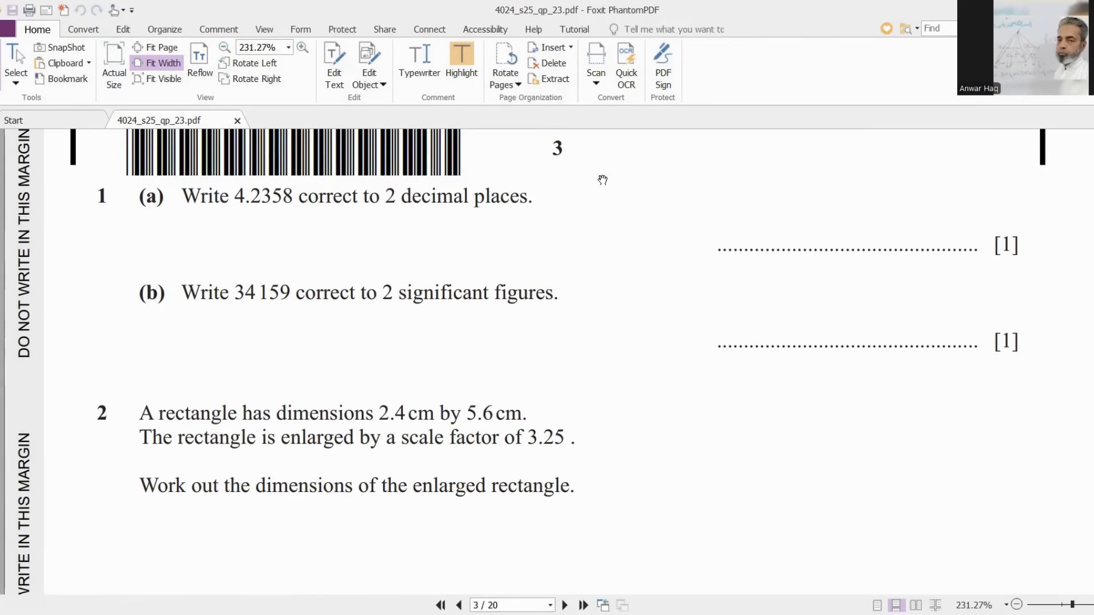
mouse_move(474, 195)
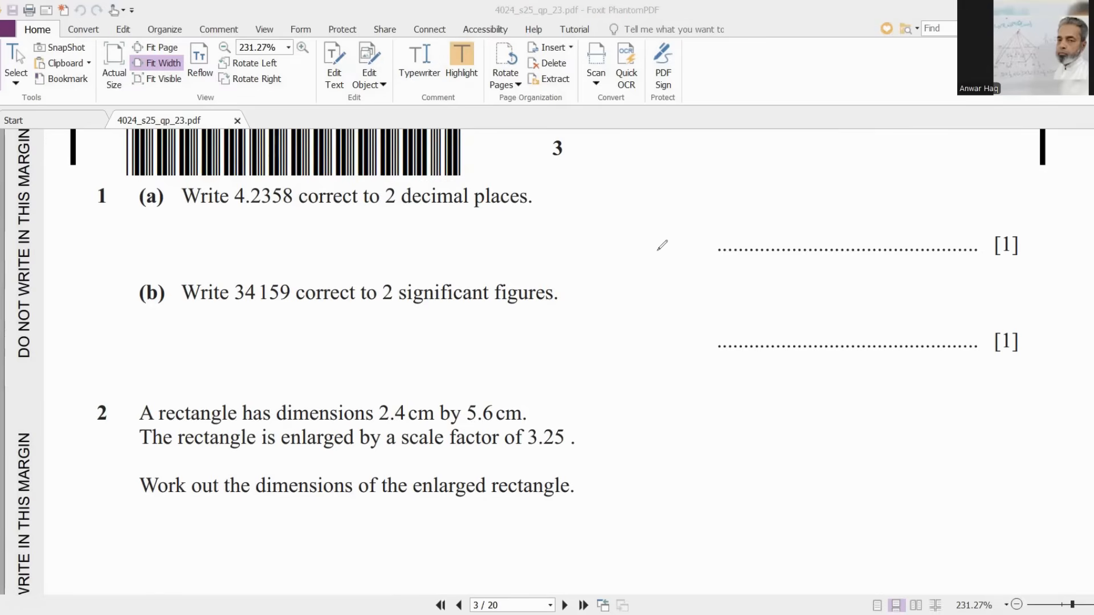
mouse_move(776, 207)
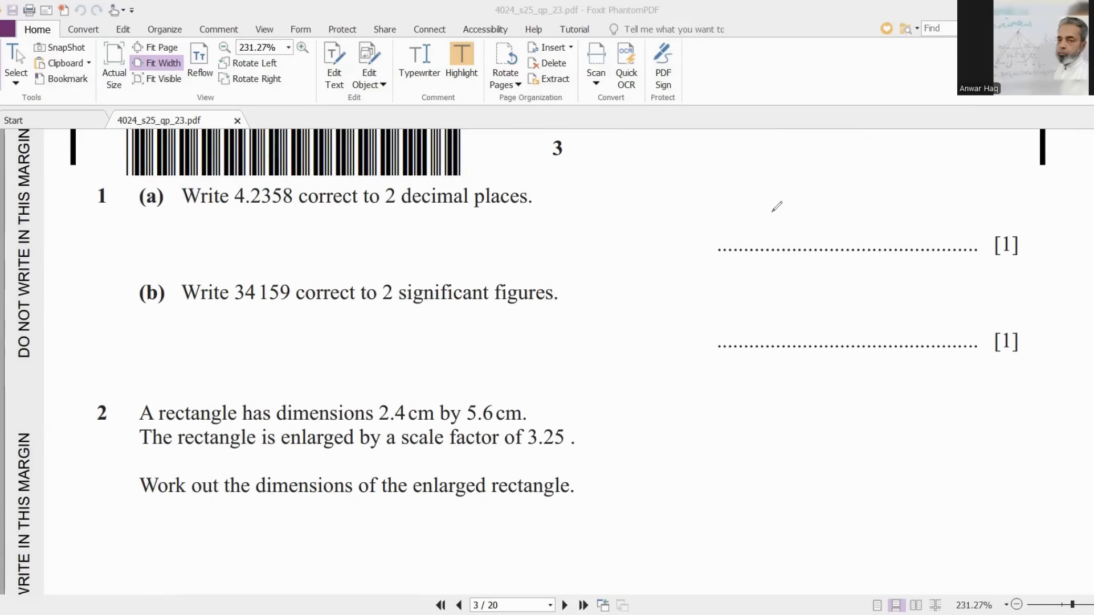
- Handwrite 4.24 in orange ink on the question 1(a) answer line
drag(767, 209, 781, 241)
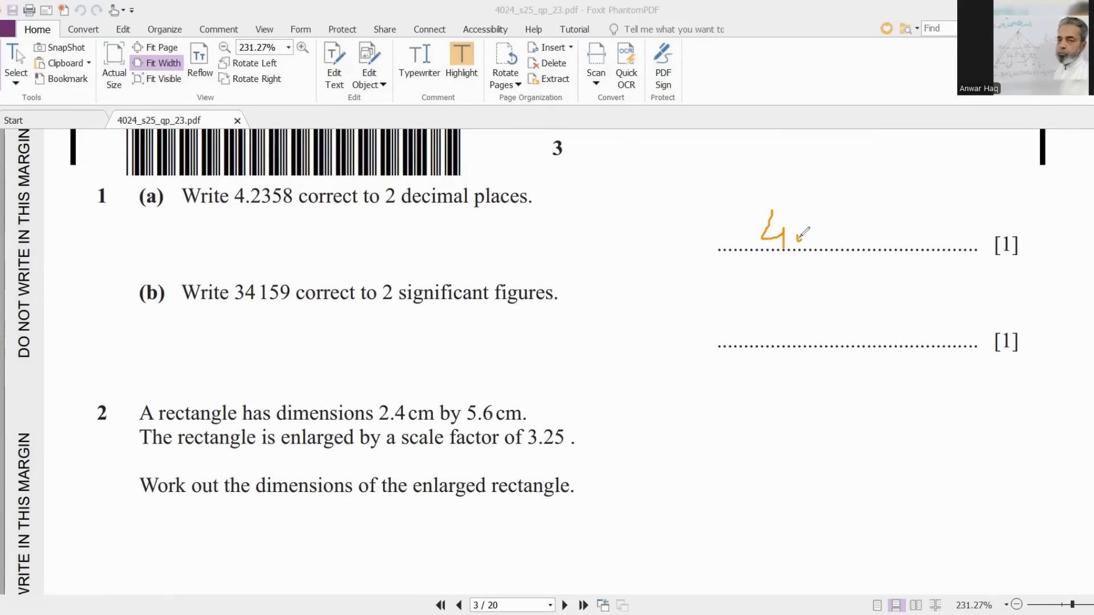
drag(788, 234, 858, 234)
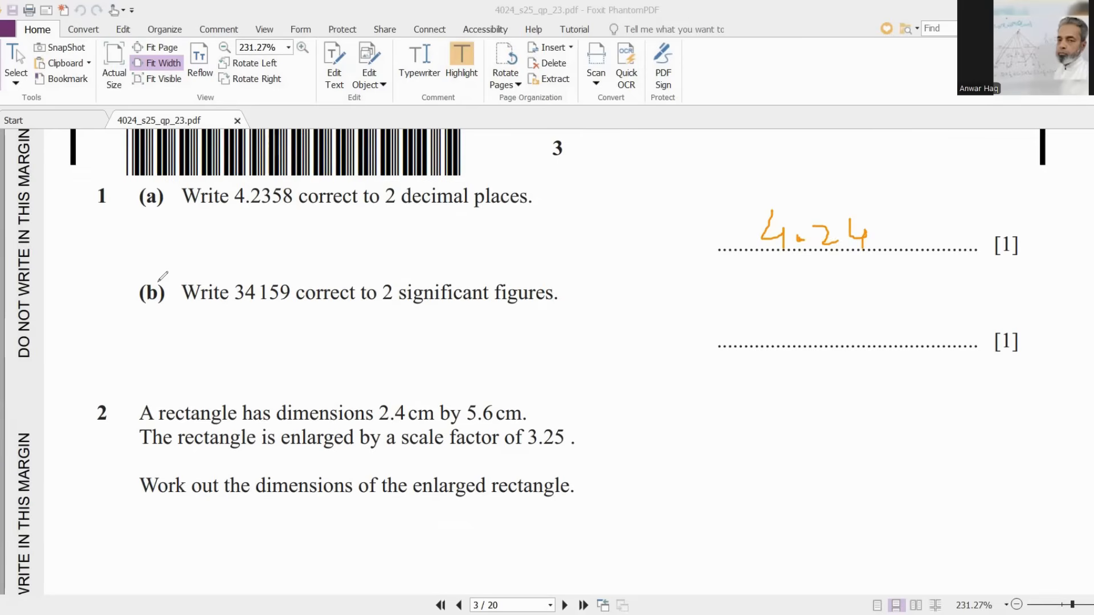
mouse_move(688, 303)
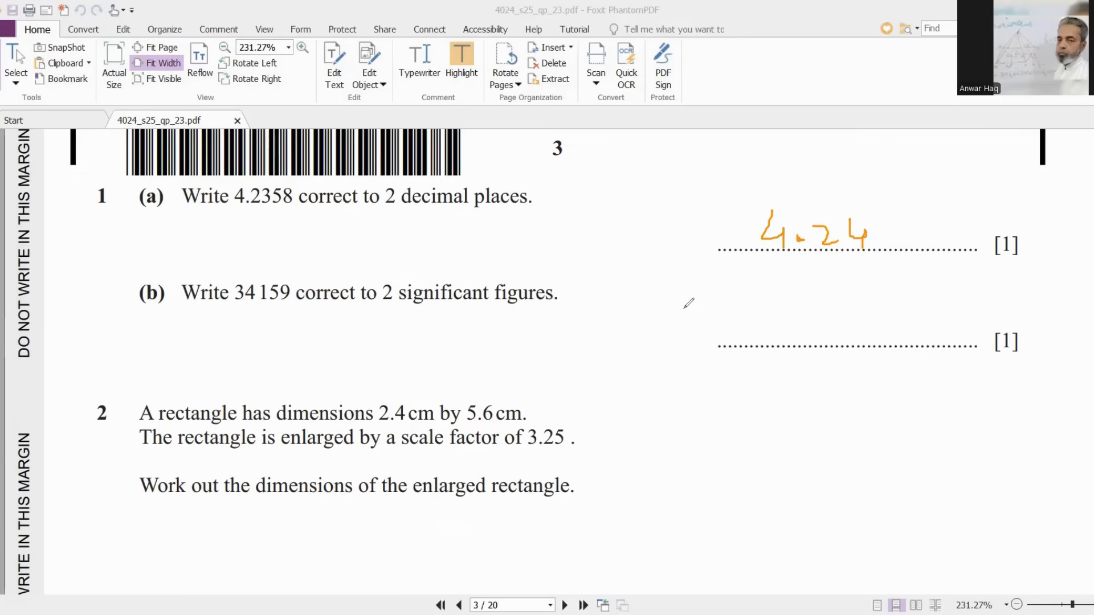
mouse_move(758, 326)
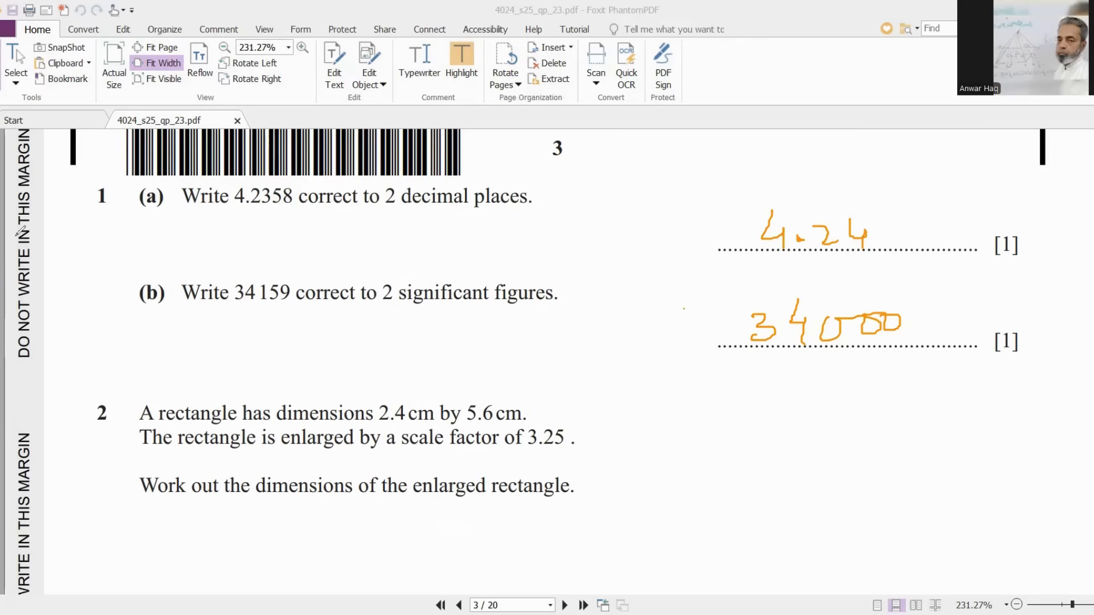
mouse_move(578, 382)
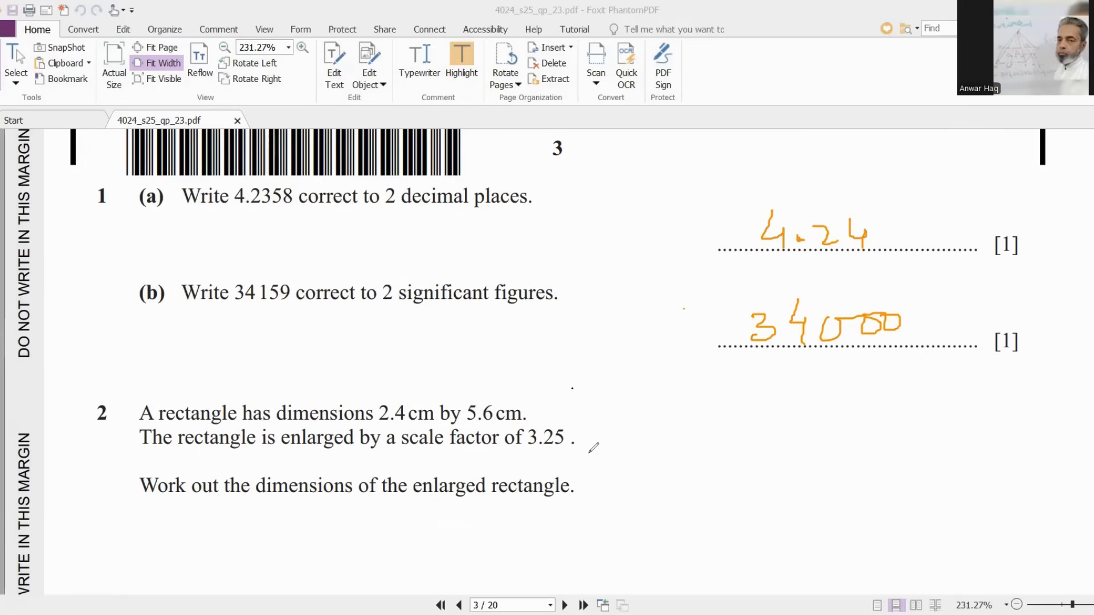
mouse_move(675, 427)
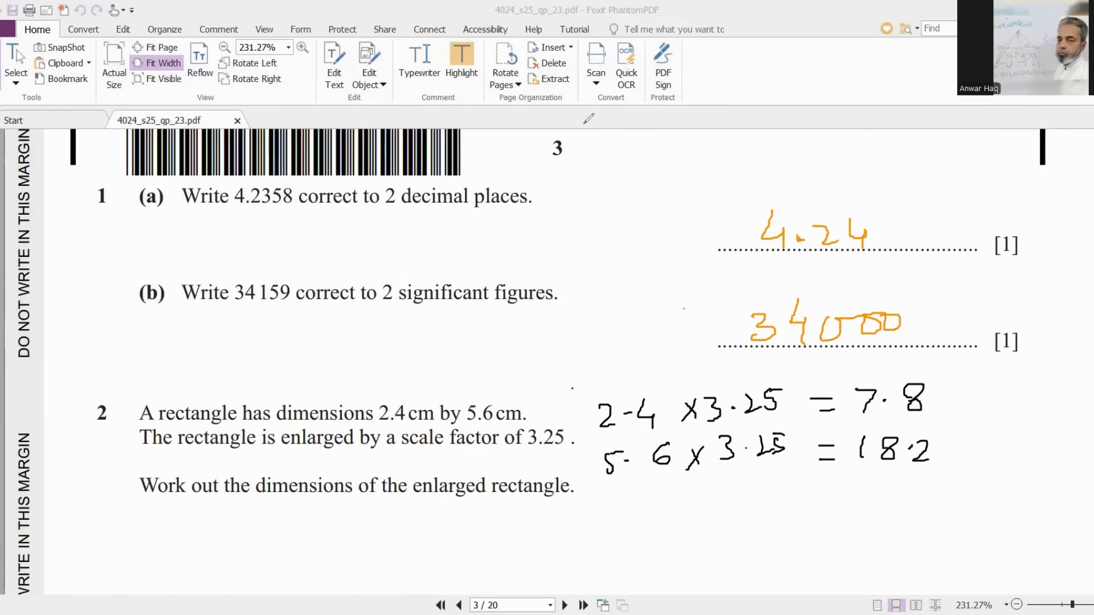
- Write 'sum of ratio = 13' and Ang's share calculation 7/13 × 104 for question 3
scroll(down, 3)
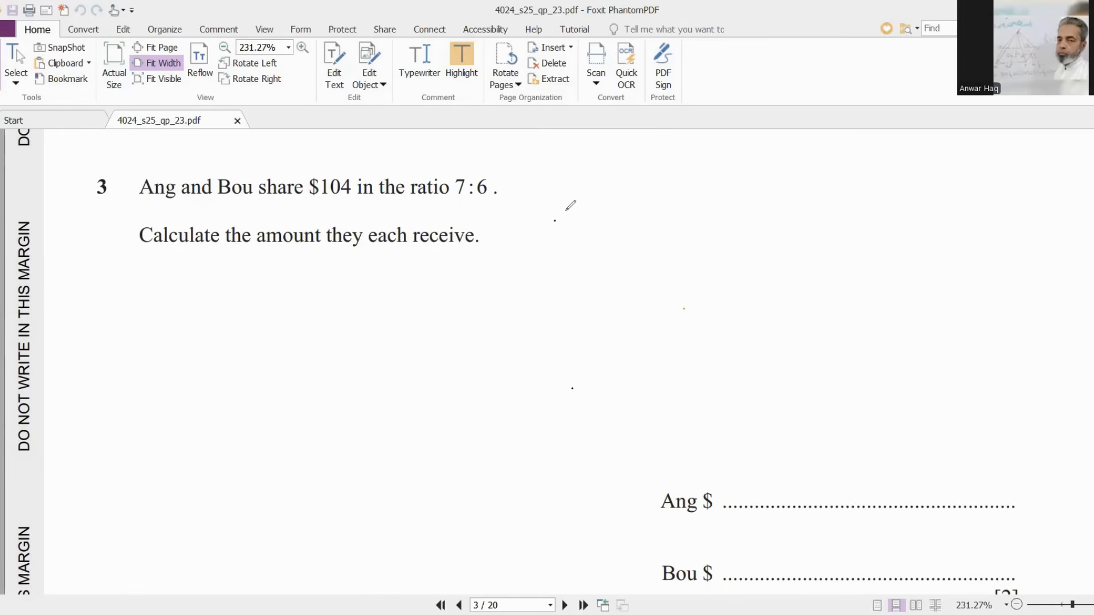
mouse_move(319, 243)
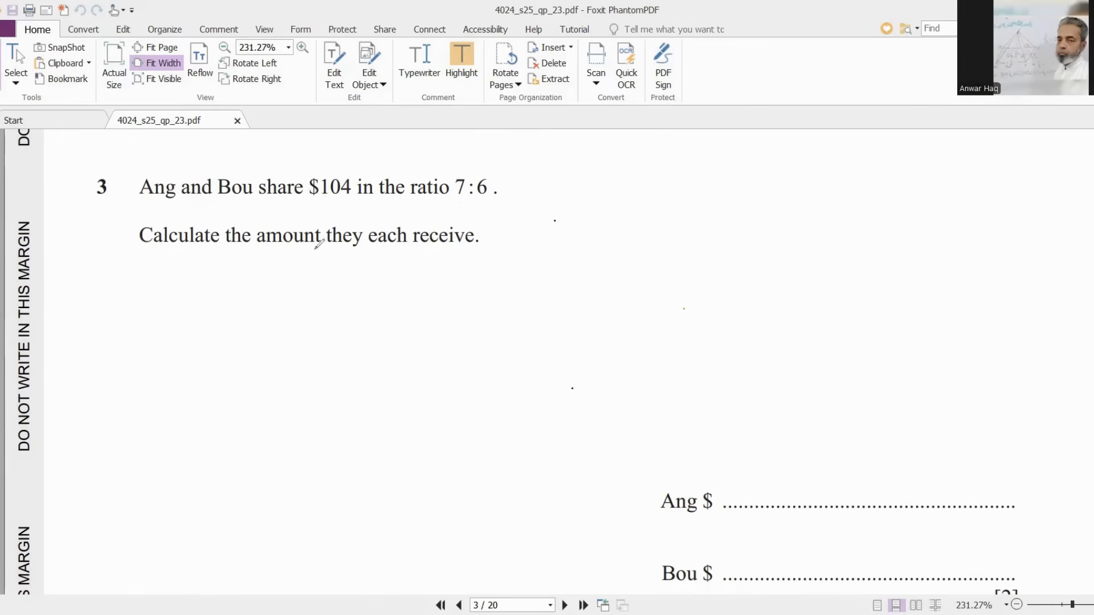
mouse_move(503, 241)
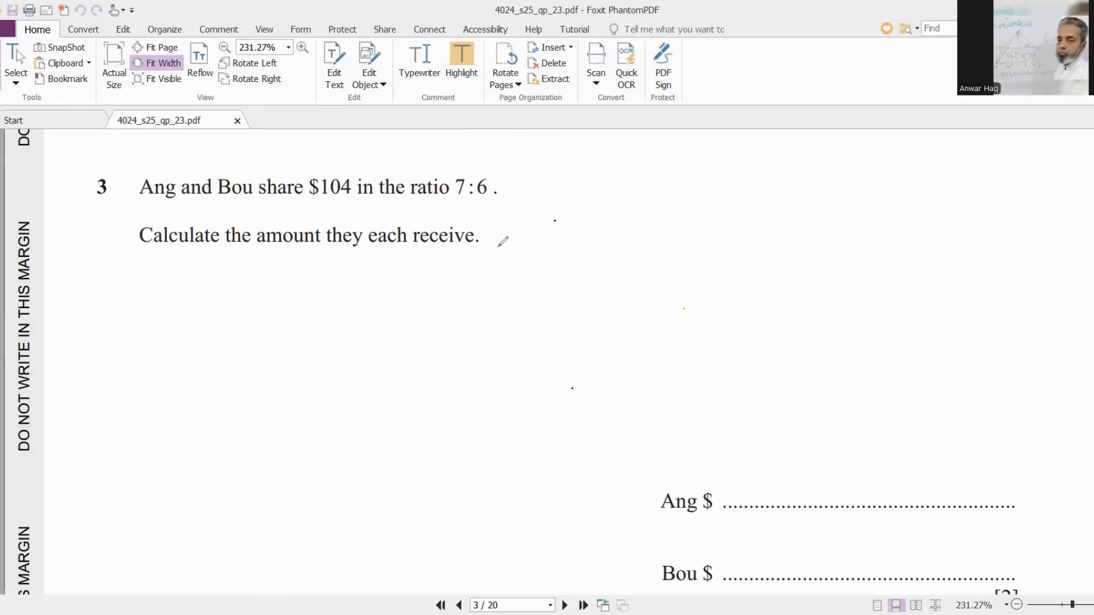
mouse_move(547, 154)
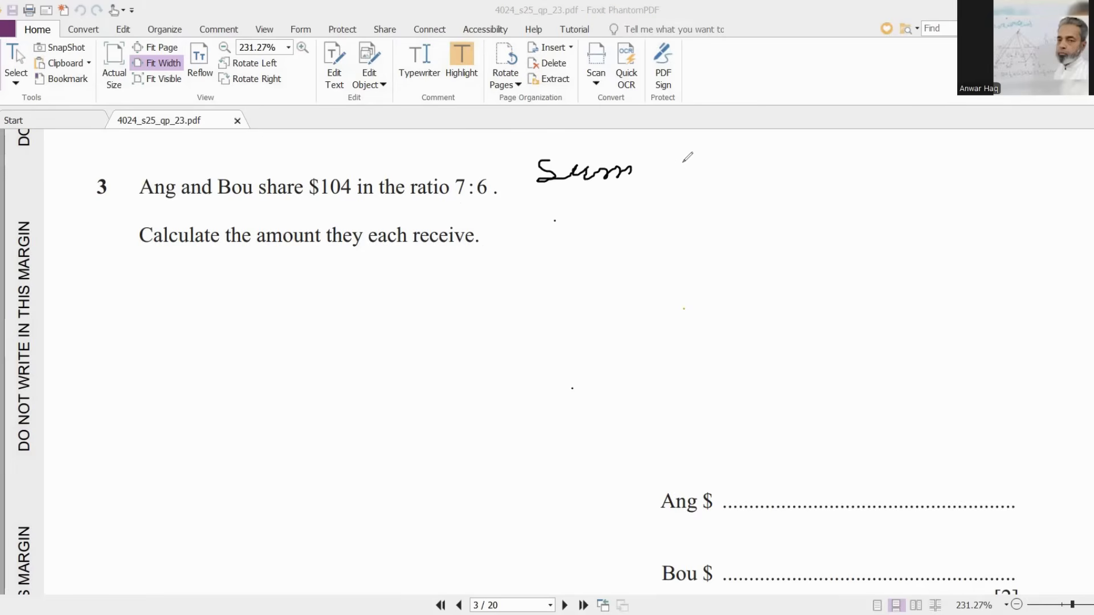
drag(667, 167, 761, 168)
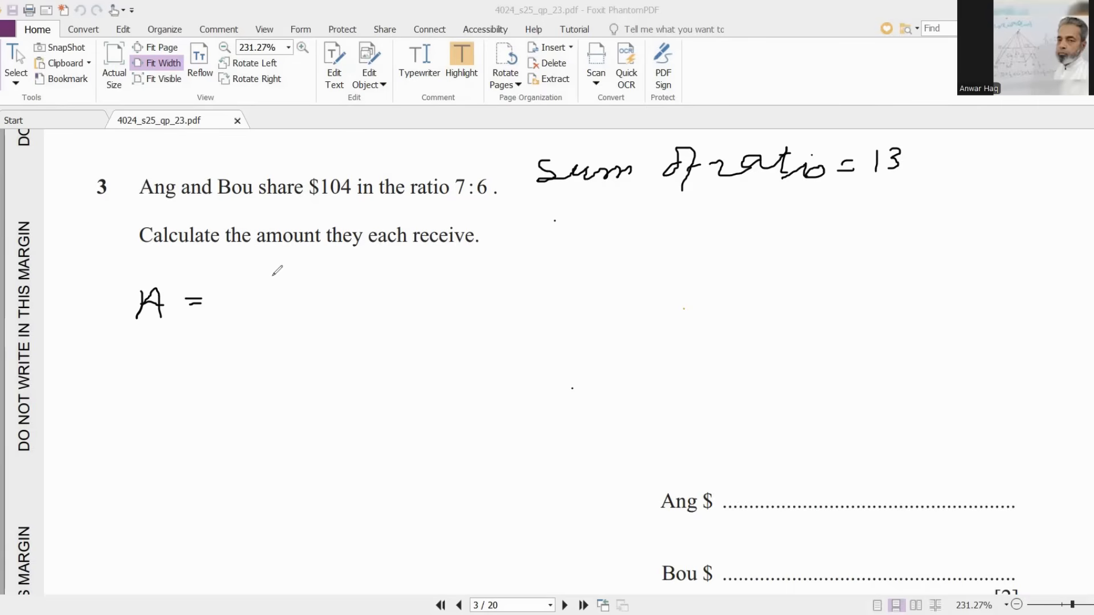
drag(279, 279, 272, 328)
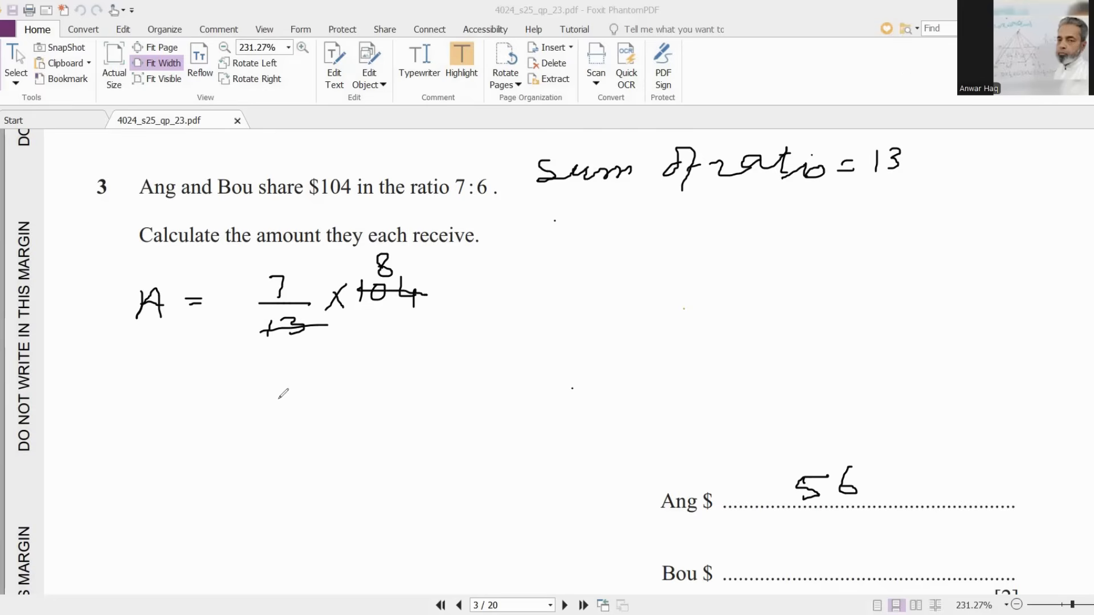
mouse_move(176, 387)
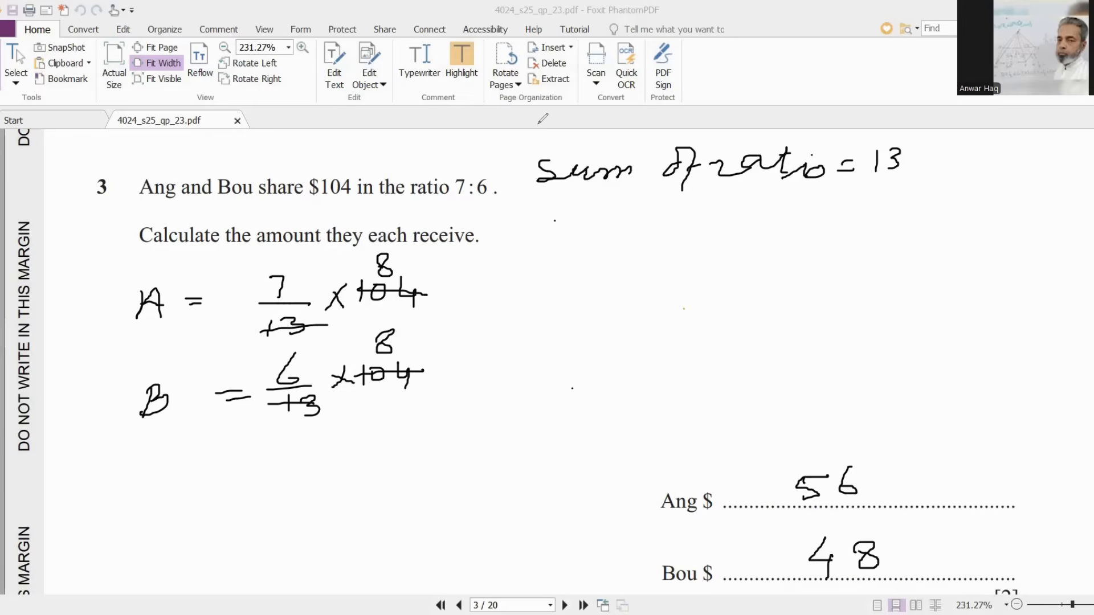
- Ink in the row 3, column 1 square of the question 4(a) grid
scroll(down, 3)
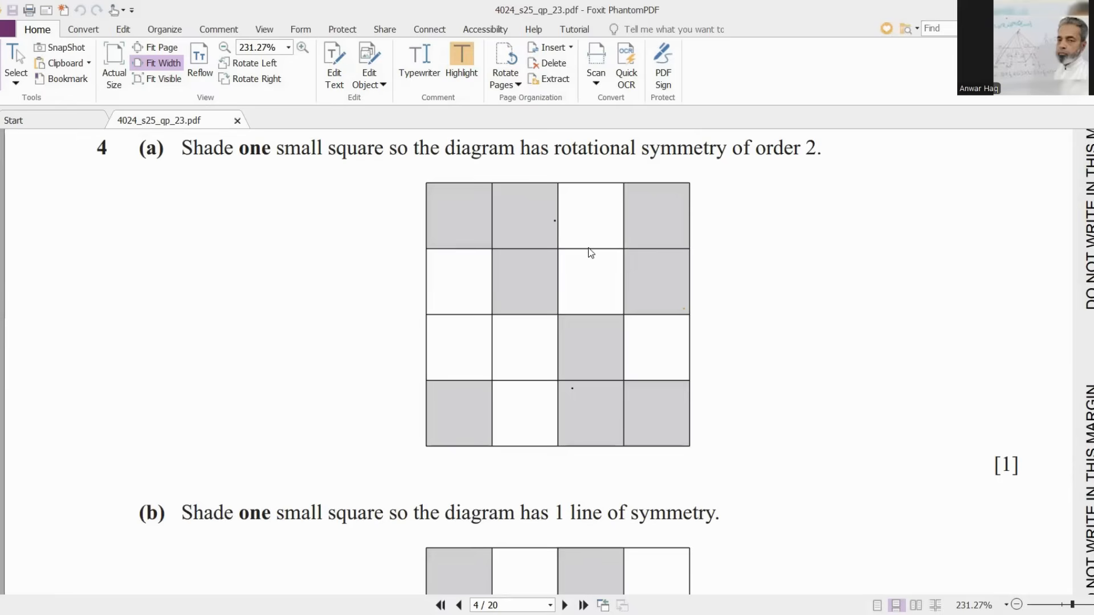
mouse_move(503, 33)
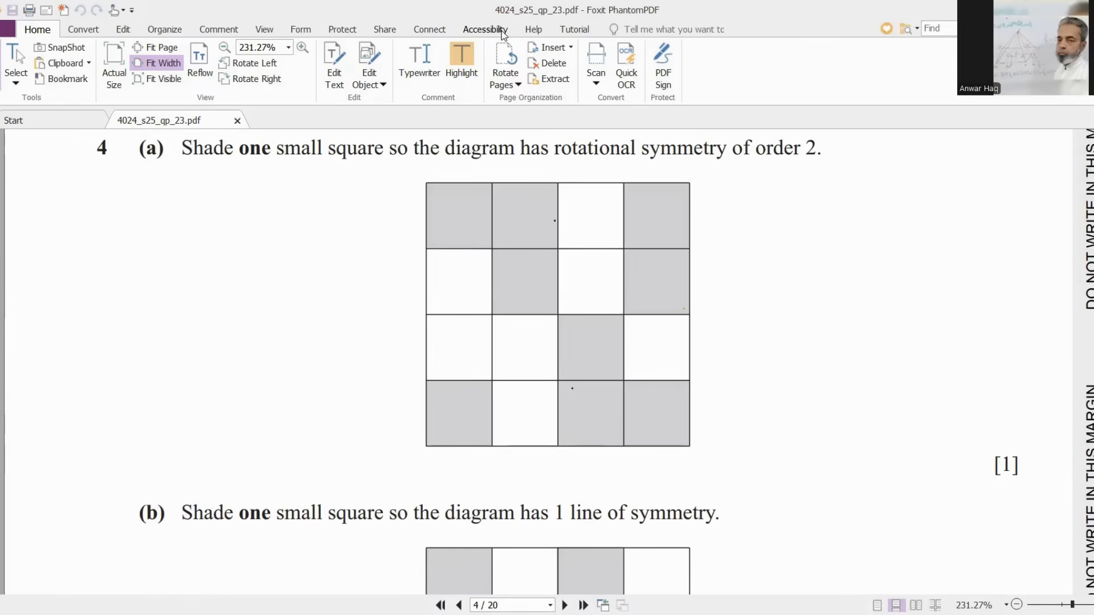
mouse_move(329, 215)
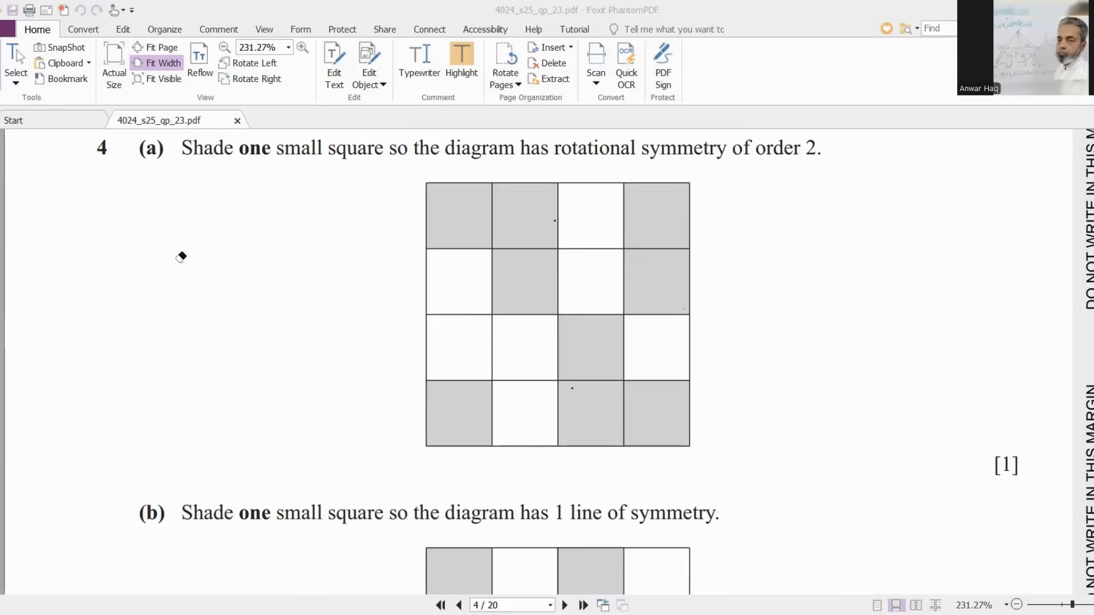
mouse_move(16, 223)
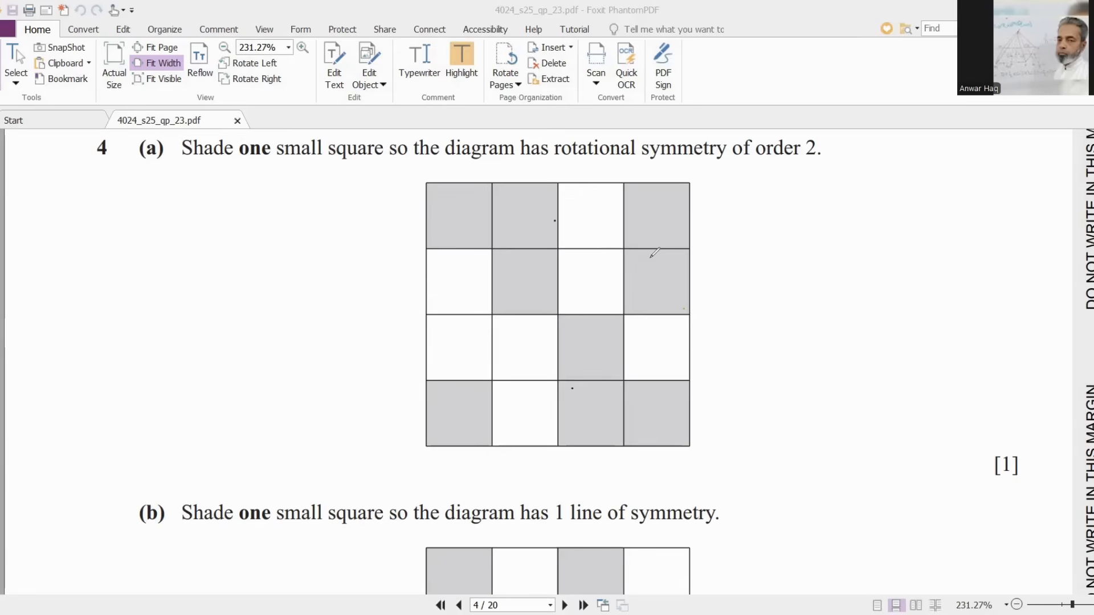
mouse_move(631, 410)
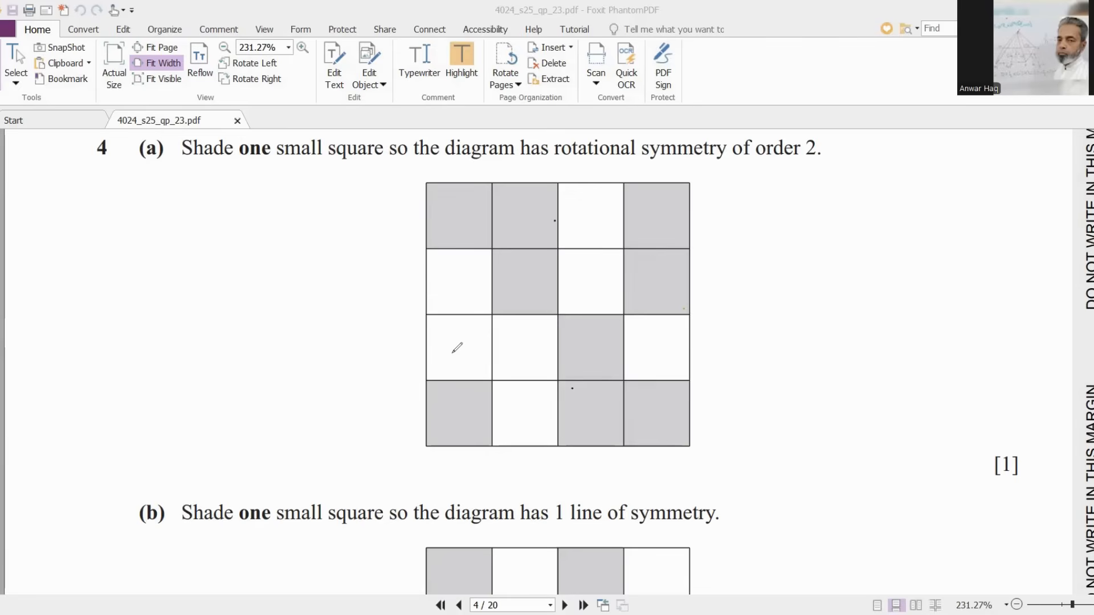
mouse_move(432, 326)
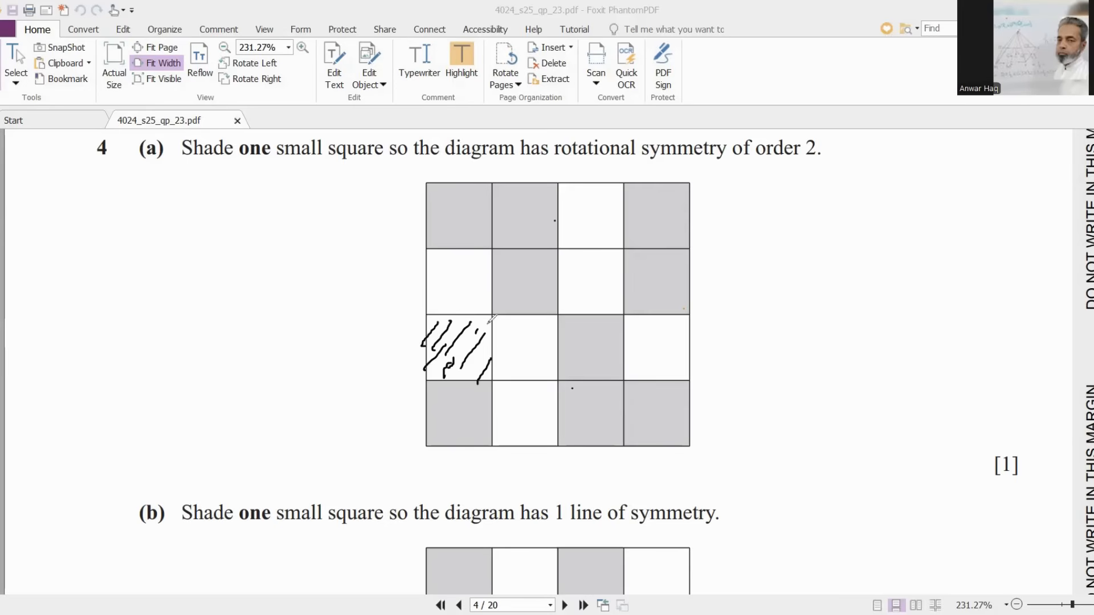
drag(461, 328, 482, 356)
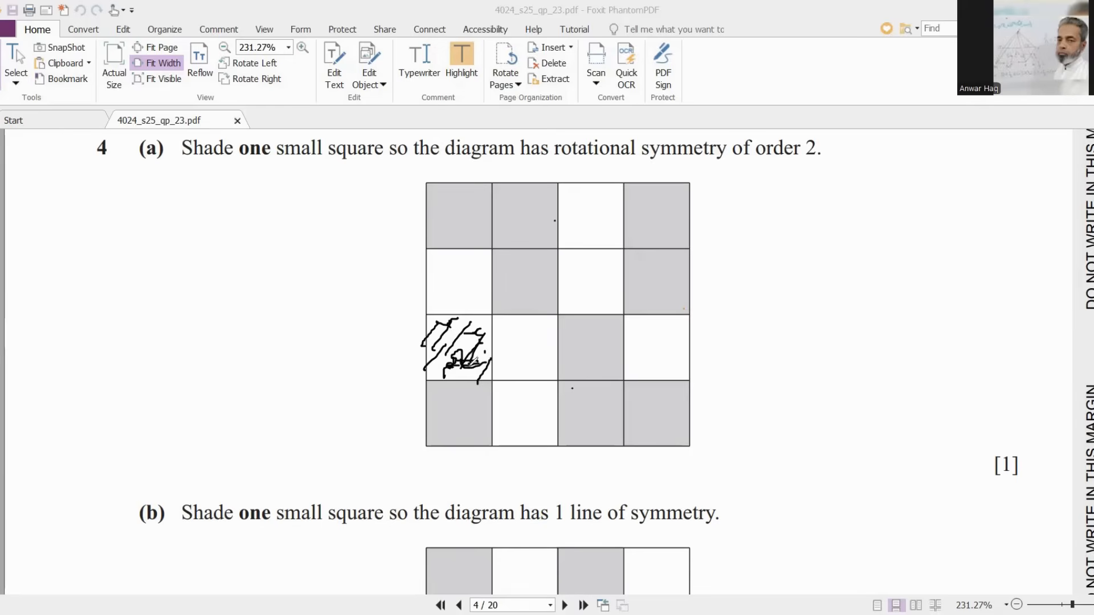
mouse_move(538, 300)
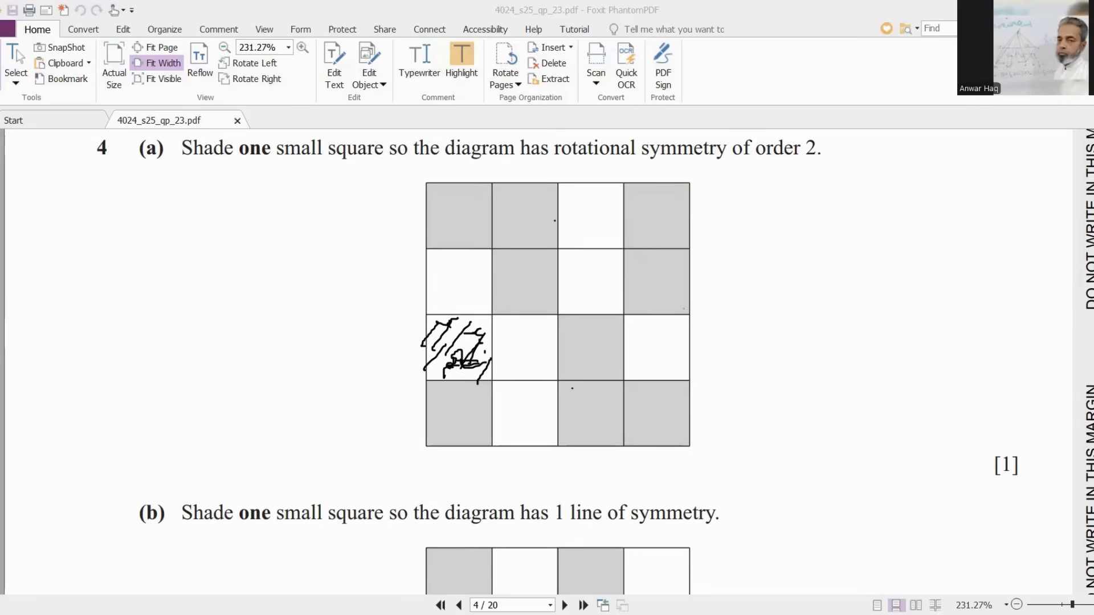
- Scroll down to bring the question 4(b) grid into view
scroll(down, 3)
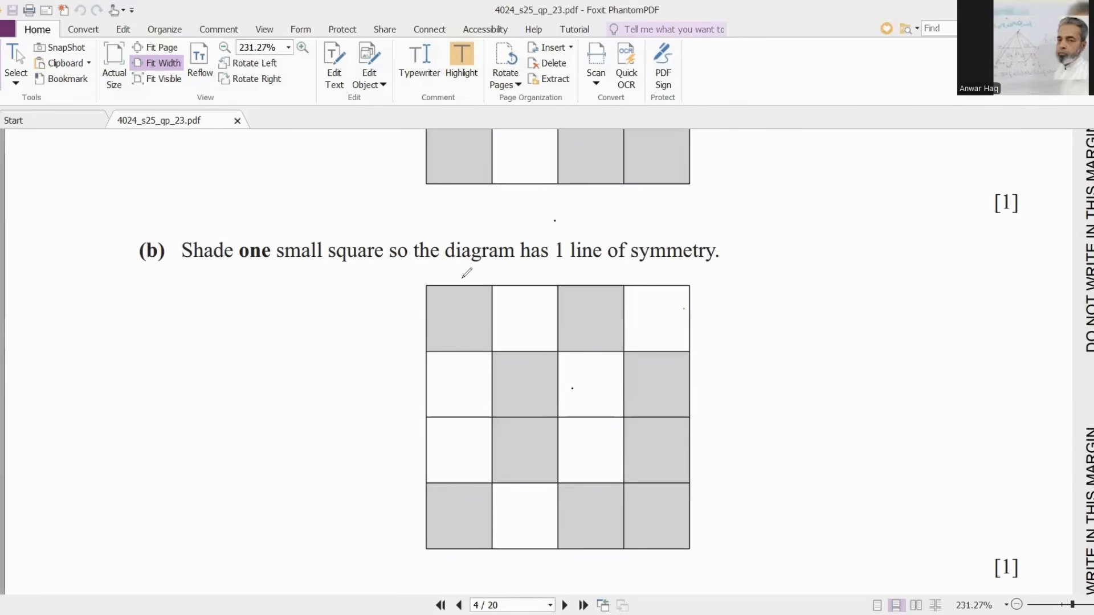
mouse_move(579, 270)
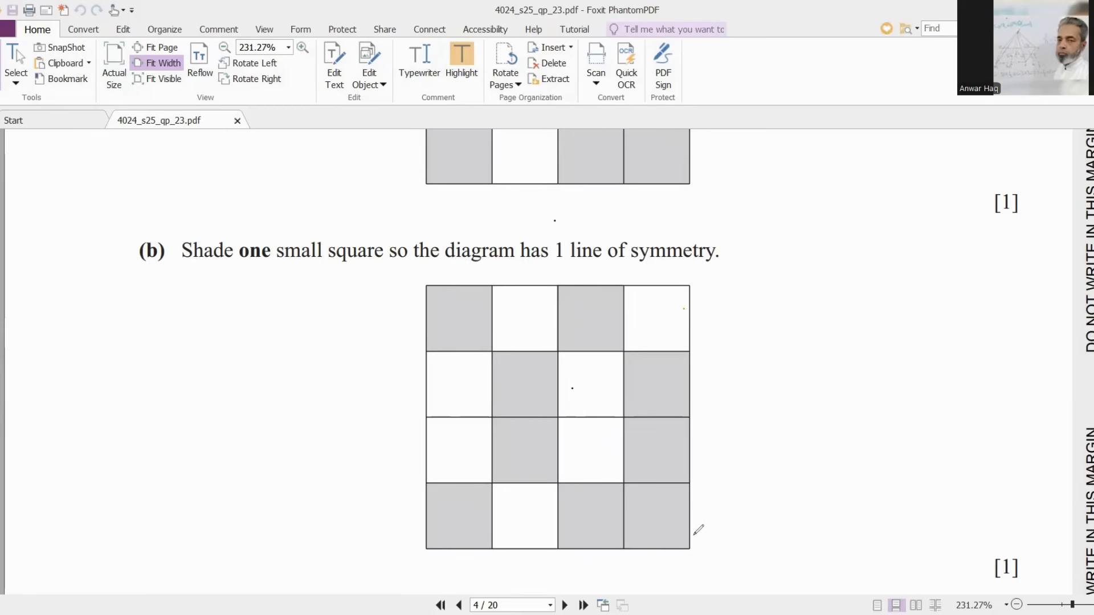
mouse_move(526, 450)
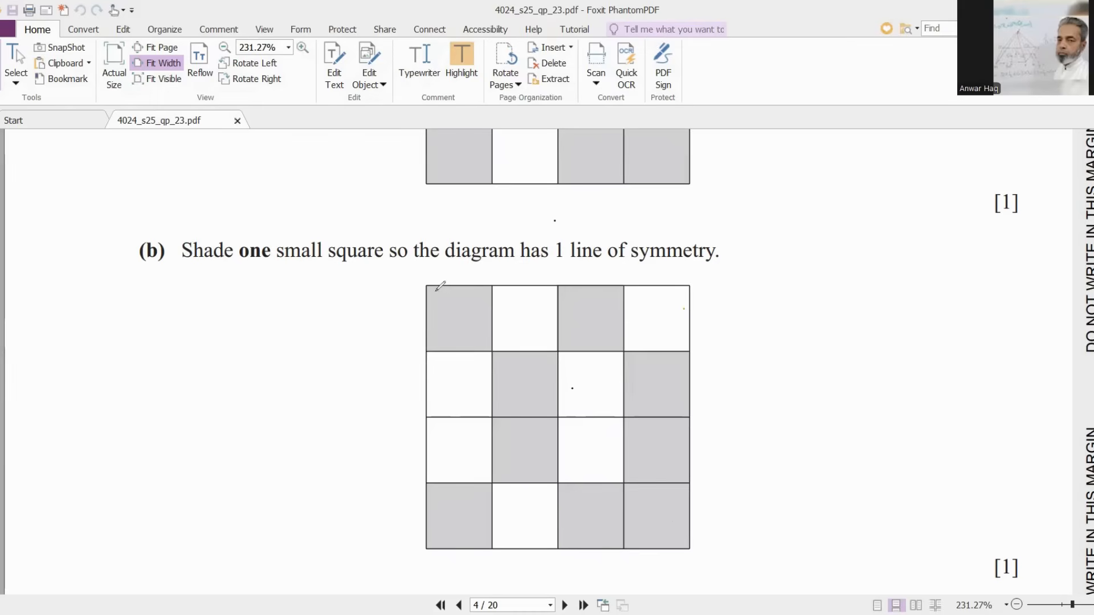
mouse_move(562, 403)
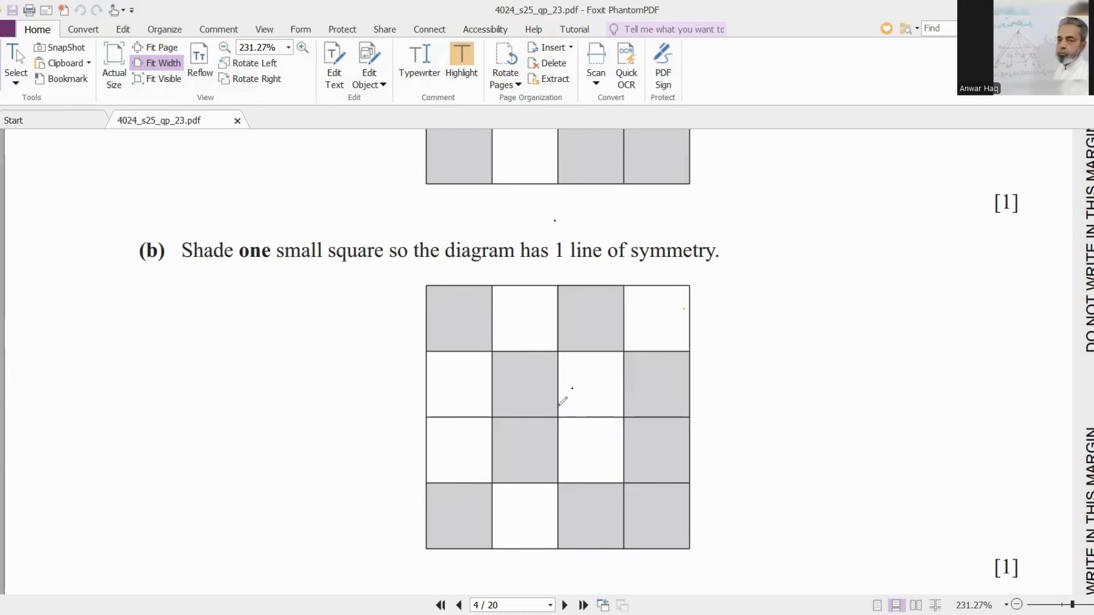
mouse_move(529, 377)
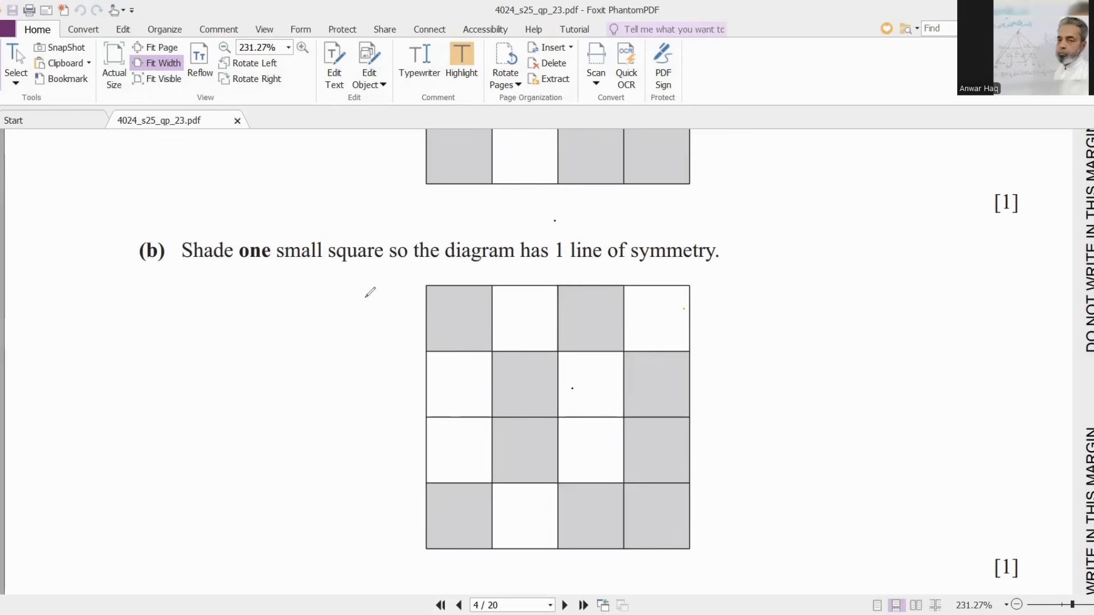
mouse_move(549, 377)
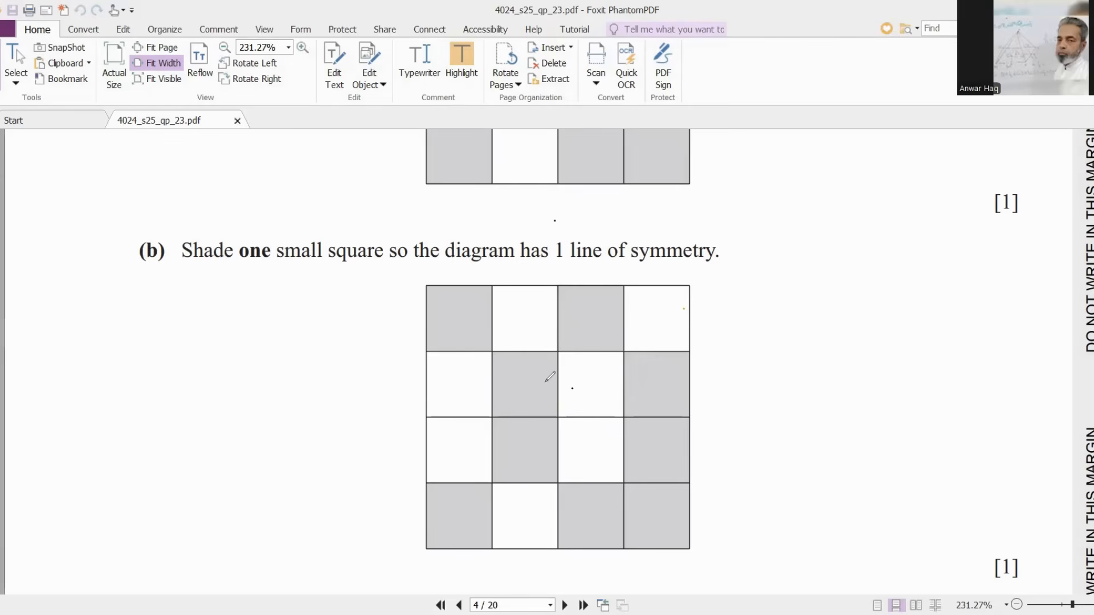
mouse_move(577, 332)
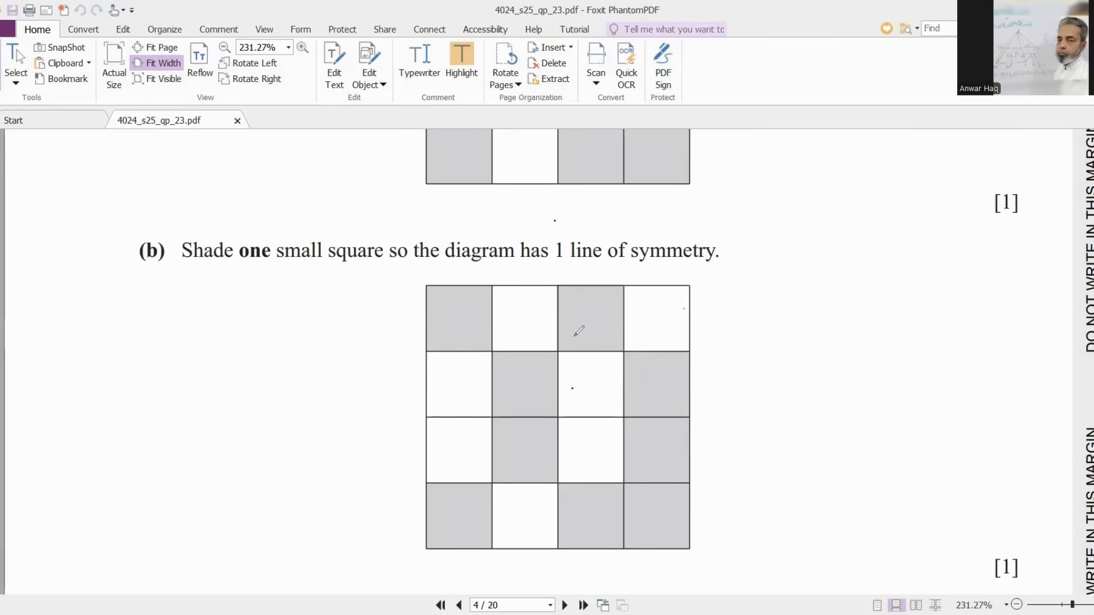
mouse_move(417, 420)
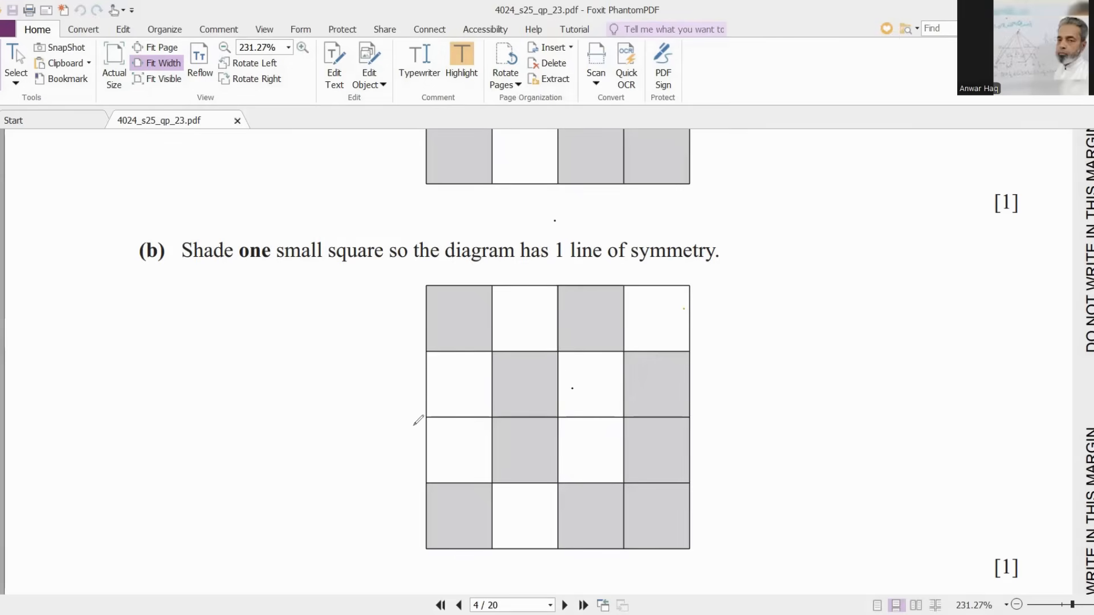
mouse_move(597, 412)
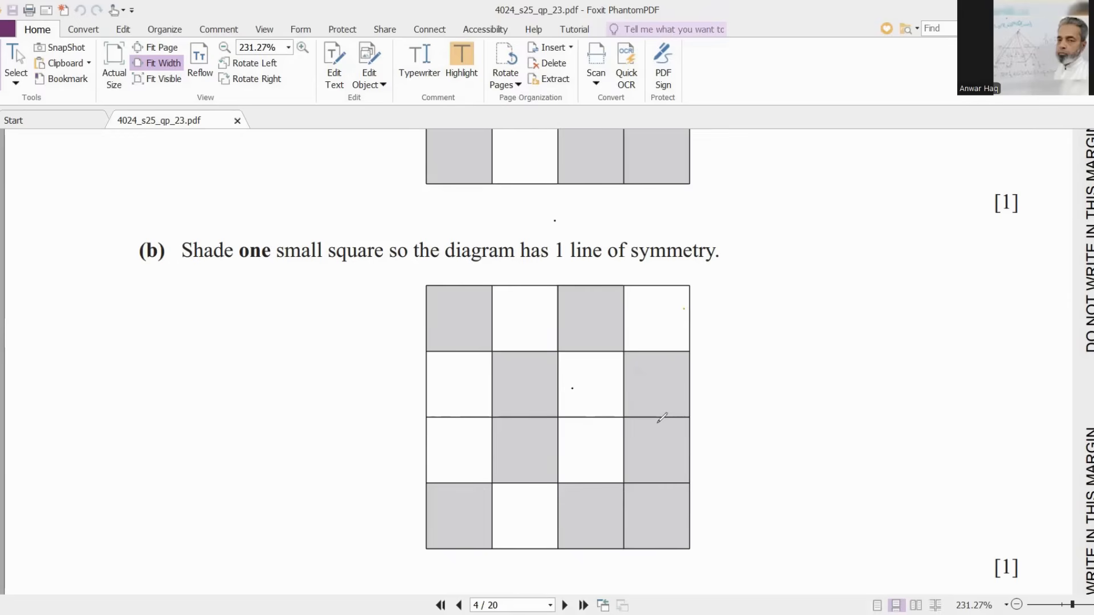
mouse_move(654, 441)
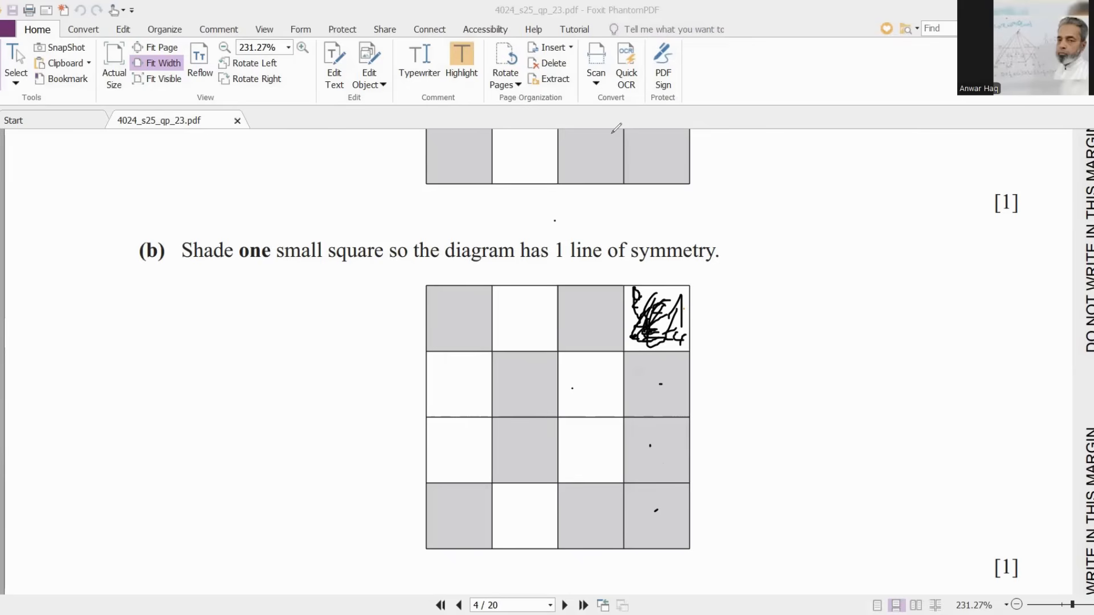
mouse_move(525, 185)
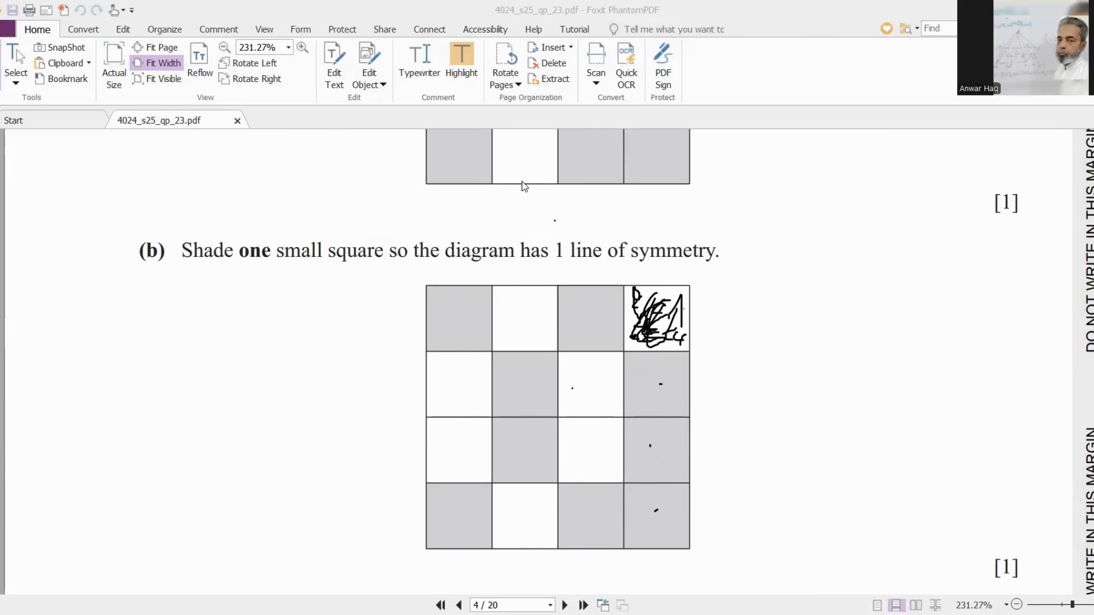
- Write 6300/100 as working and 63 on the metres line for question 5(a)
scroll(down, 3)
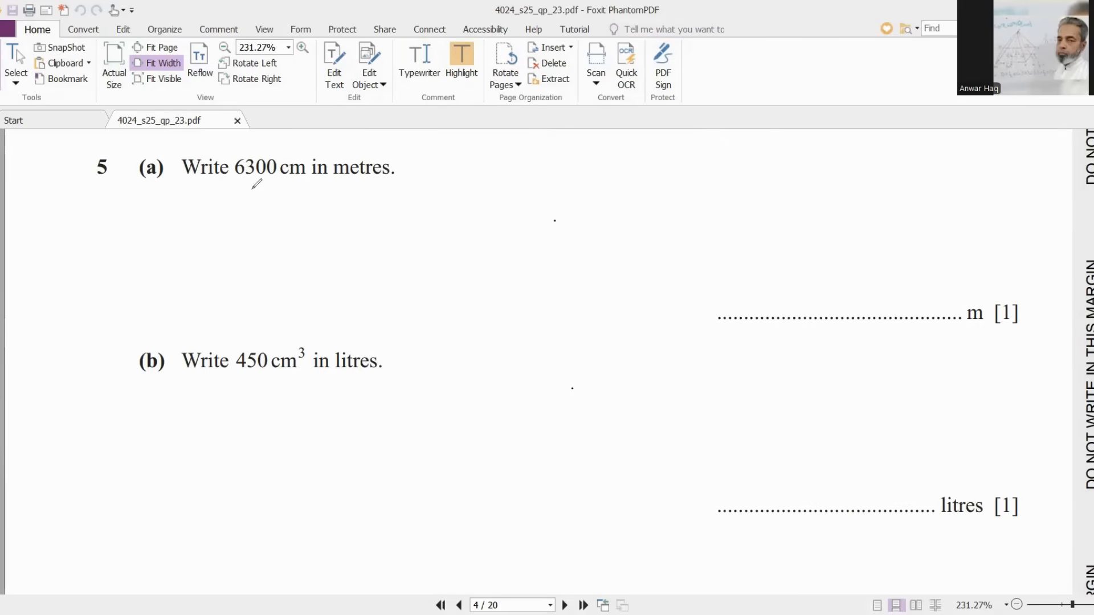
mouse_move(417, 180)
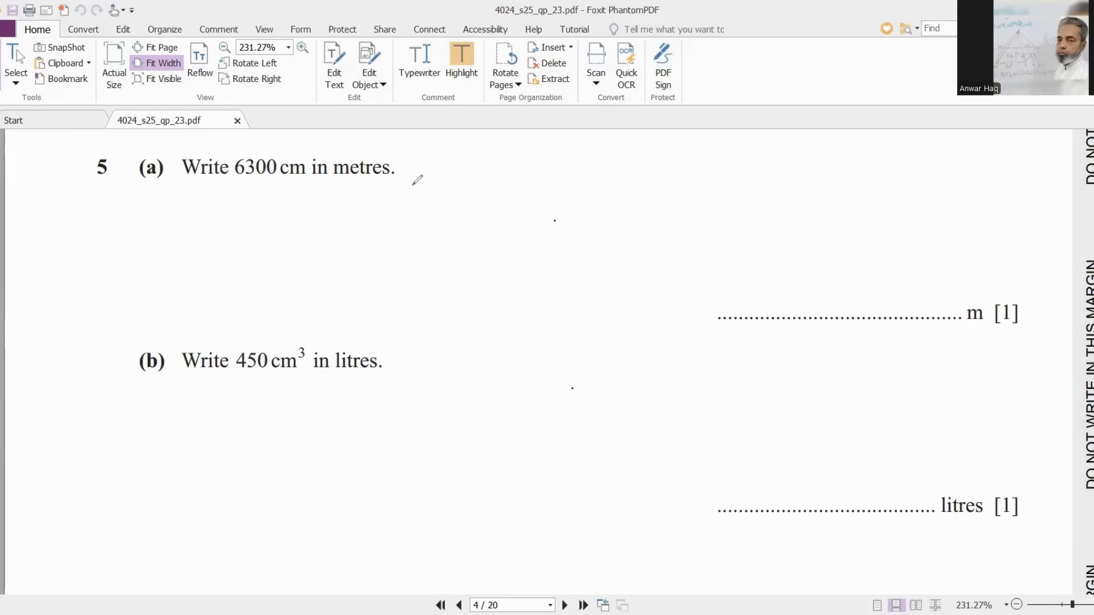
mouse_move(279, 212)
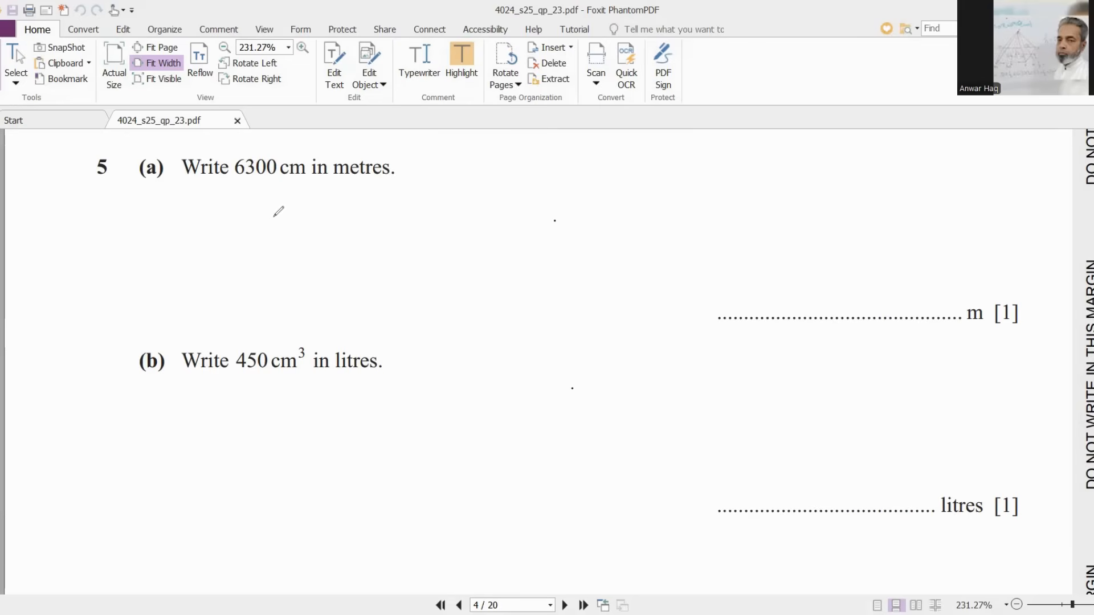
mouse_move(372, 173)
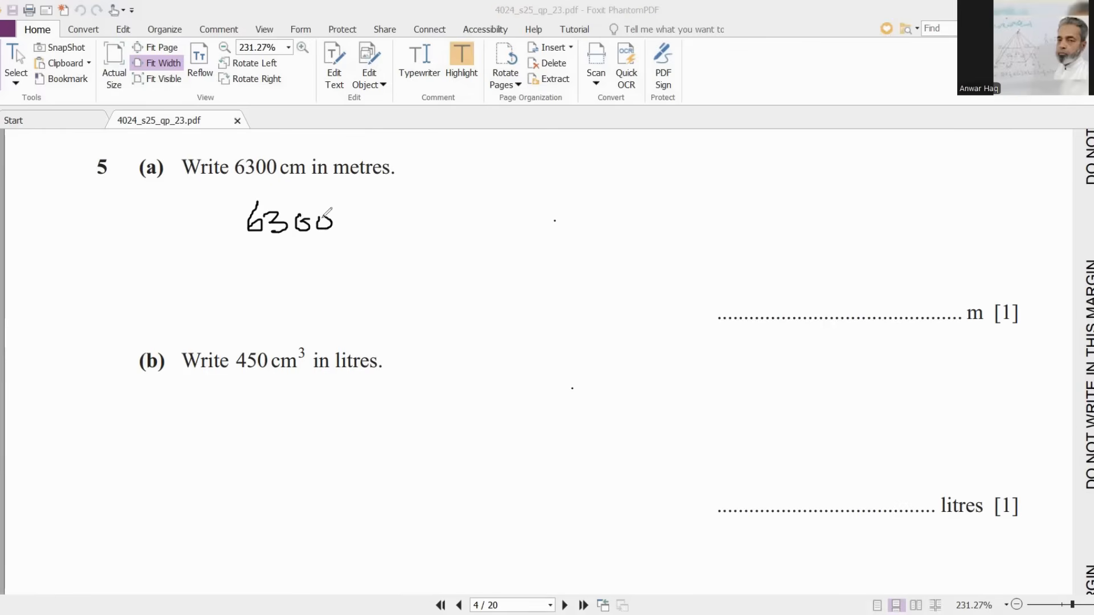
drag(240, 242, 355, 237)
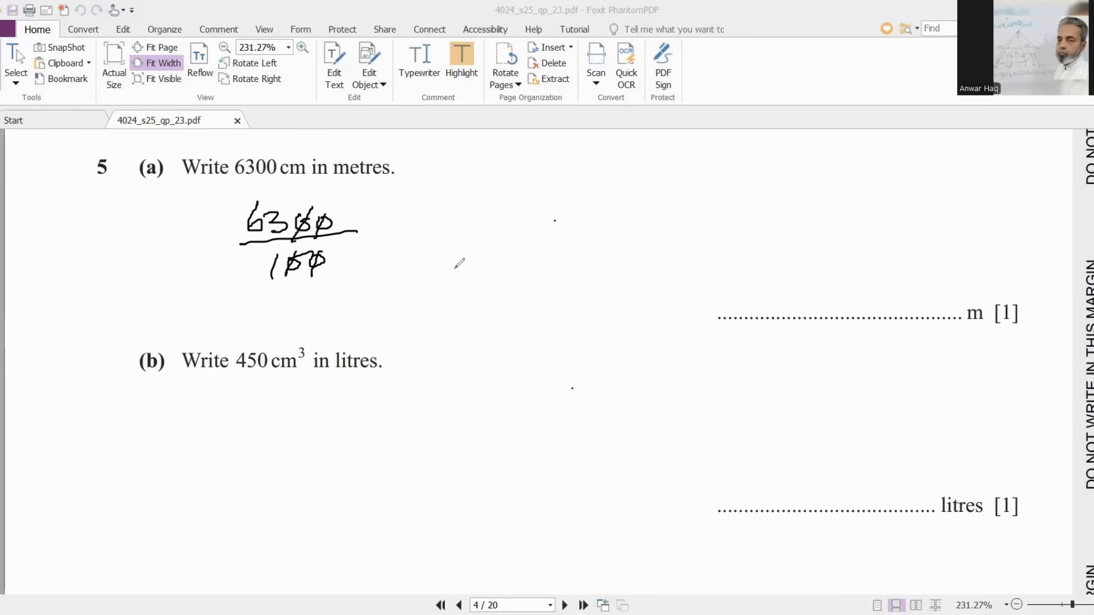
drag(817, 300, 858, 283)
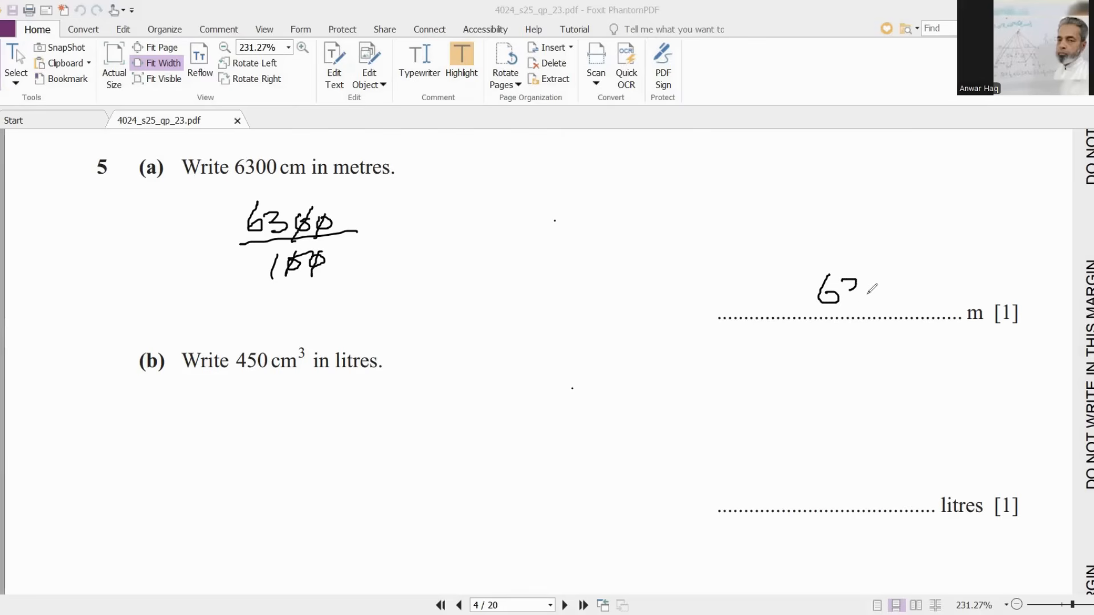
drag(855, 289, 868, 296)
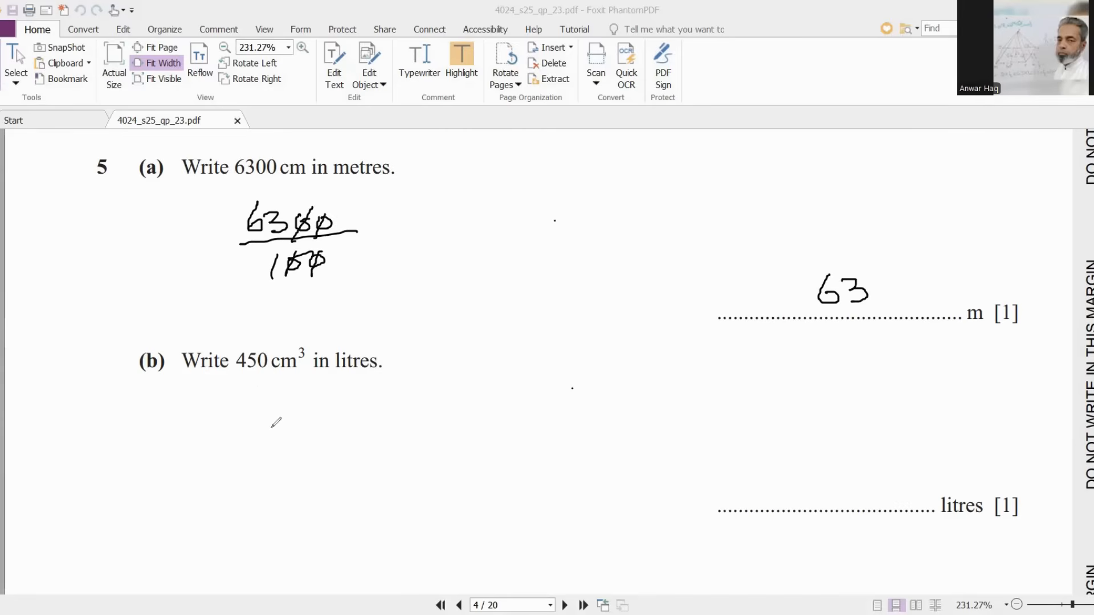
drag(248, 432, 286, 408)
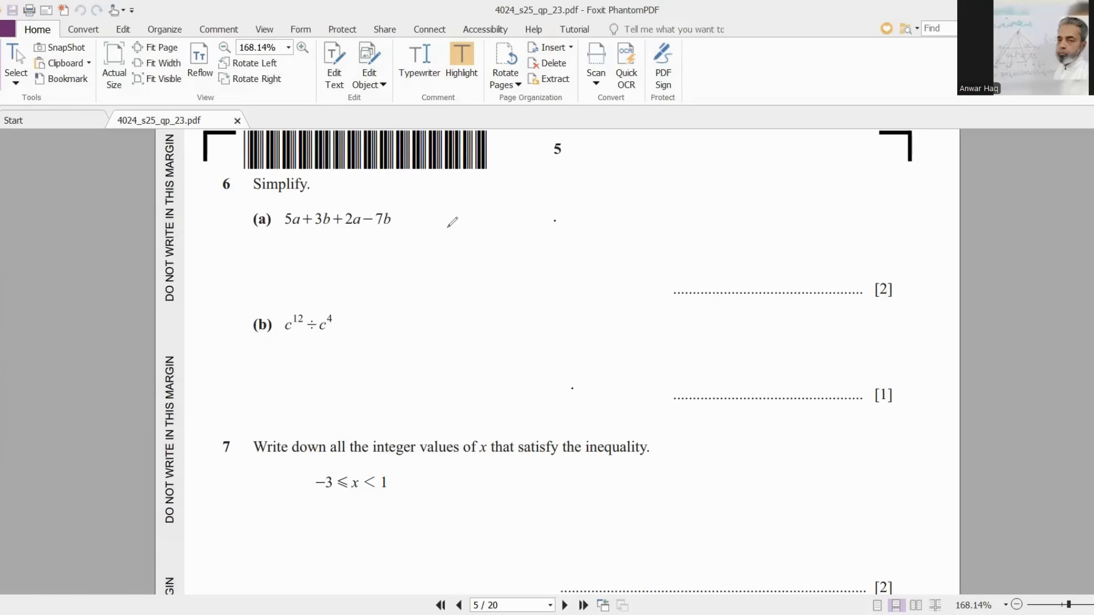
mouse_move(475, 195)
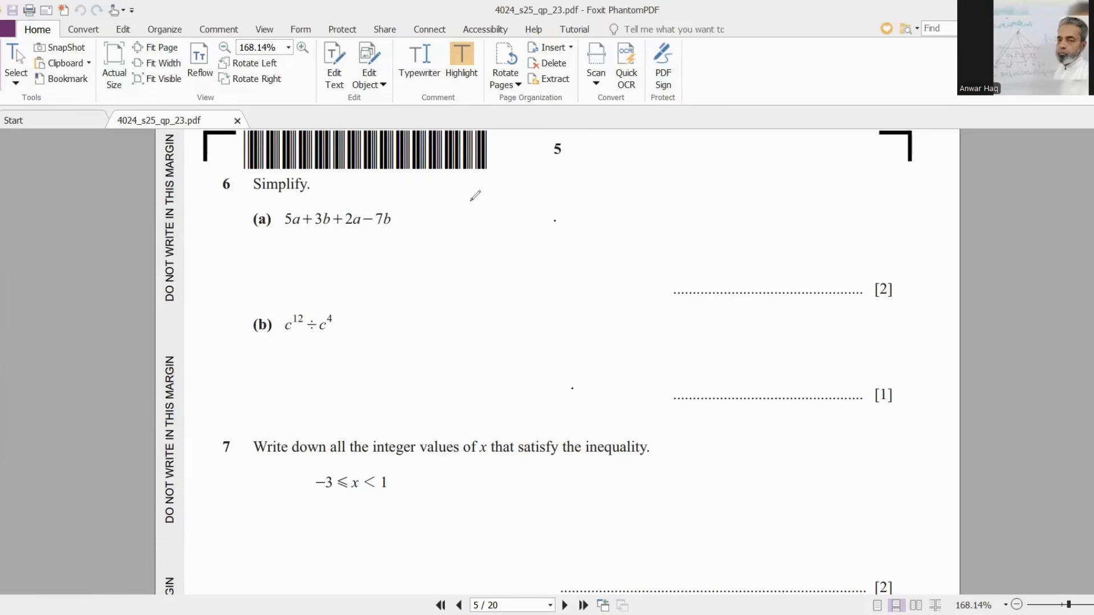
mouse_move(324, 245)
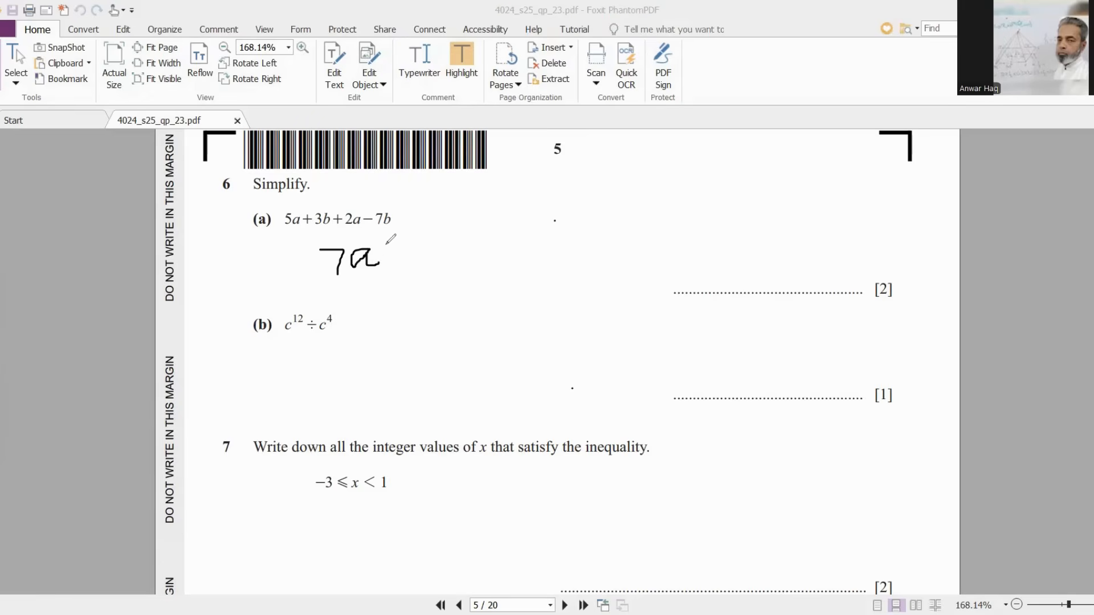
mouse_move(398, 251)
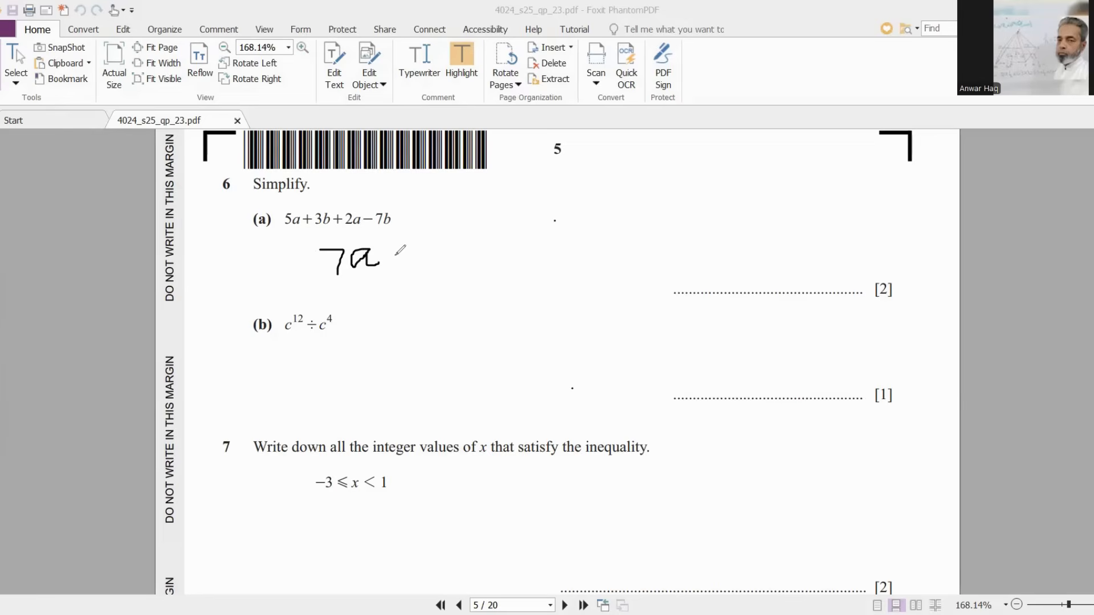
- Ink 7a − 4b for 6(a), c¹²⁻⁴ working for 6(b), and −3, −2, −1, 0 for question 7
drag(398, 258, 450, 262)
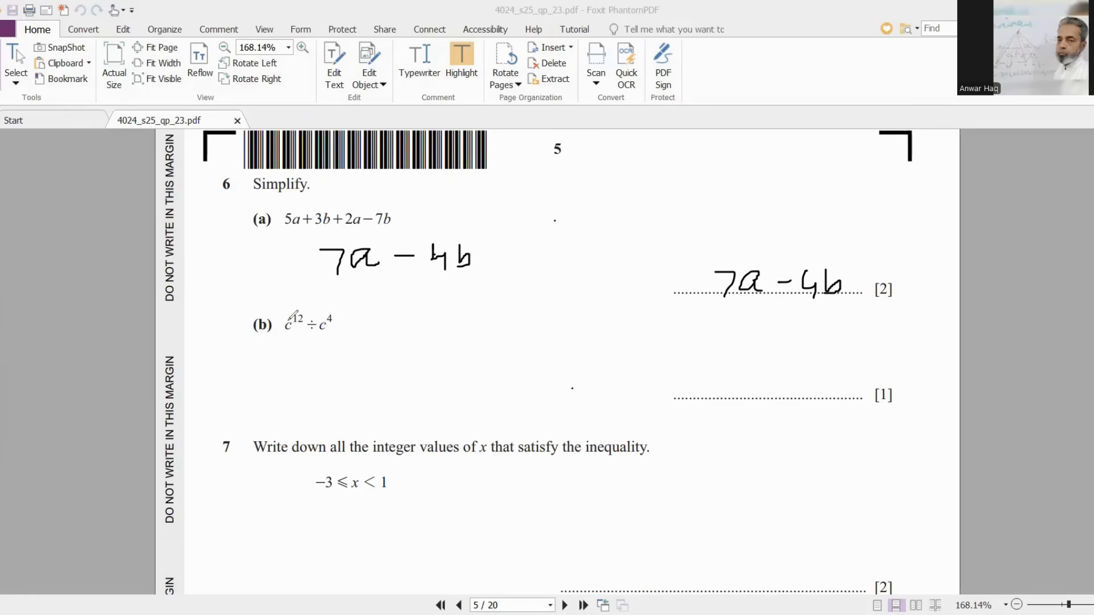
drag(339, 359, 321, 388)
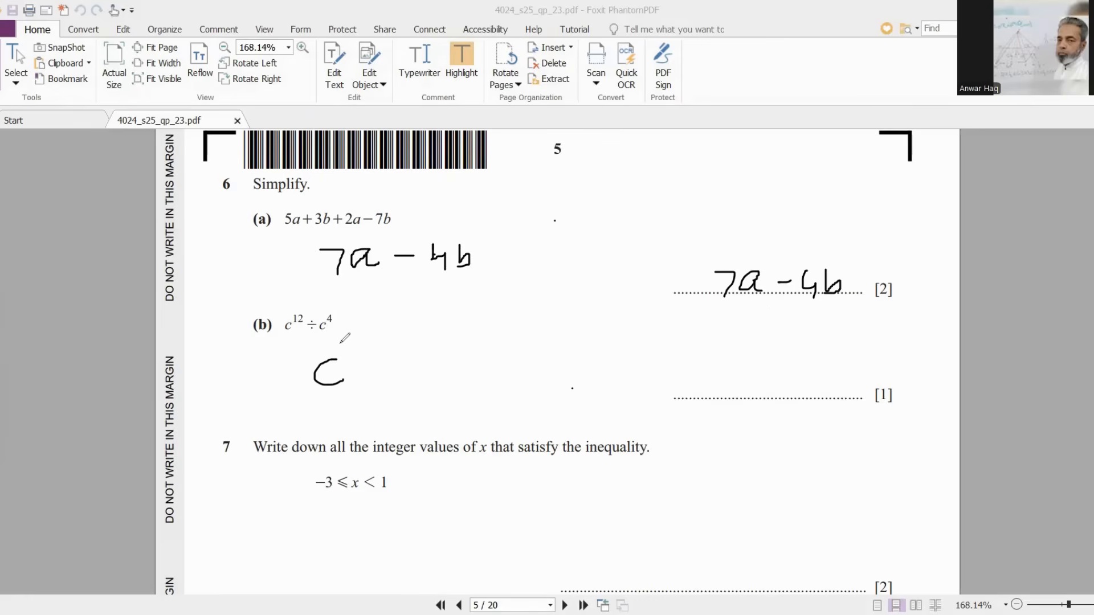
drag(332, 355, 391, 341)
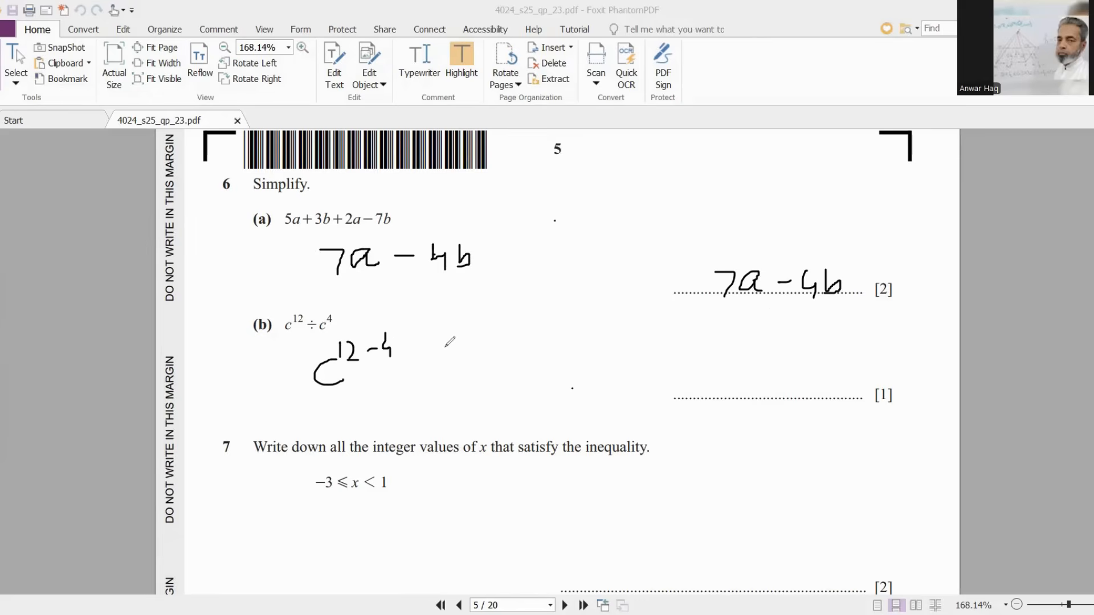
drag(419, 377, 488, 377)
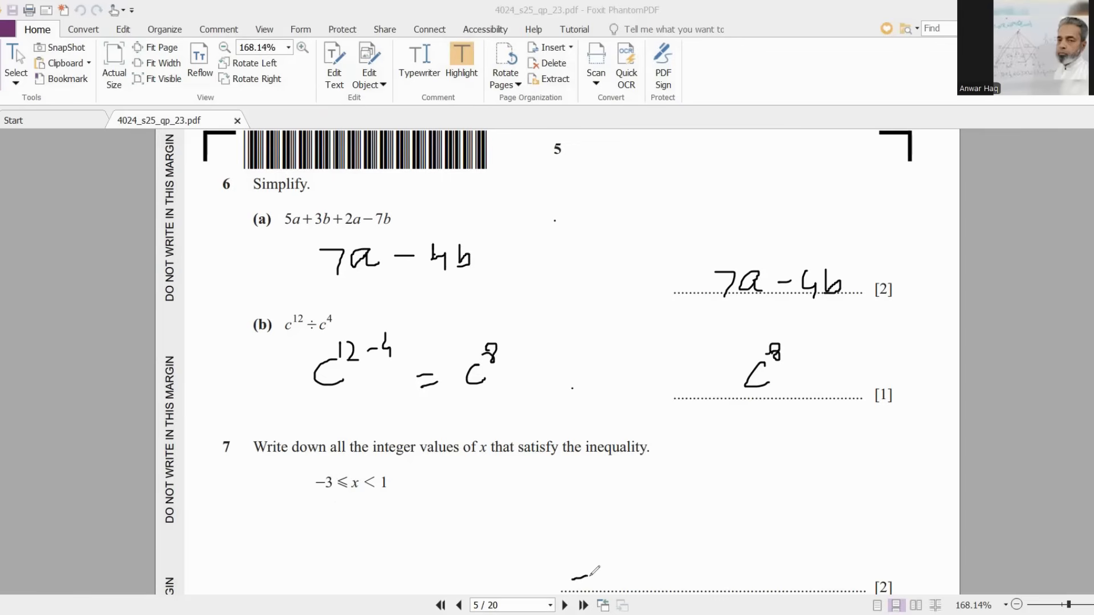
drag(572, 575, 621, 579)
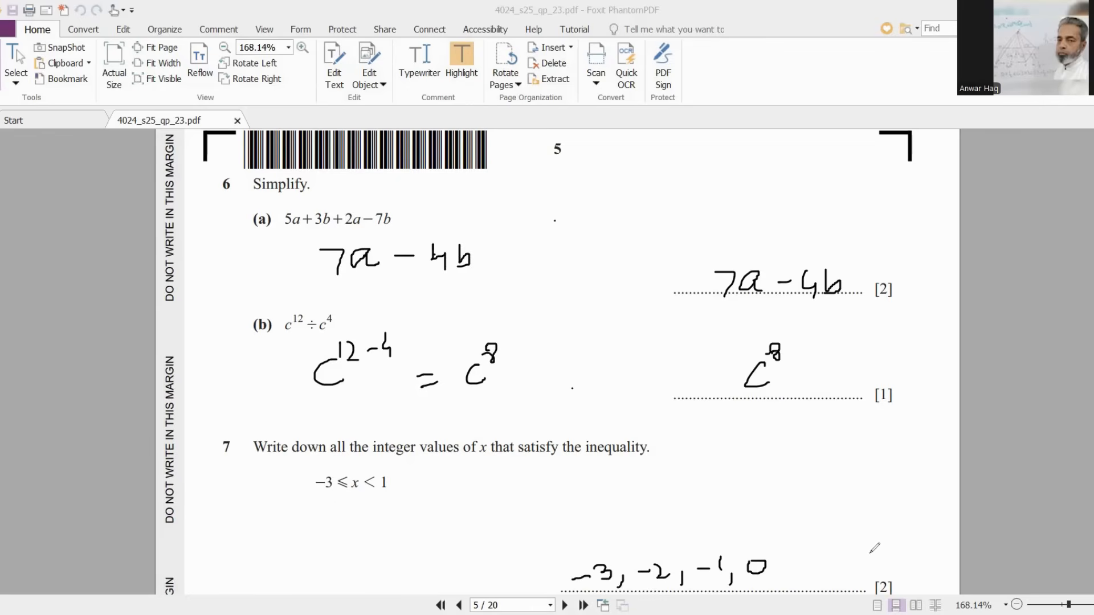
mouse_move(627, 369)
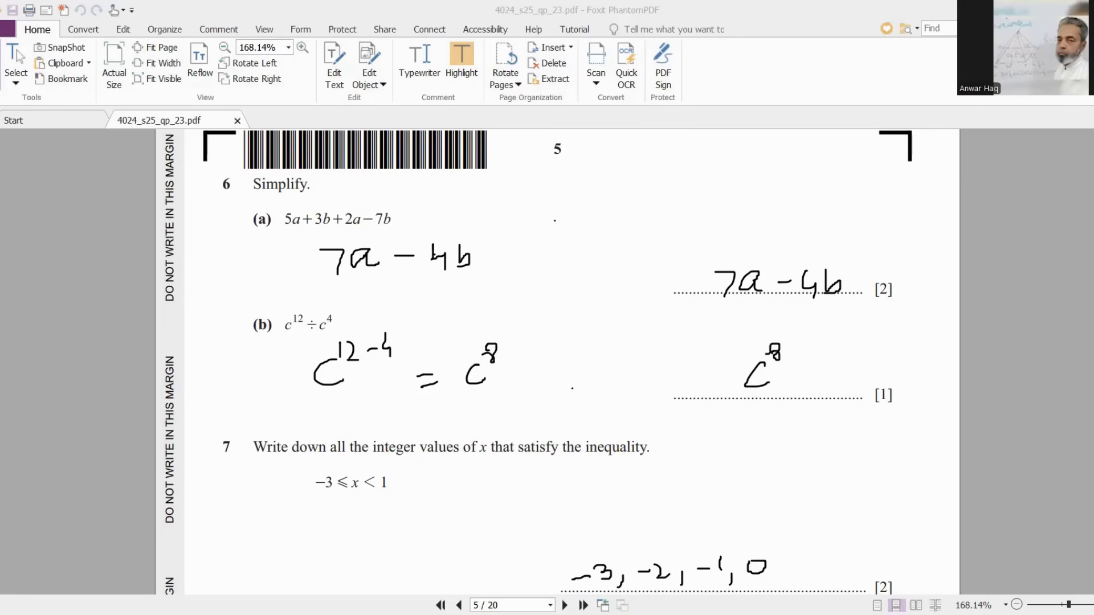
mouse_move(572, 170)
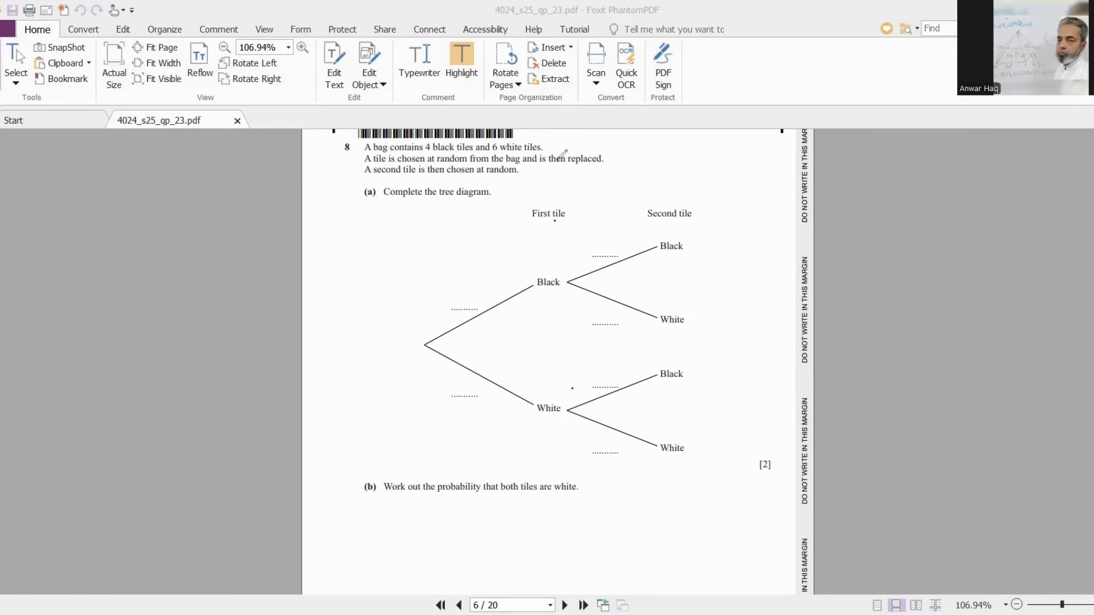
- Label tree branches 4/10 and 6/10 and write 6/10 × 6/10 working for part (b)
drag(558, 164, 605, 160)
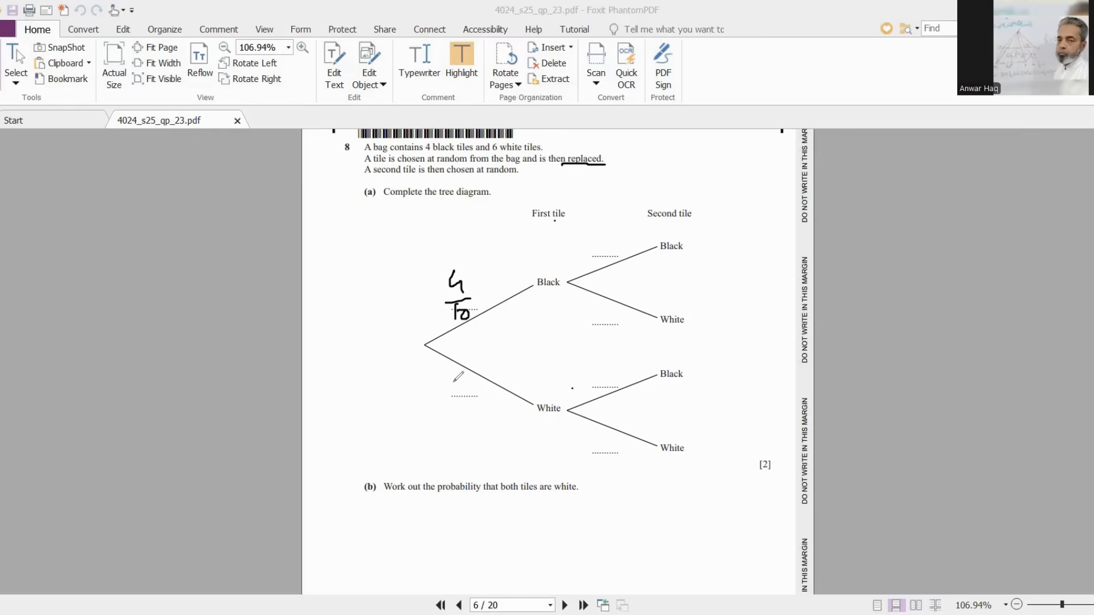
drag(454, 380, 463, 401)
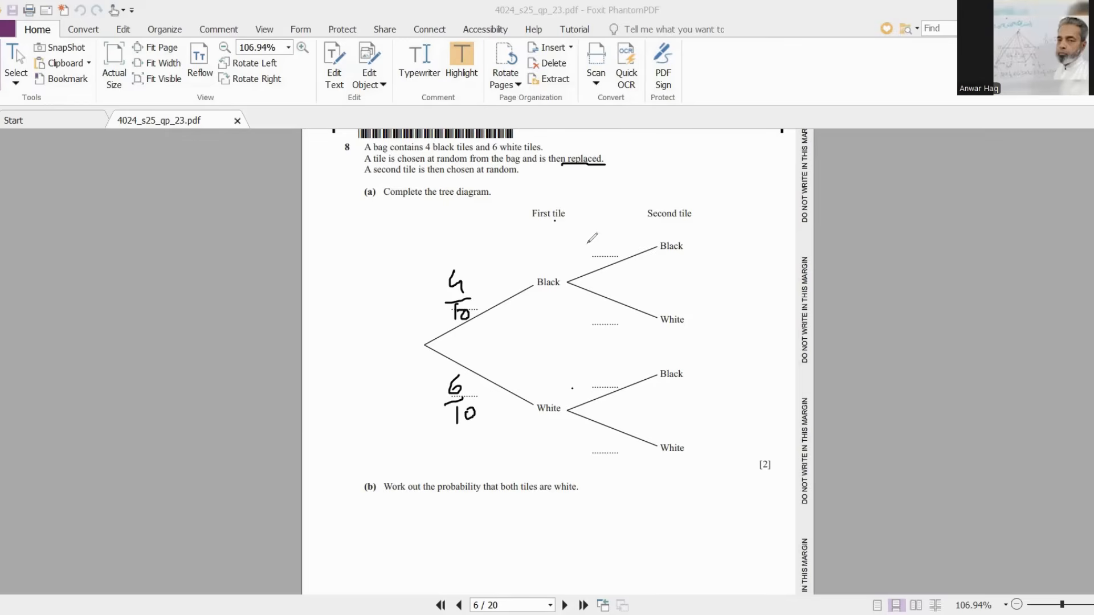
drag(597, 231, 614, 261)
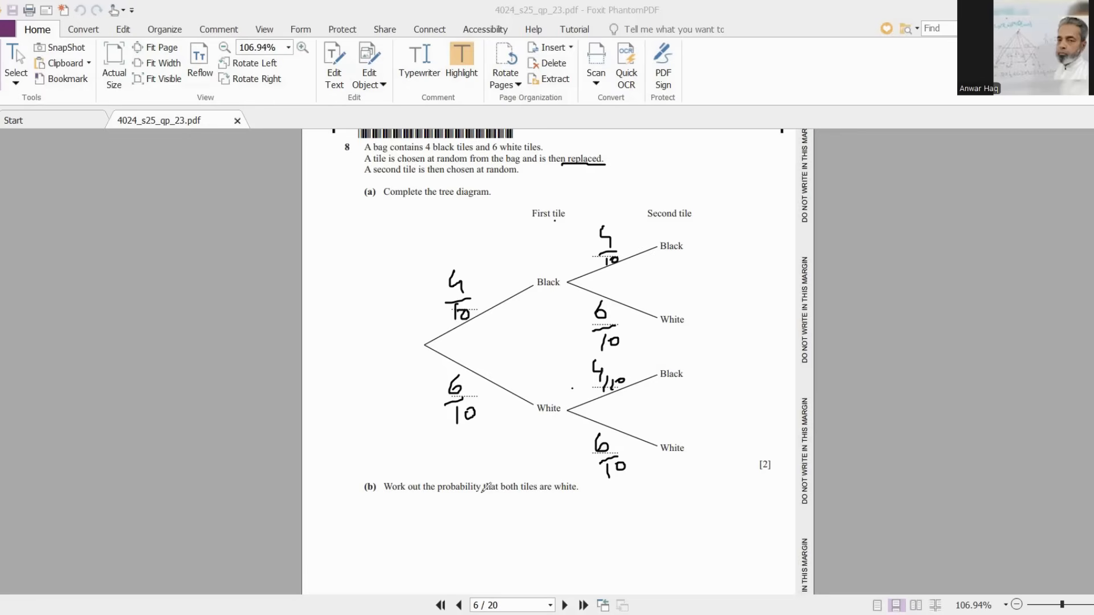
mouse_move(581, 498)
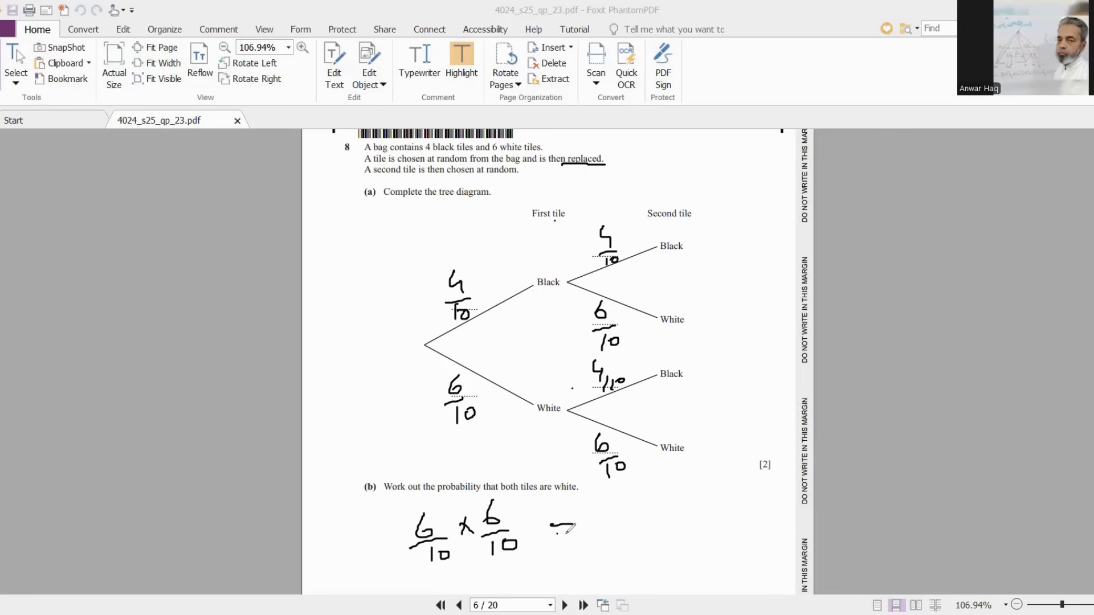
drag(551, 527, 603, 531)
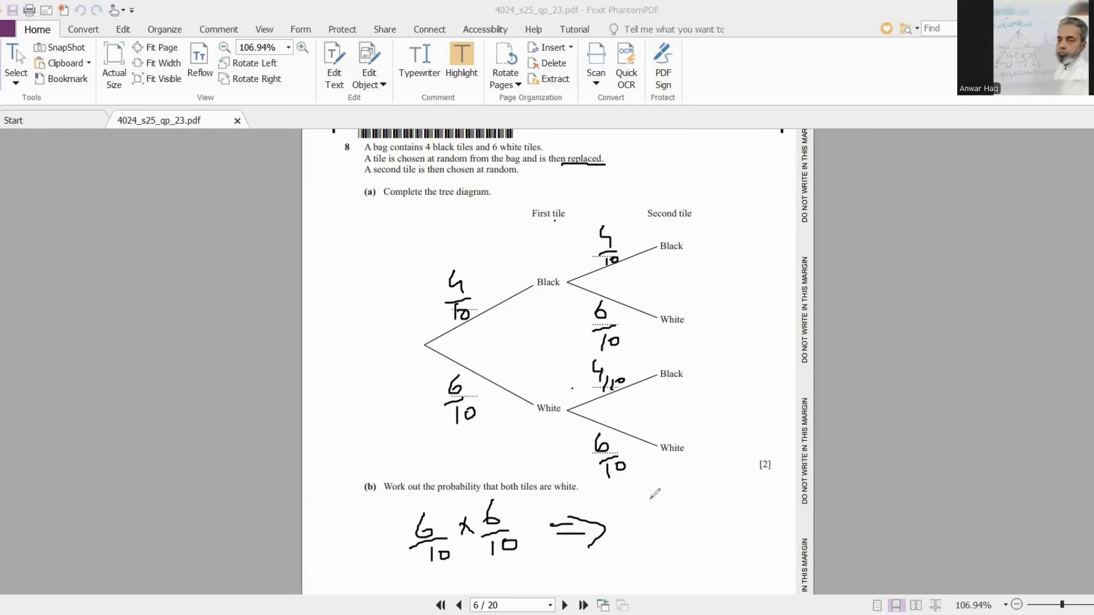
drag(638, 488, 670, 544)
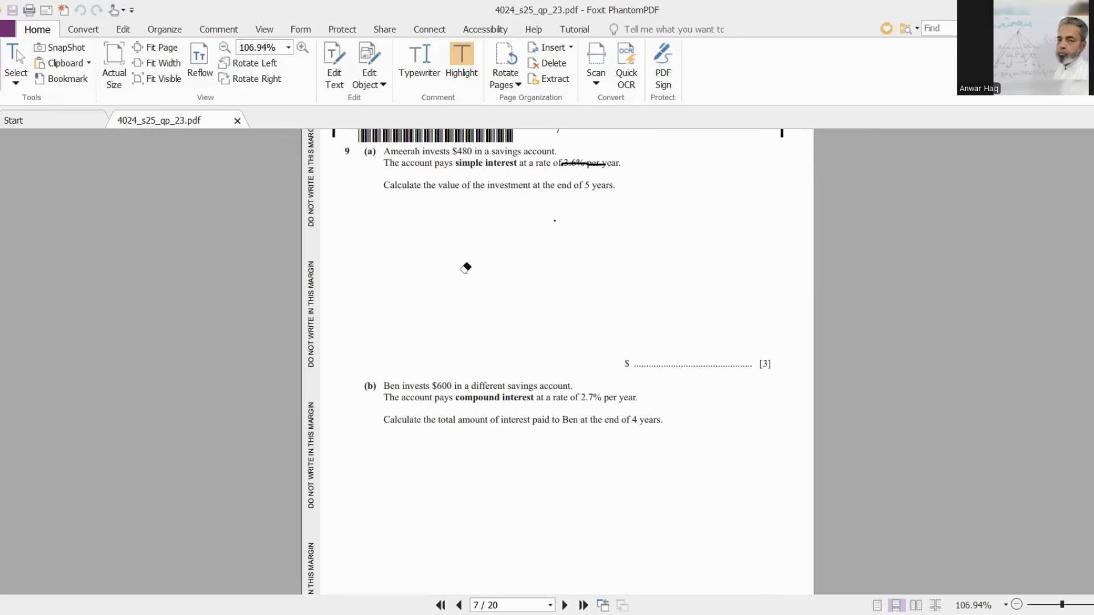
mouse_move(491, 245)
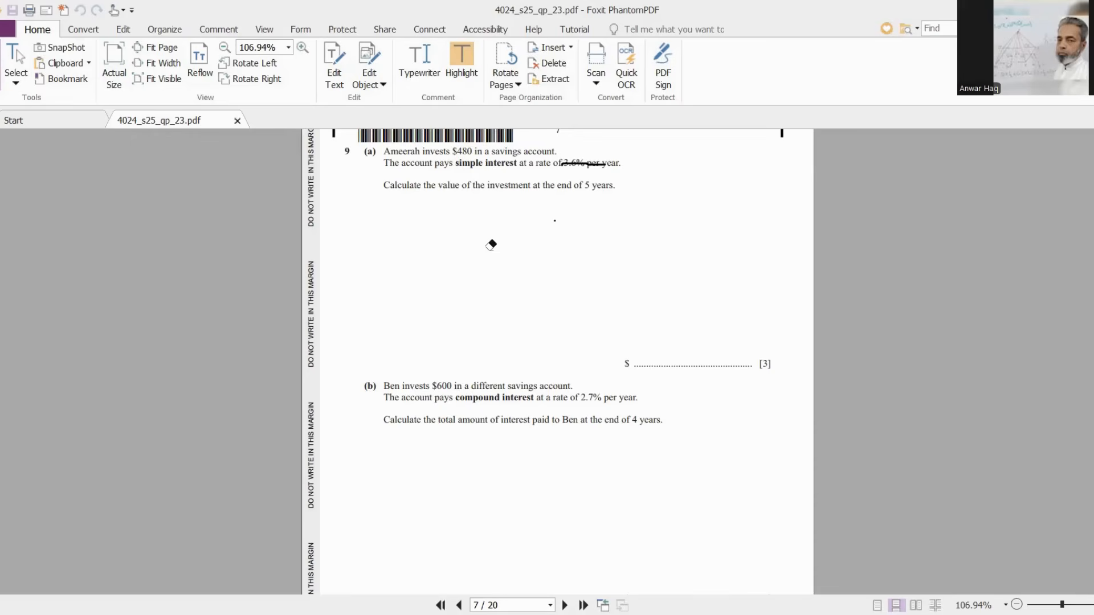
mouse_move(28, 202)
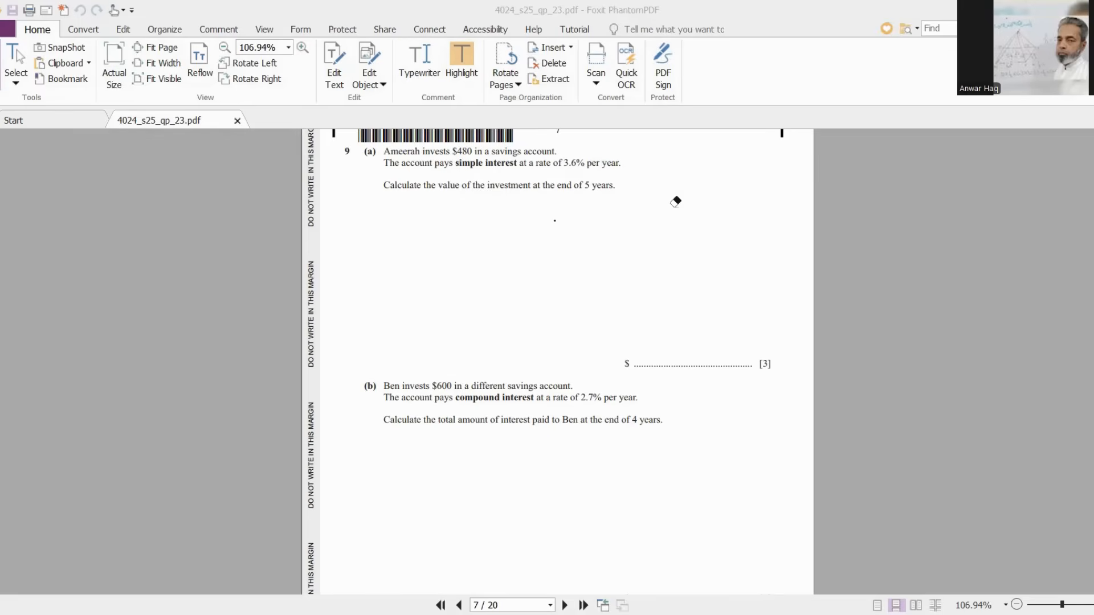
mouse_move(575, 218)
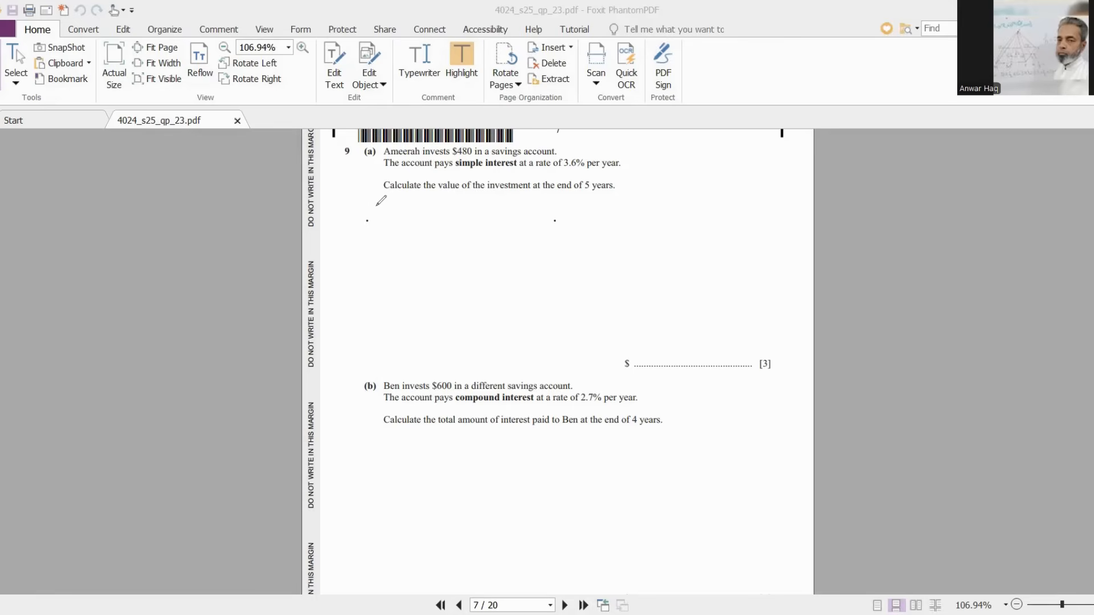
- Write I = PRT/100, substitute 480 × 3.6 × 5, and reach I = 86.4
drag(376, 205, 383, 233)
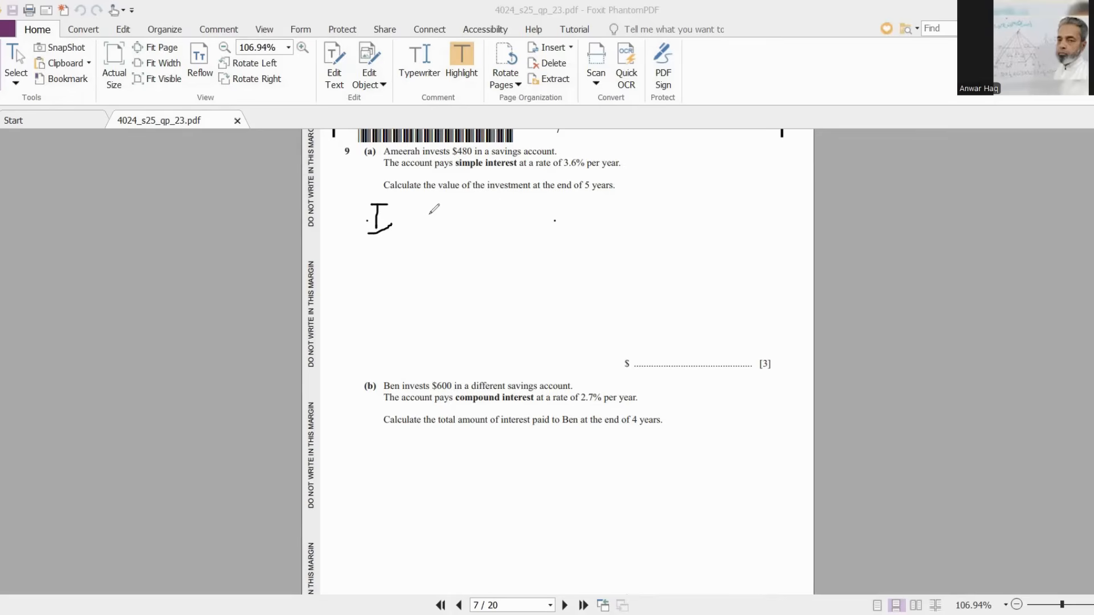
drag(404, 212, 454, 213)
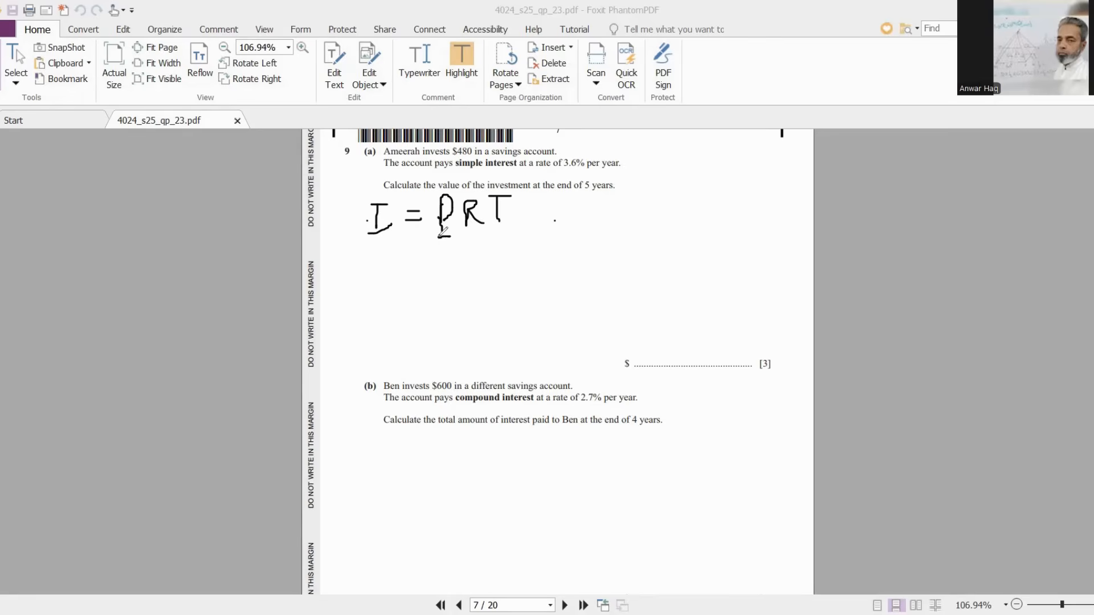
drag(446, 240, 516, 240)
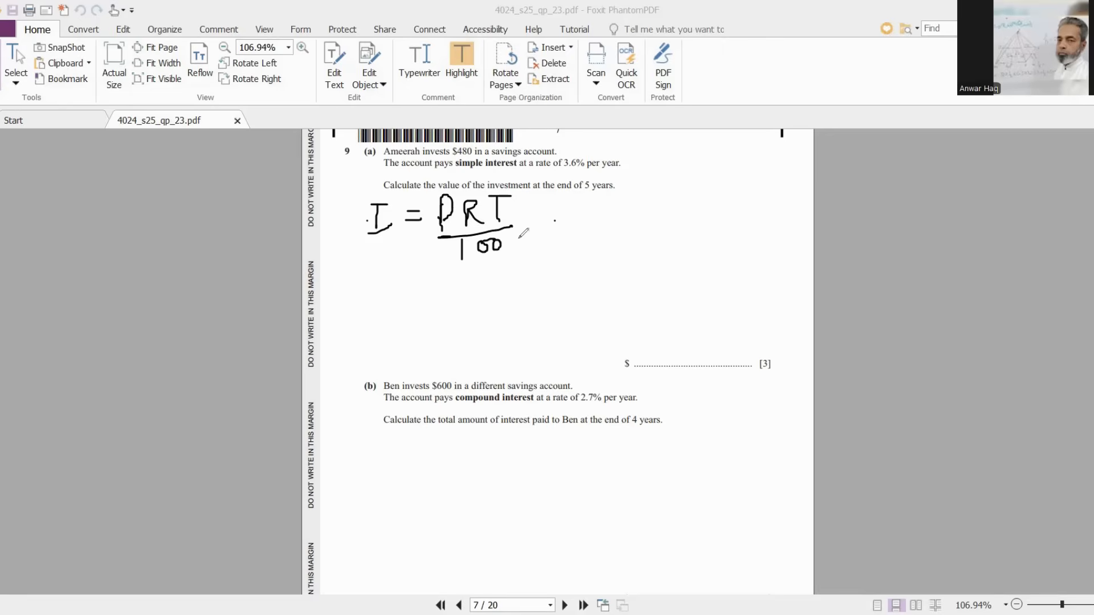
mouse_move(550, 204)
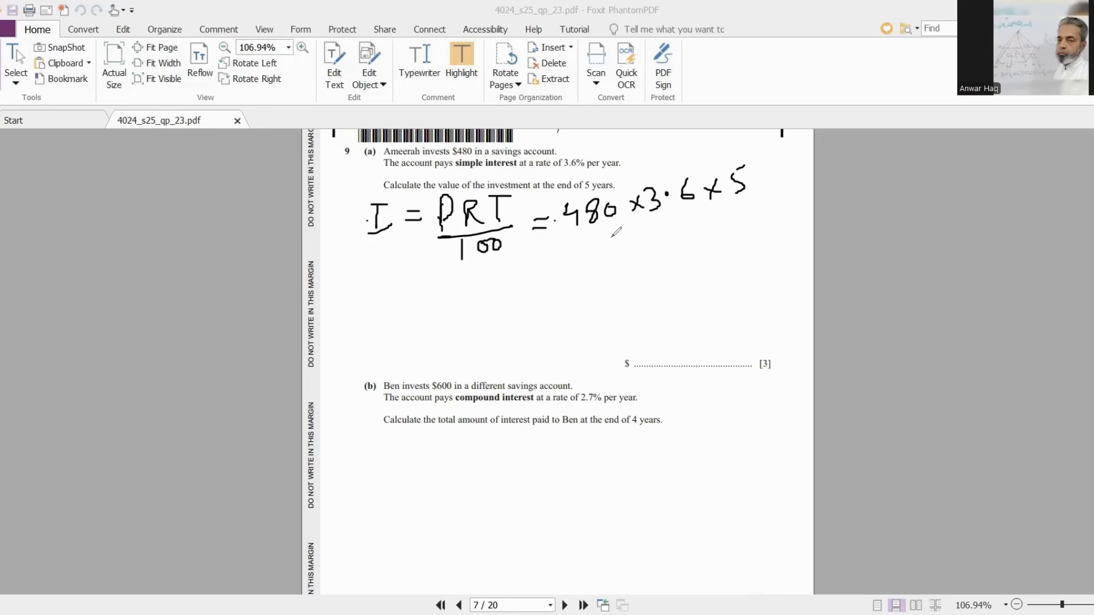
drag(572, 230, 743, 202)
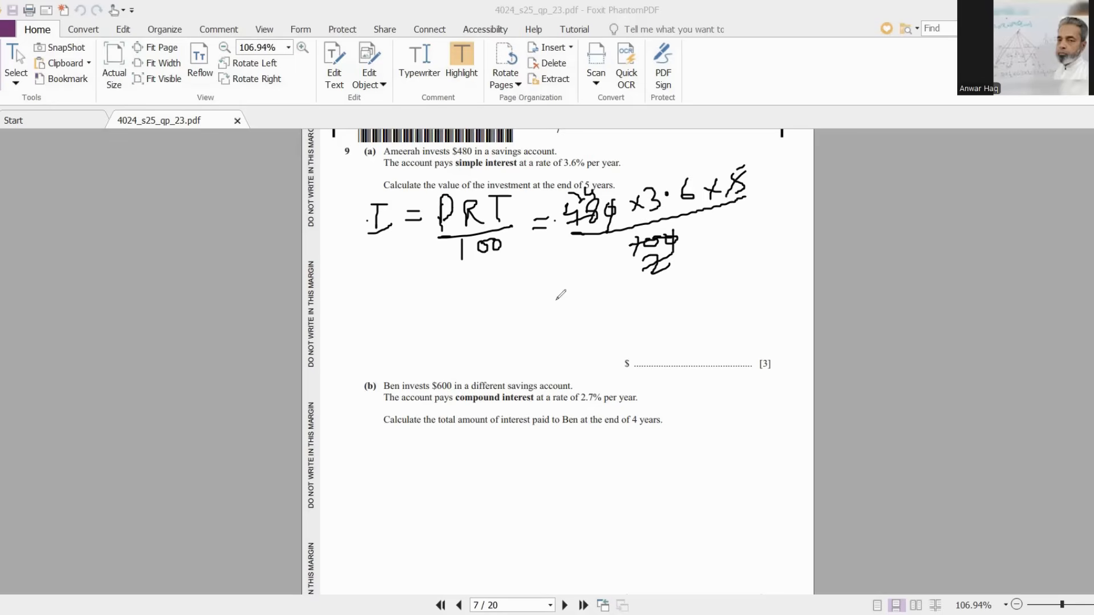
drag(544, 286, 566, 289)
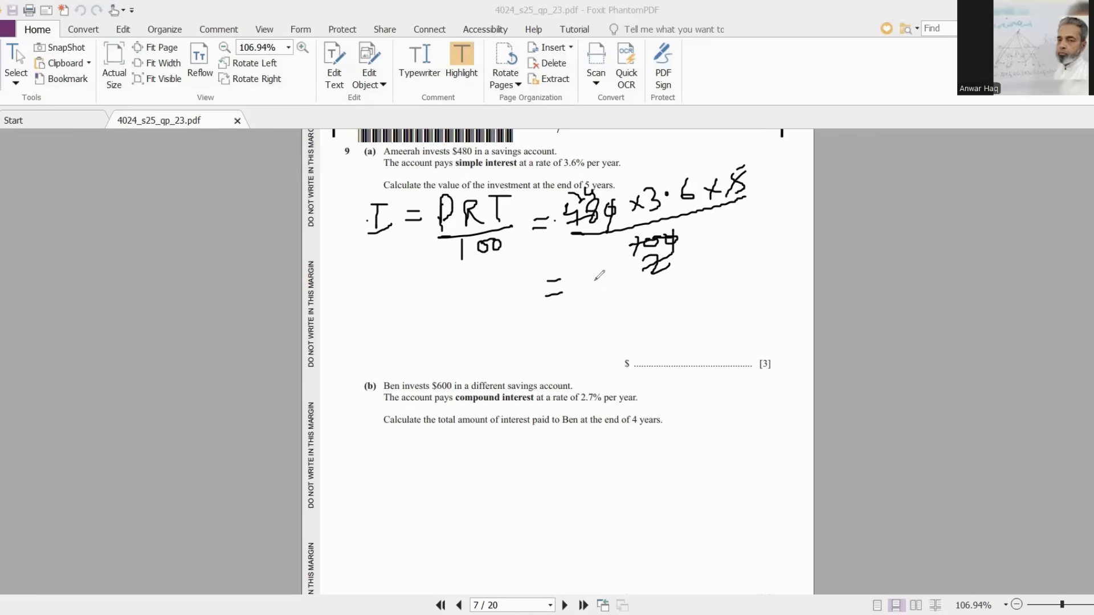
drag(529, 286, 516, 300)
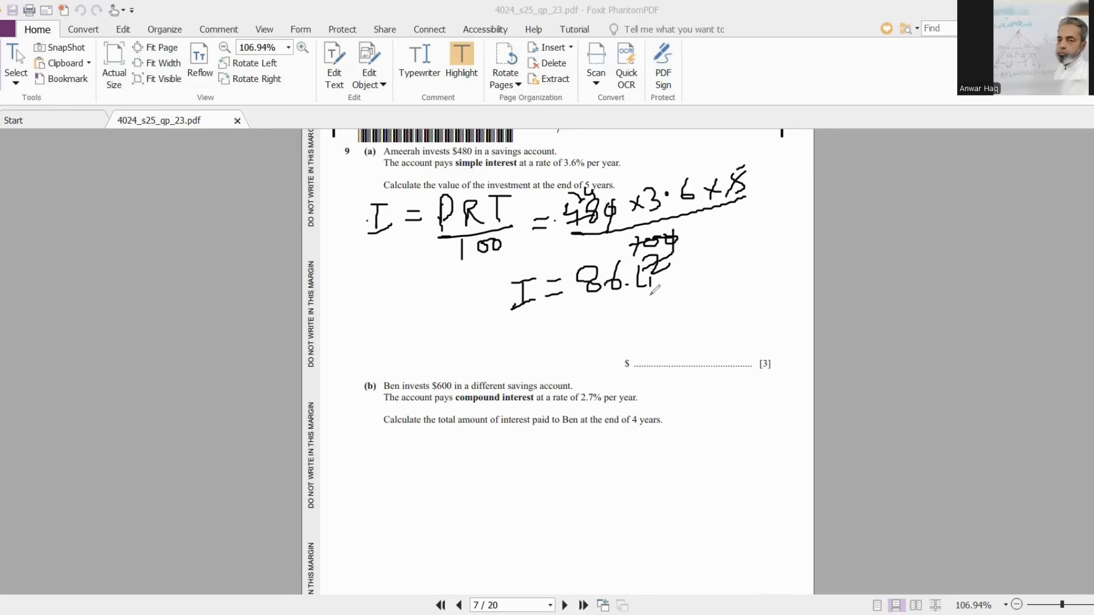
mouse_move(480, 181)
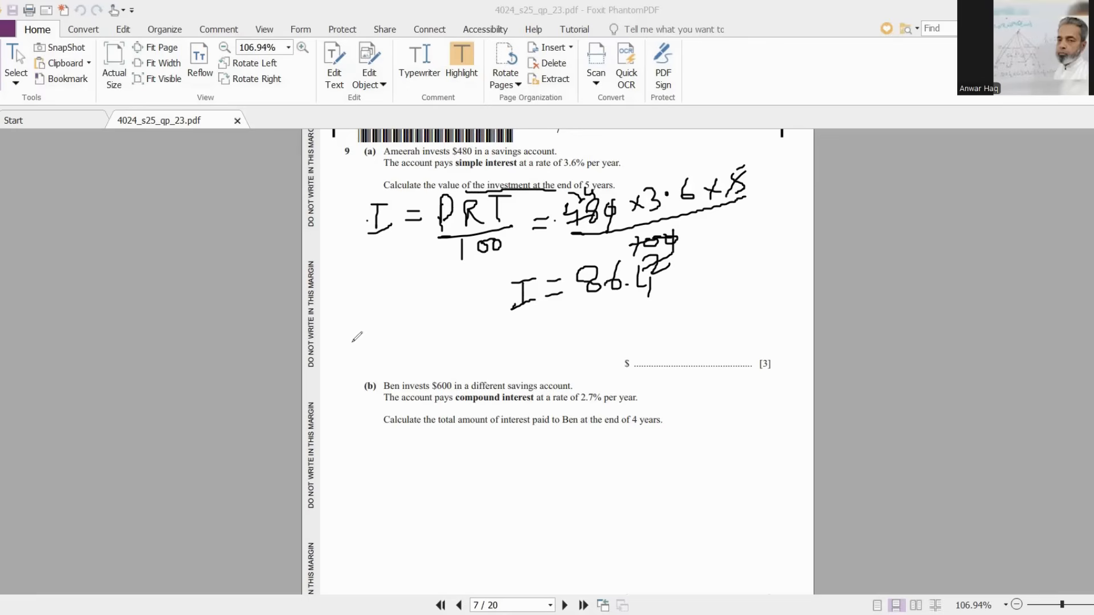
- Write the total amount A = I + P = 86.4 + 480 = 566.4
drag(356, 352, 366, 328)
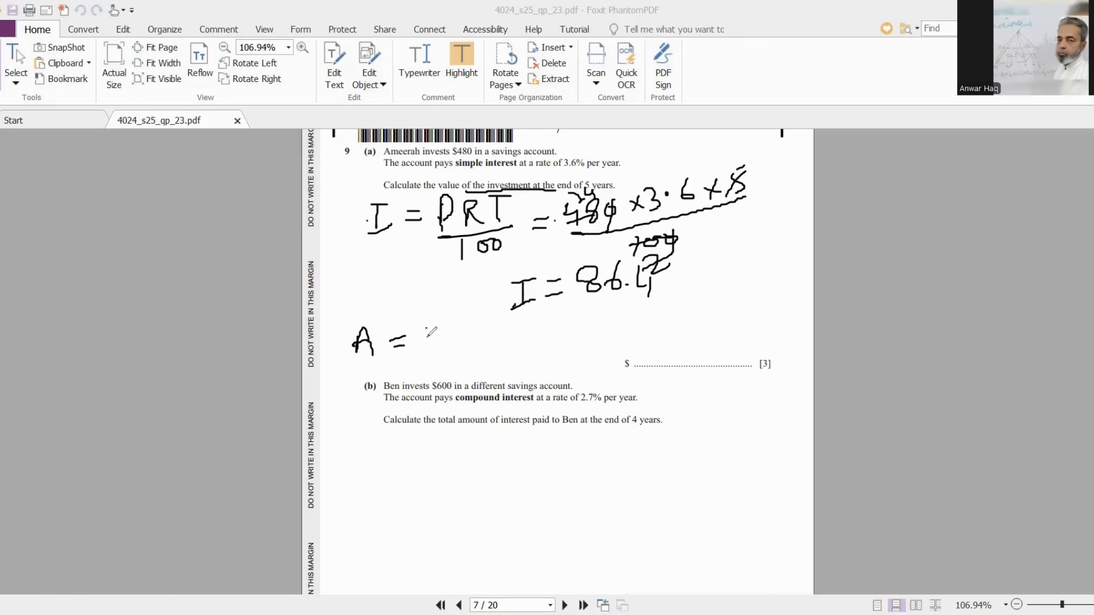
drag(415, 341, 488, 342)
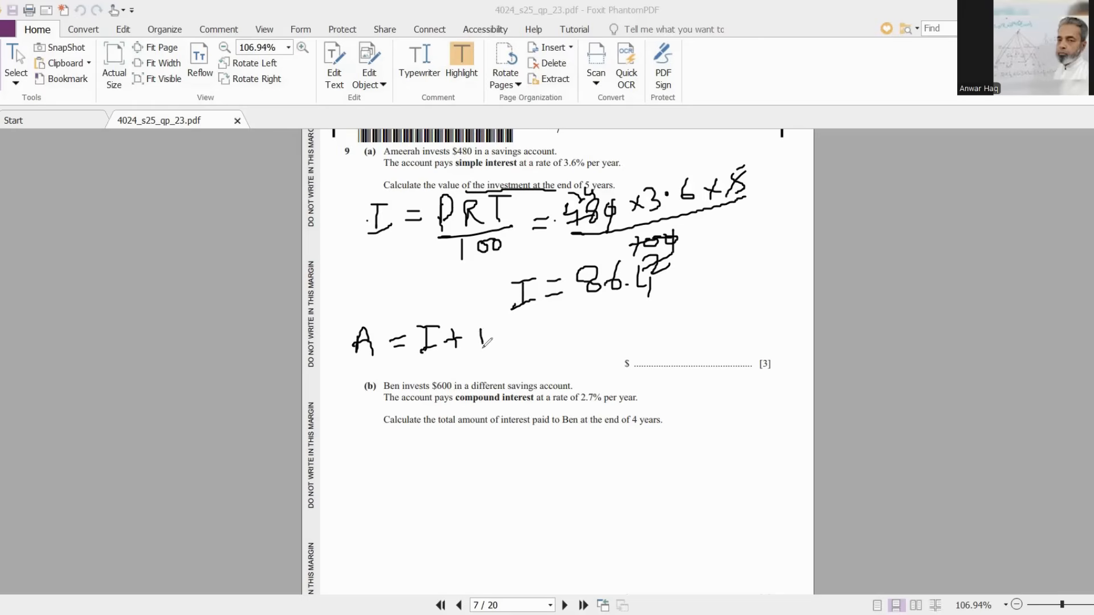
drag(482, 342, 530, 342)
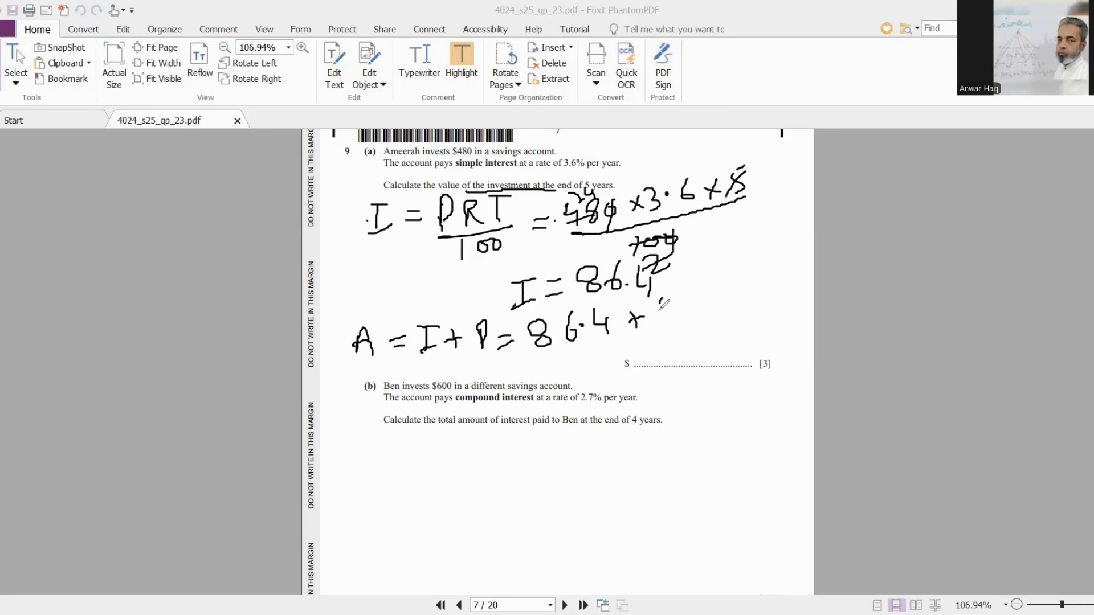
drag(649, 300, 697, 307)
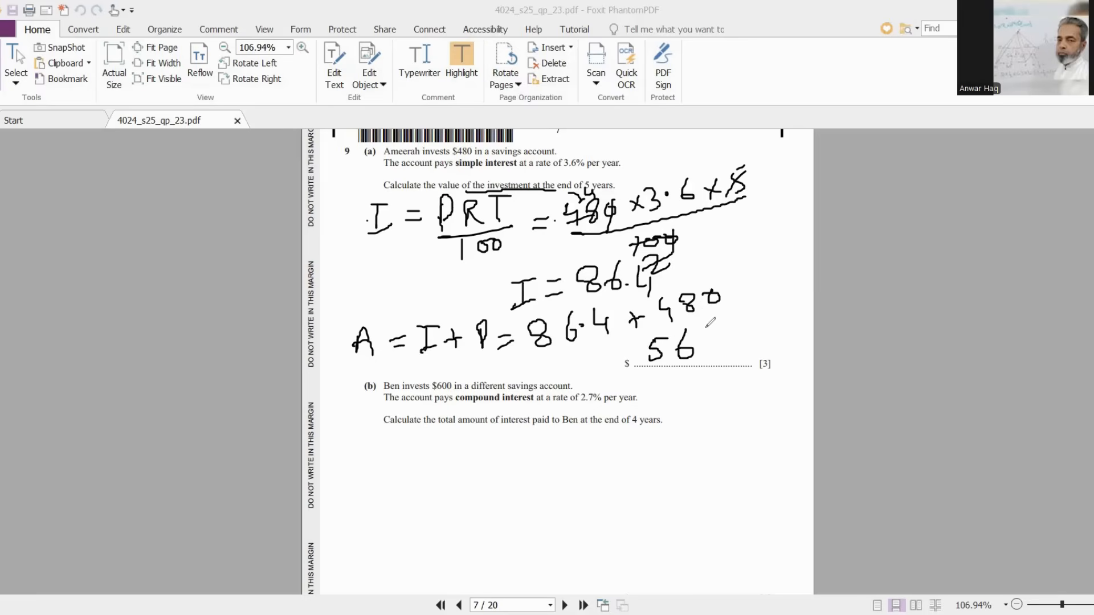
drag(715, 349, 750, 331)
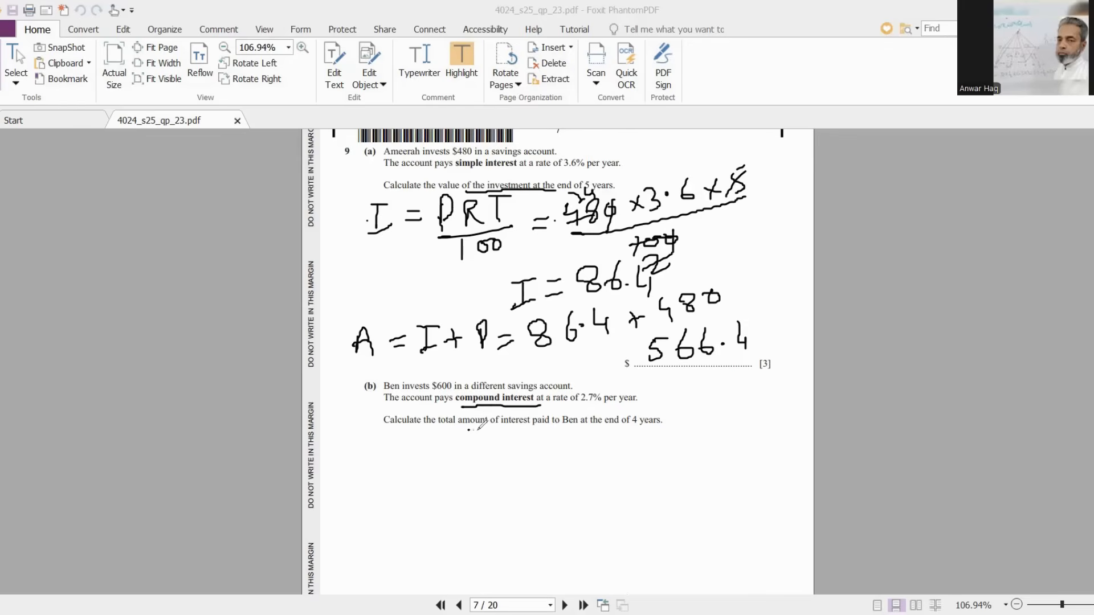
- Write A = 600(1.027)⁴ = 667.47 and I = 67.47 for question 9(b)
drag(467, 431, 558, 429)
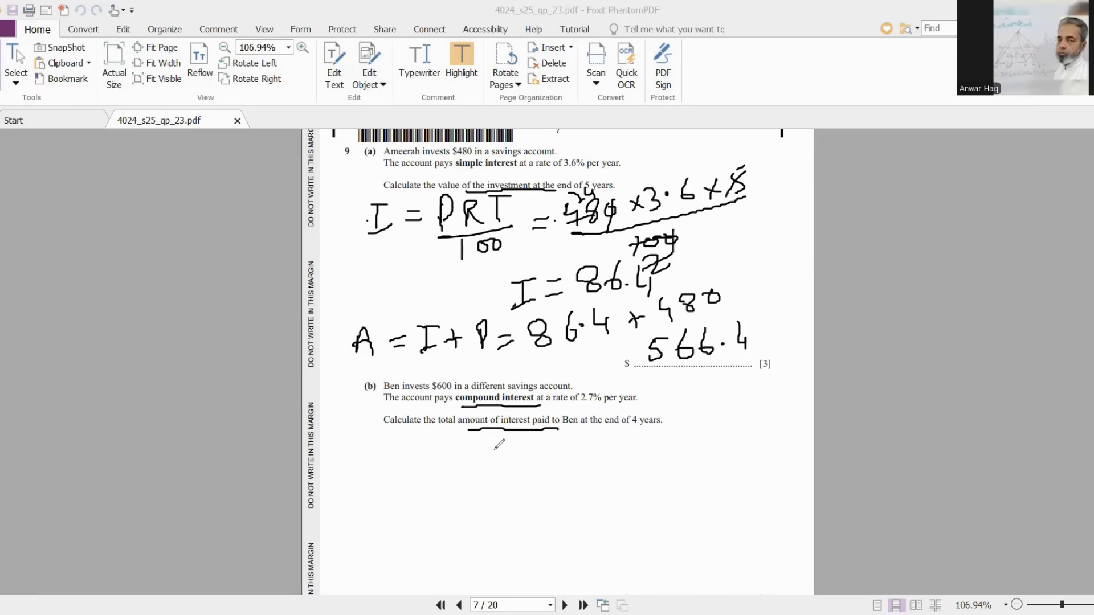
mouse_move(355, 454)
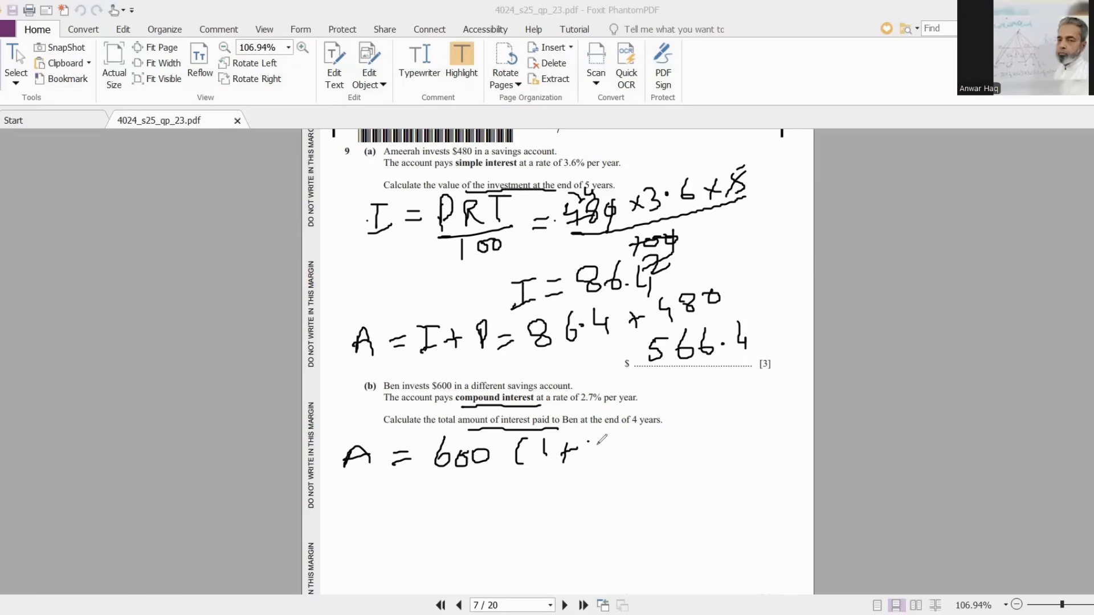
drag(586, 447, 596, 489)
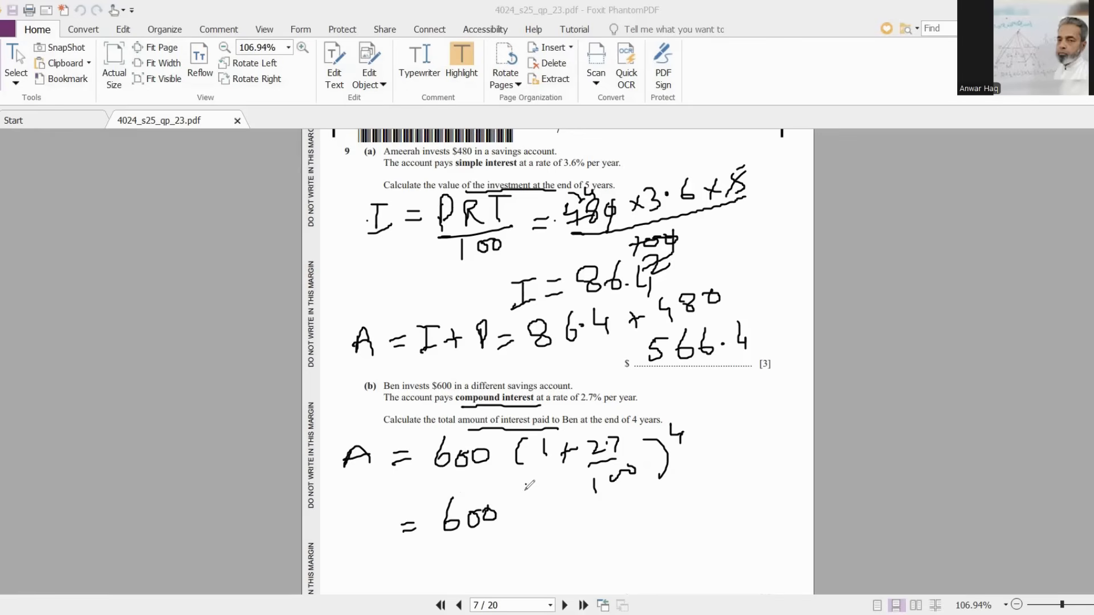
drag(548, 485, 530, 531)
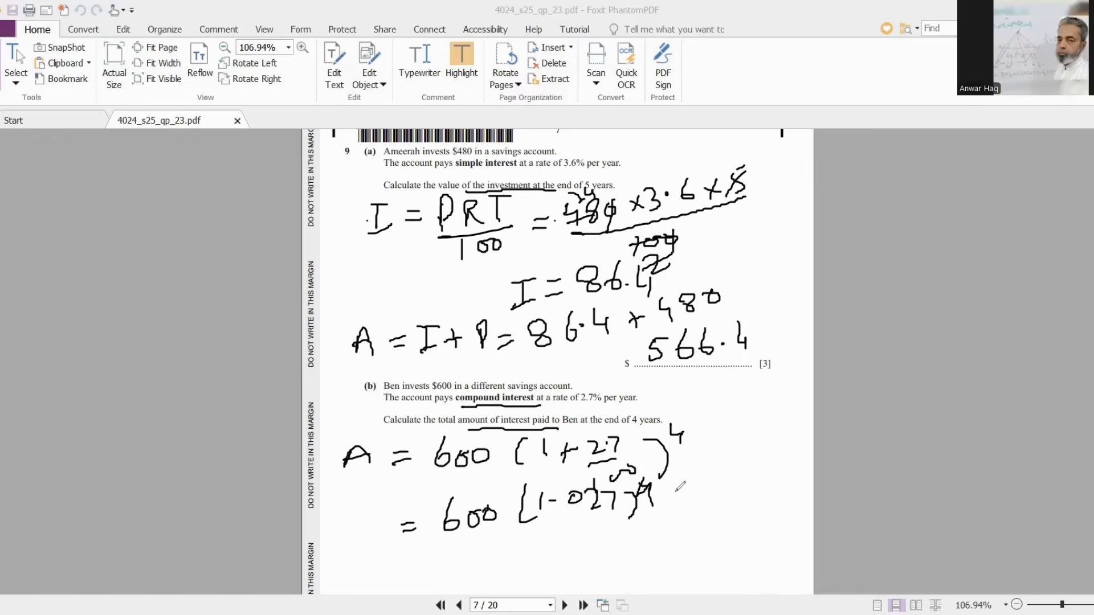
drag(419, 554, 398, 575)
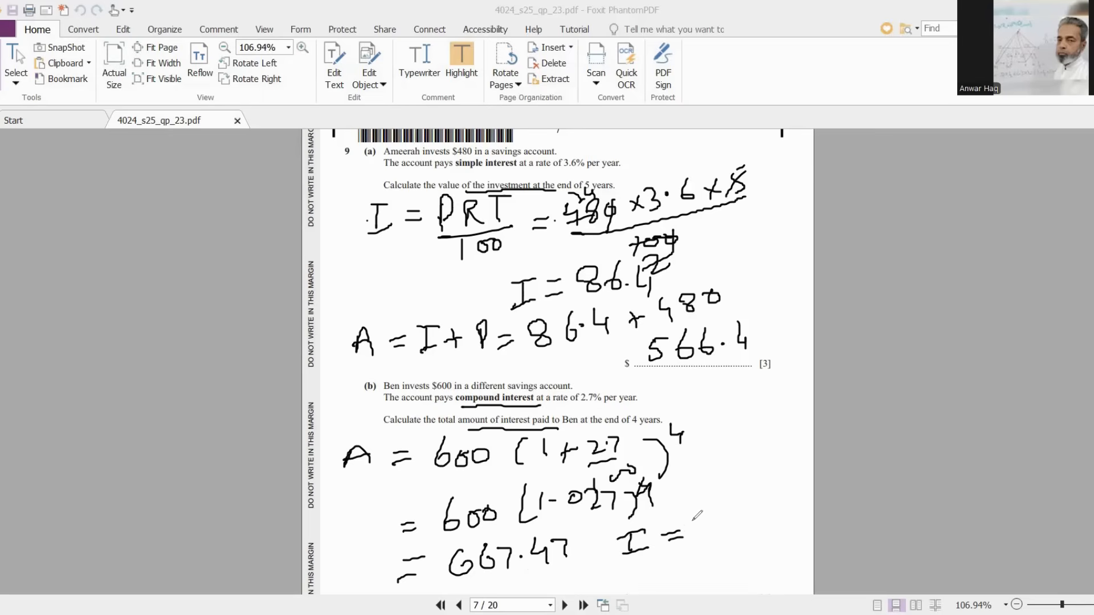
mouse_move(712, 510)
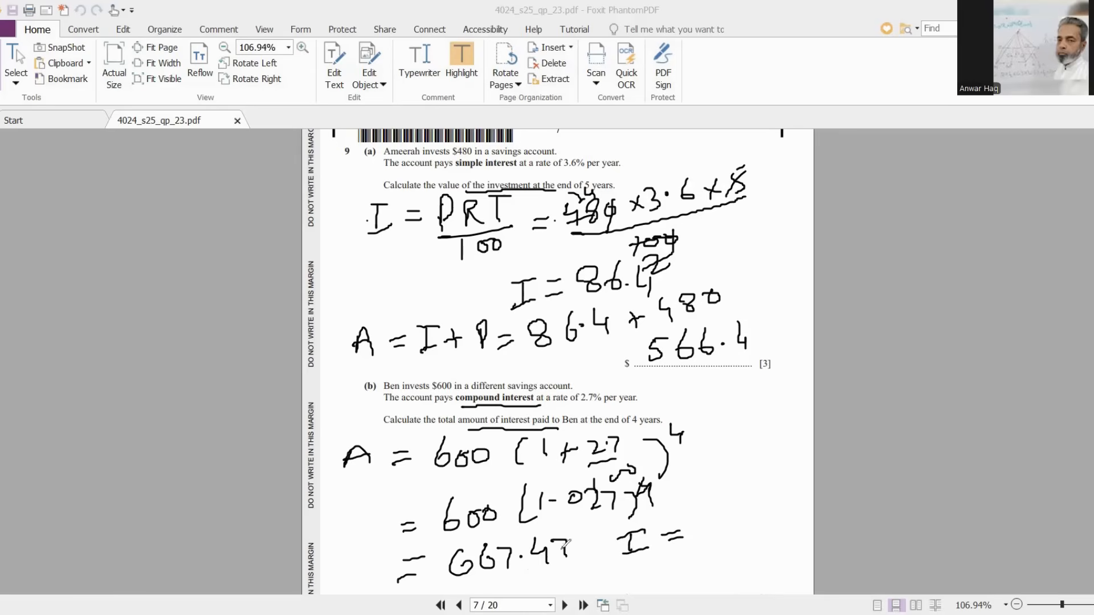
drag(701, 503, 725, 530)
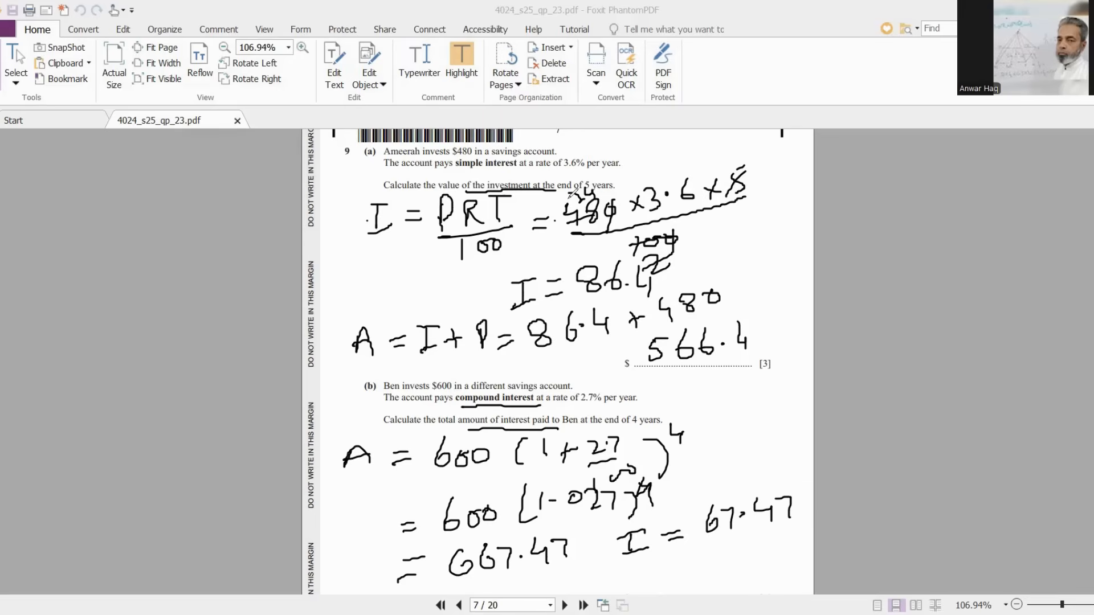
mouse_move(207, 270)
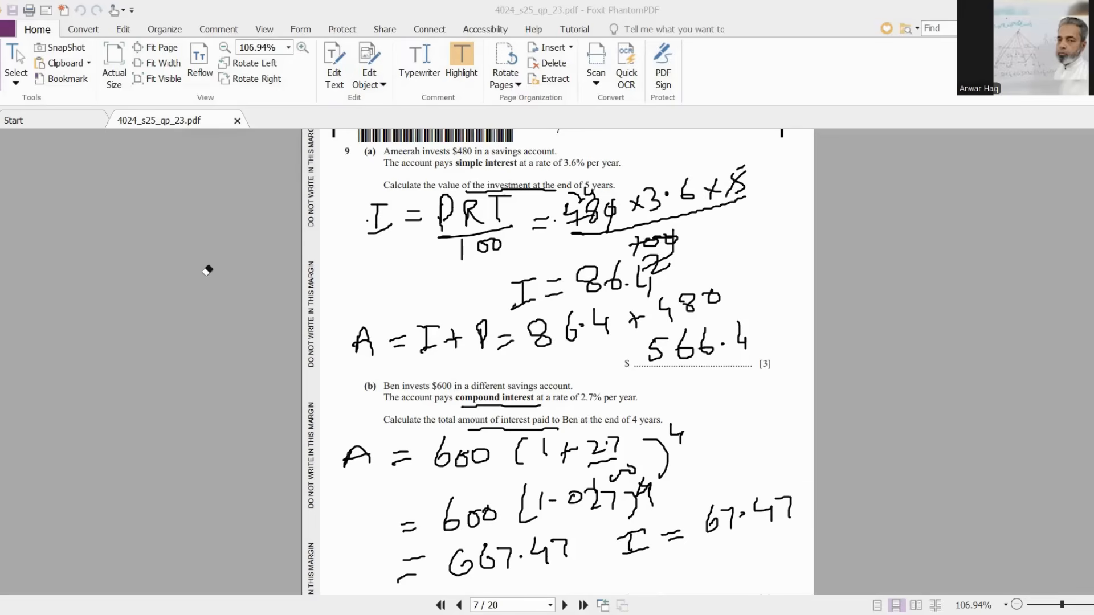
- On page 8, handwrite part (a): f(2) = 3×2 − 5 = 1
scroll(down, 3)
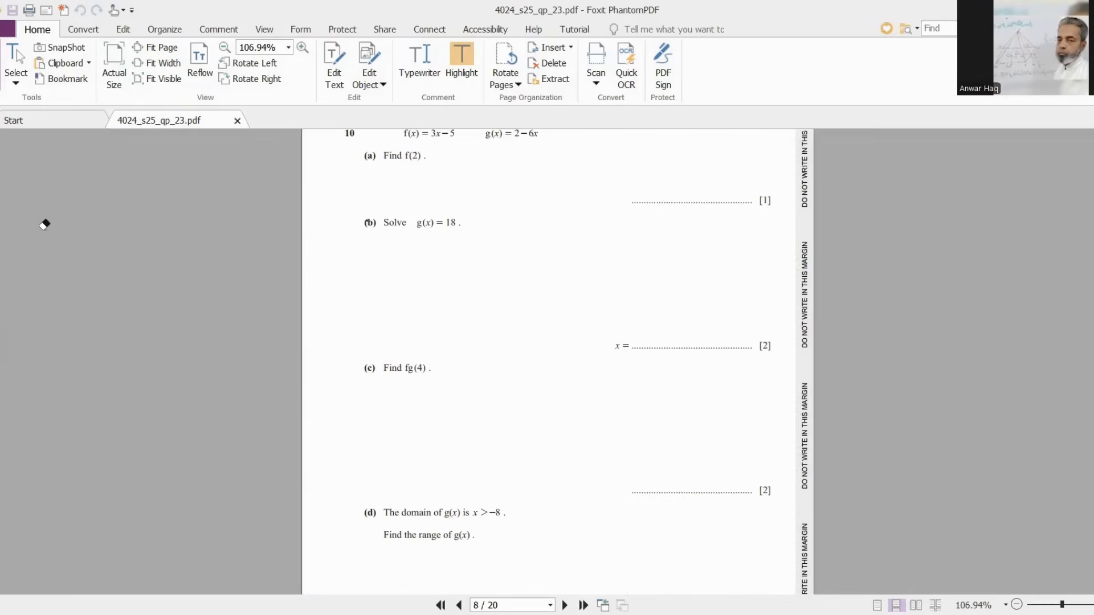
mouse_move(443, 173)
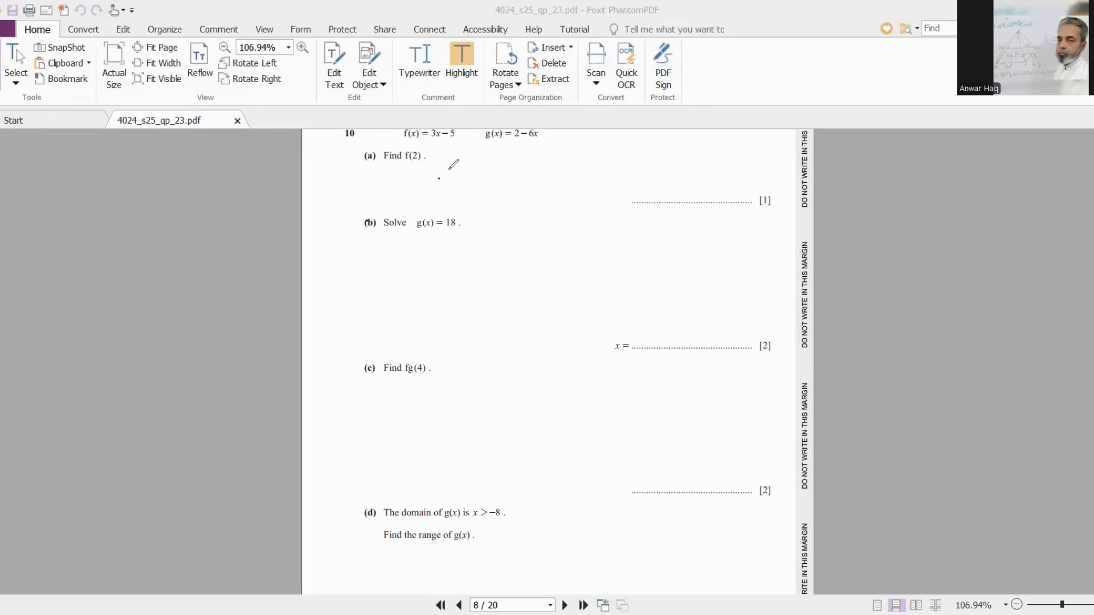
mouse_move(431, 162)
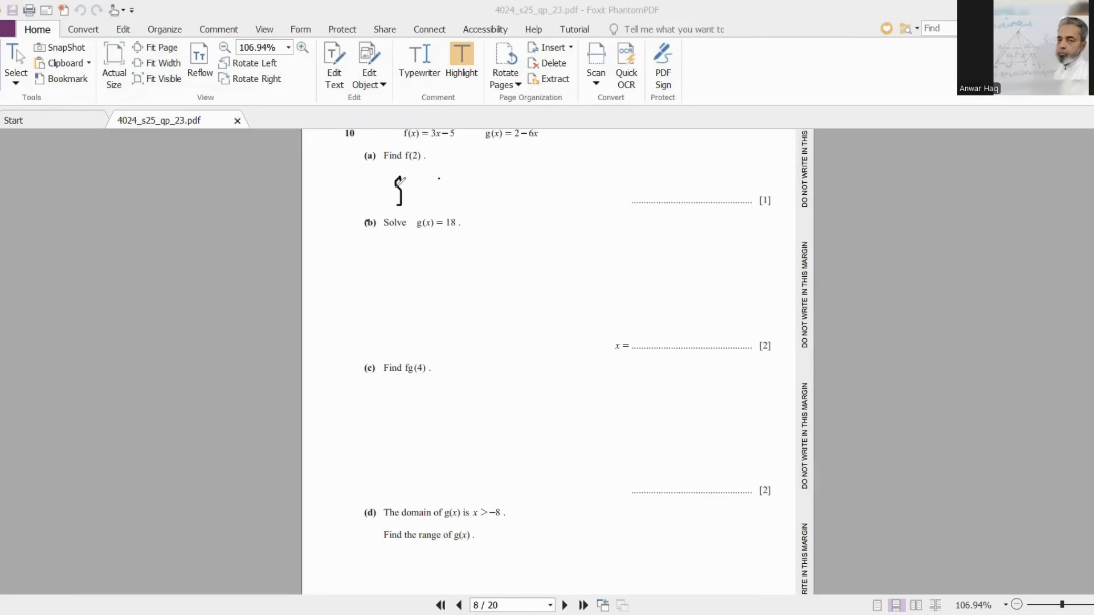
drag(398, 185, 447, 192)
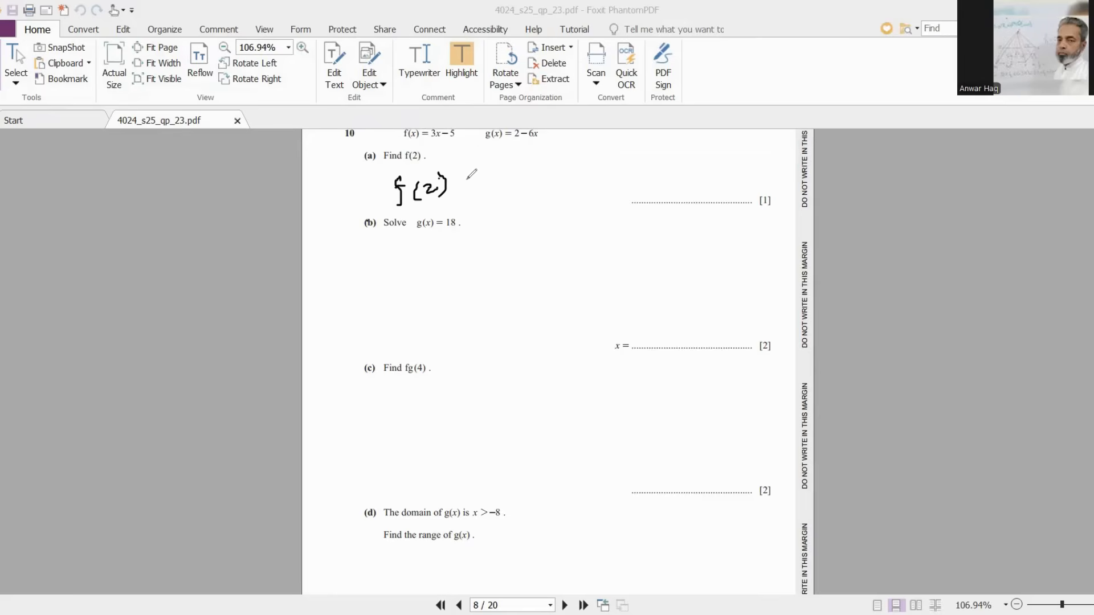
drag(472, 184, 509, 178)
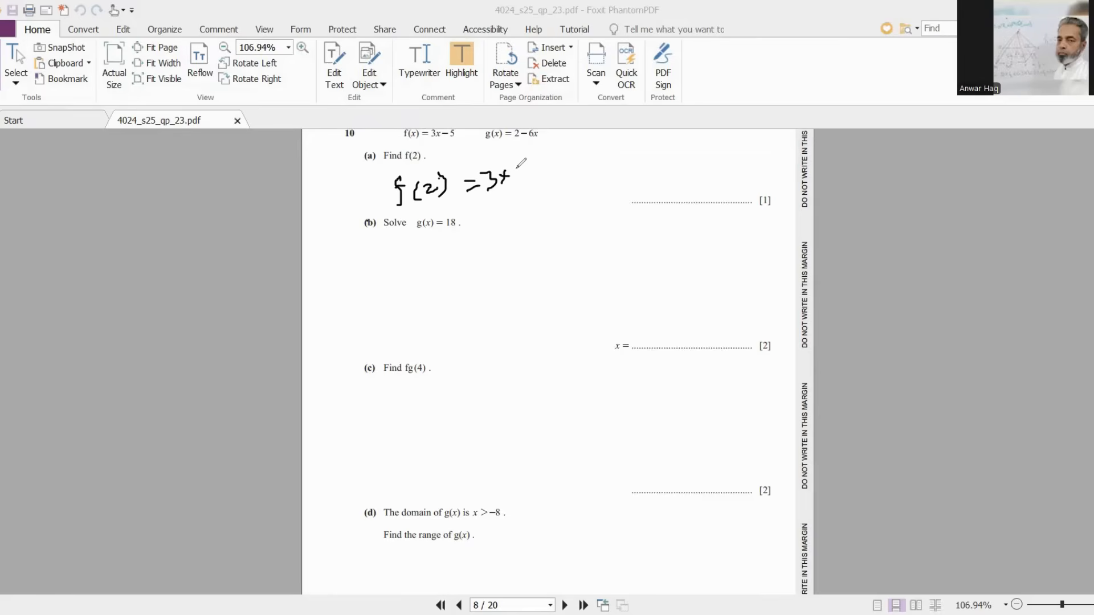
drag(513, 178, 558, 171)
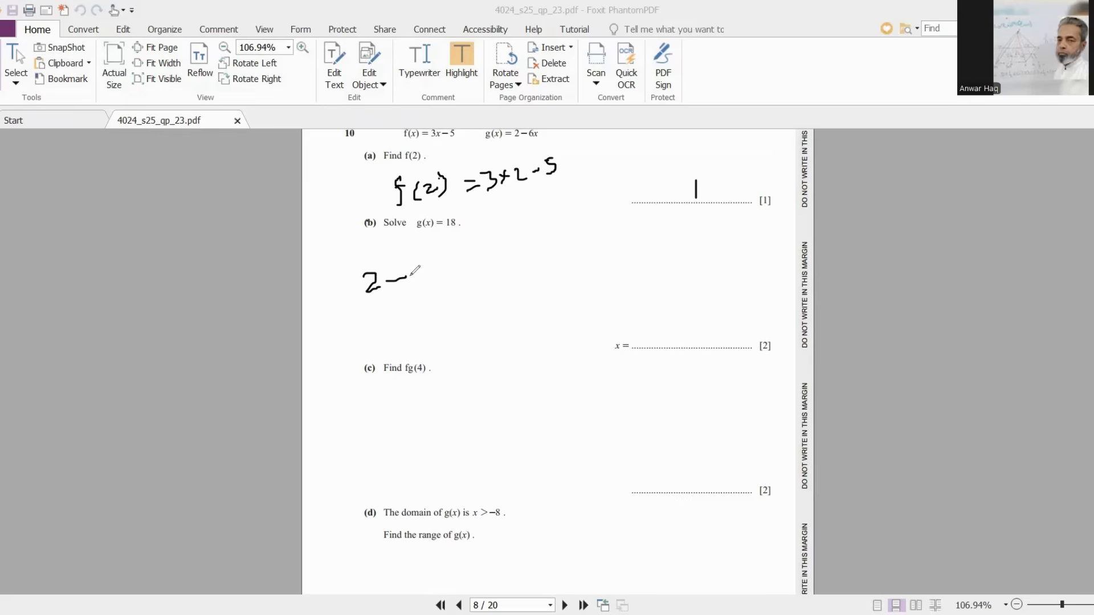
- Handwrite part (b): solve 2 − 6x = 18, answering x = −2⅔
drag(418, 275, 503, 268)
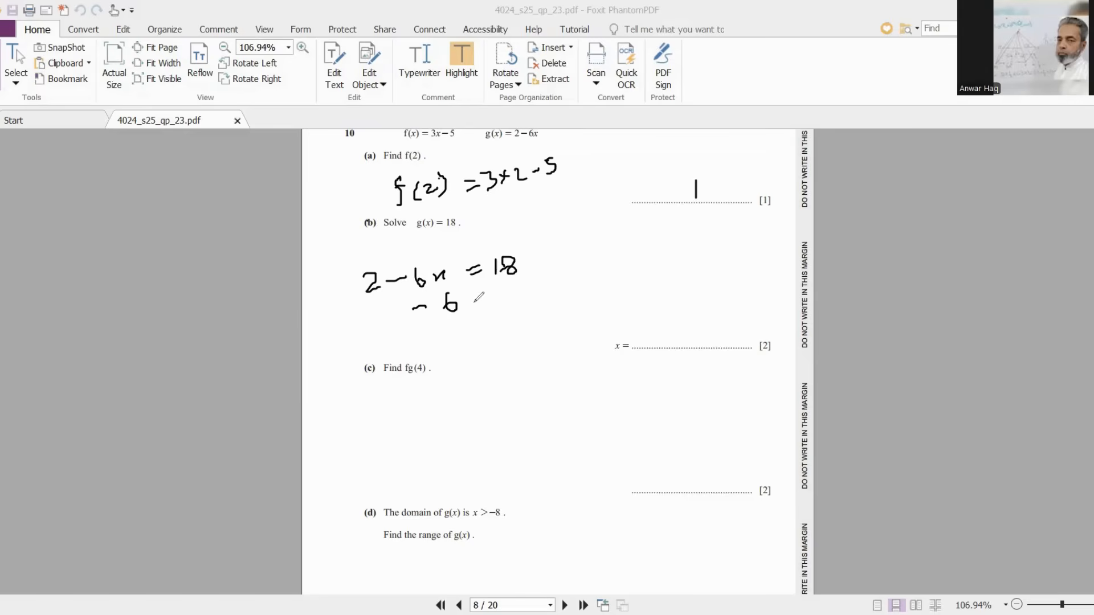
drag(464, 296, 551, 290)
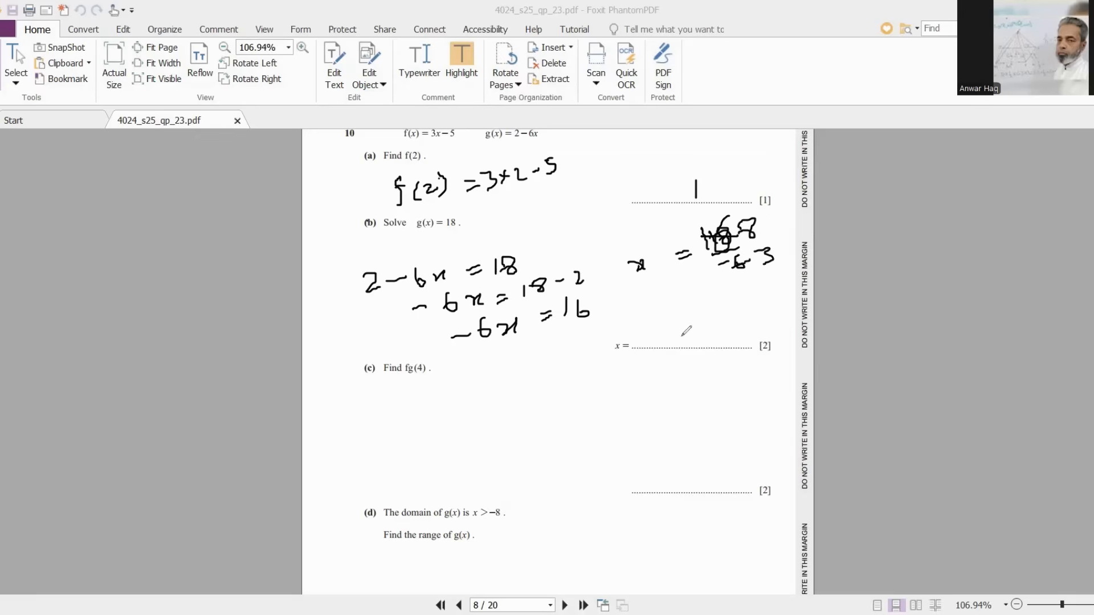
drag(652, 337, 697, 337)
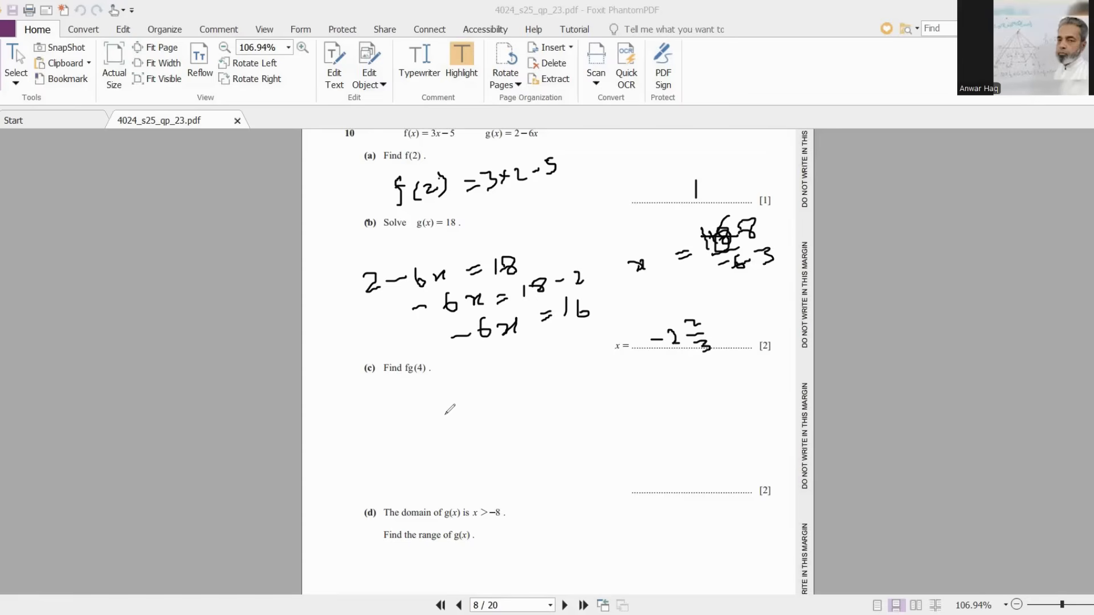
mouse_move(385, 399)
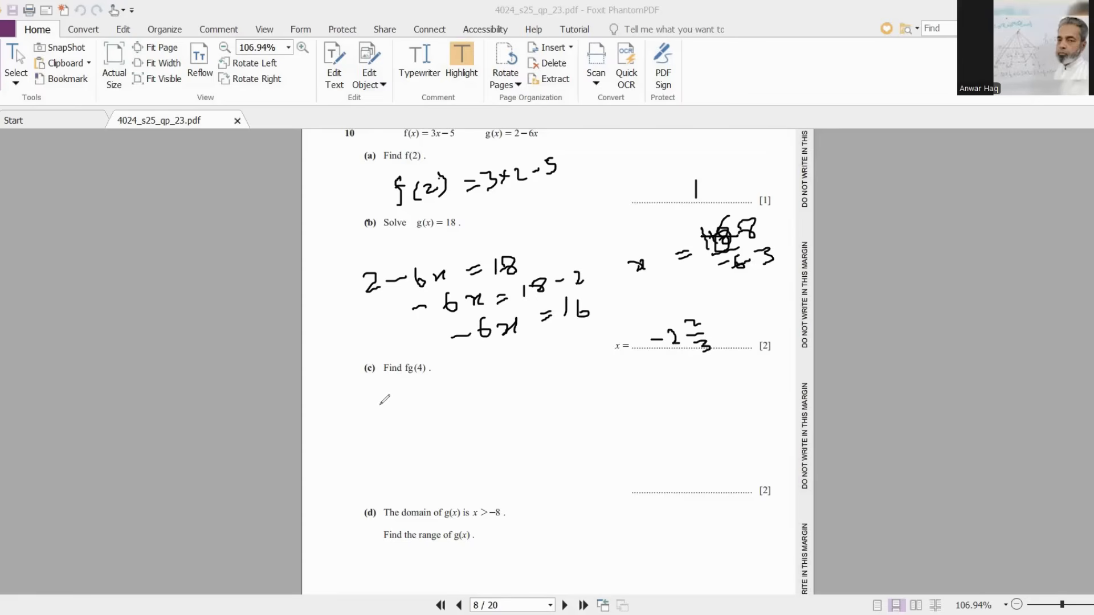
mouse_move(390, 412)
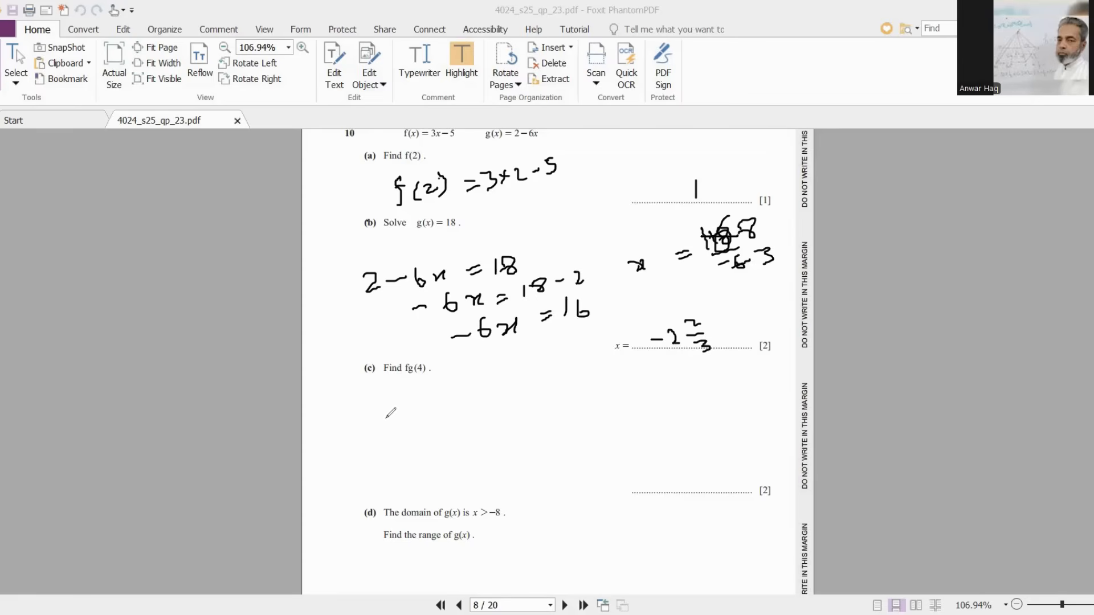
mouse_move(372, 395)
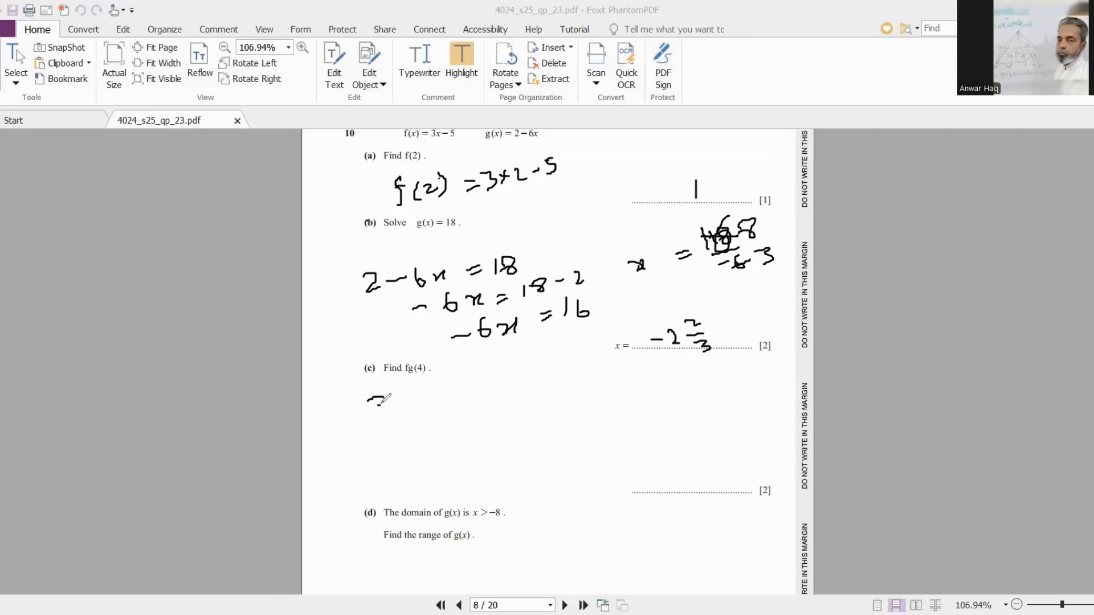
- Ink fg(x) = 3(2 − 6x) − 5, substitute 4, simplify to −66 − 5 and −71
drag(367, 408, 408, 401)
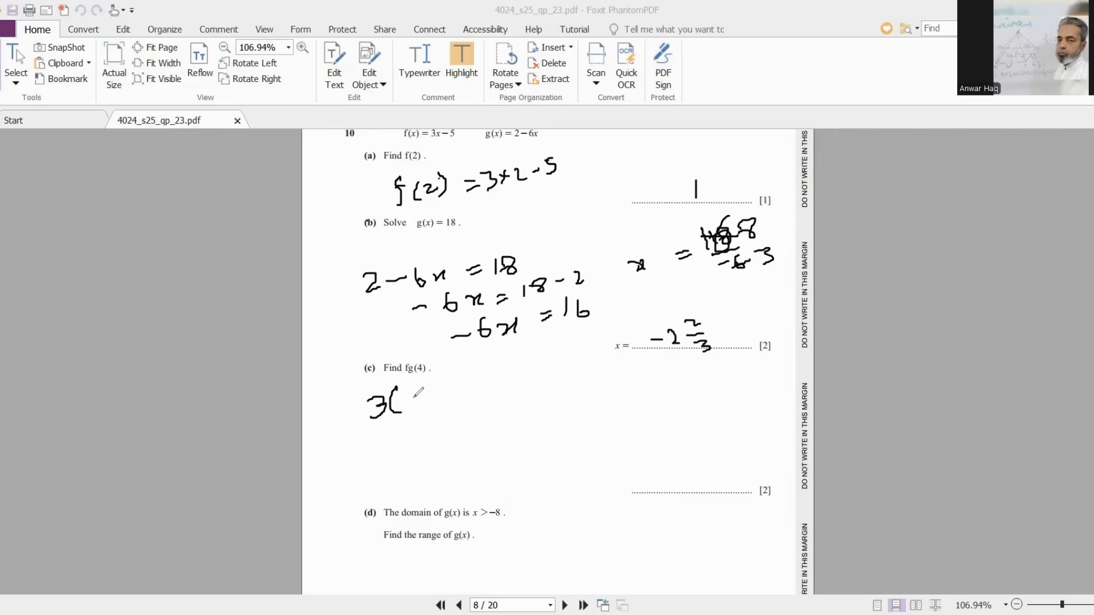
drag(402, 394, 415, 405)
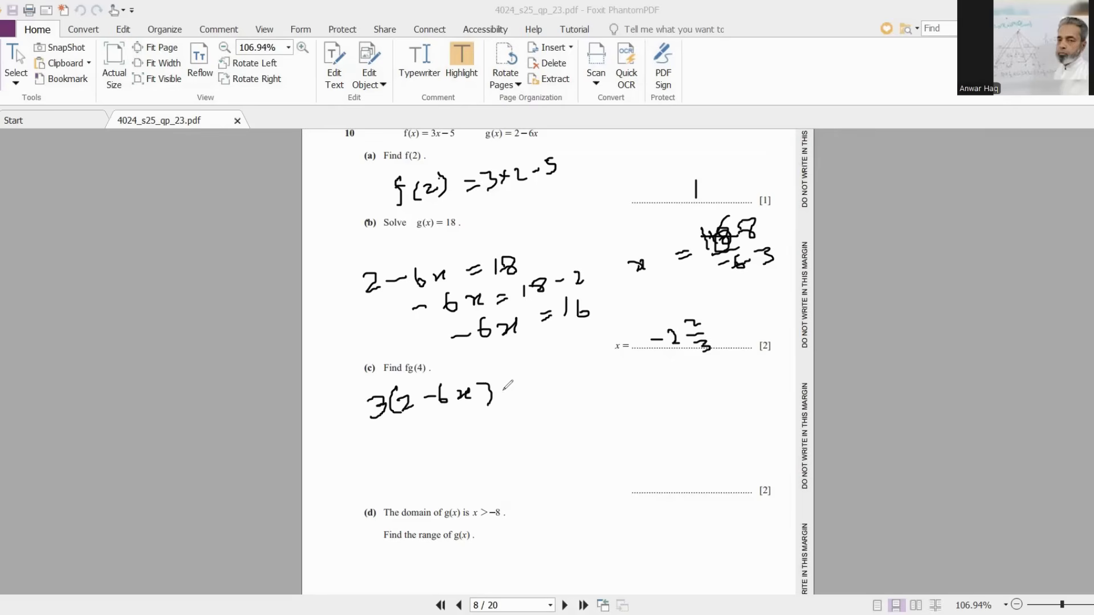
drag(502, 388, 541, 401)
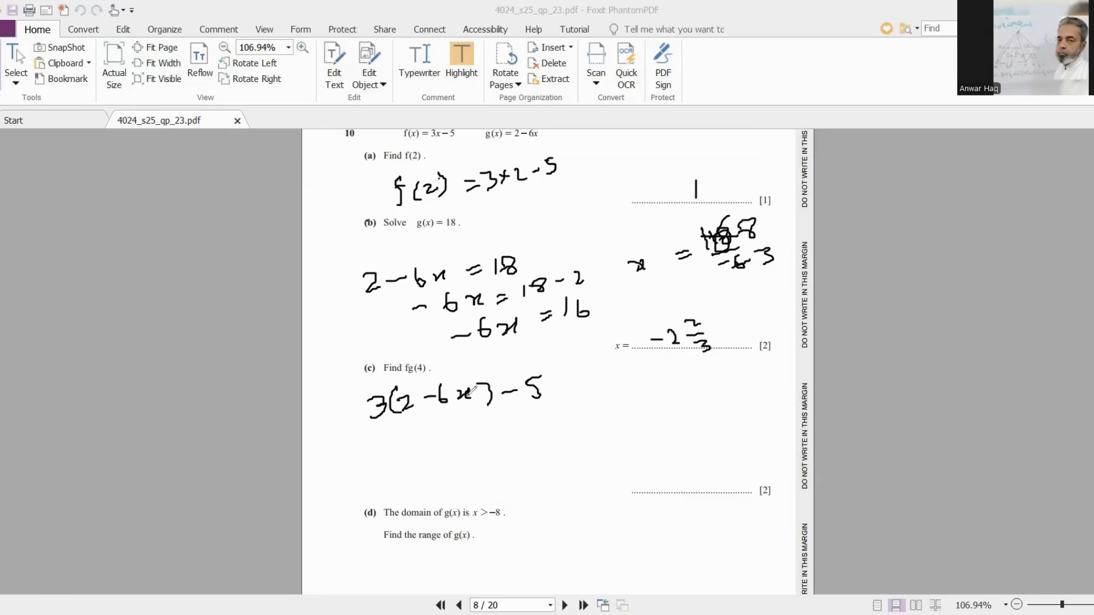
mouse_move(385, 438)
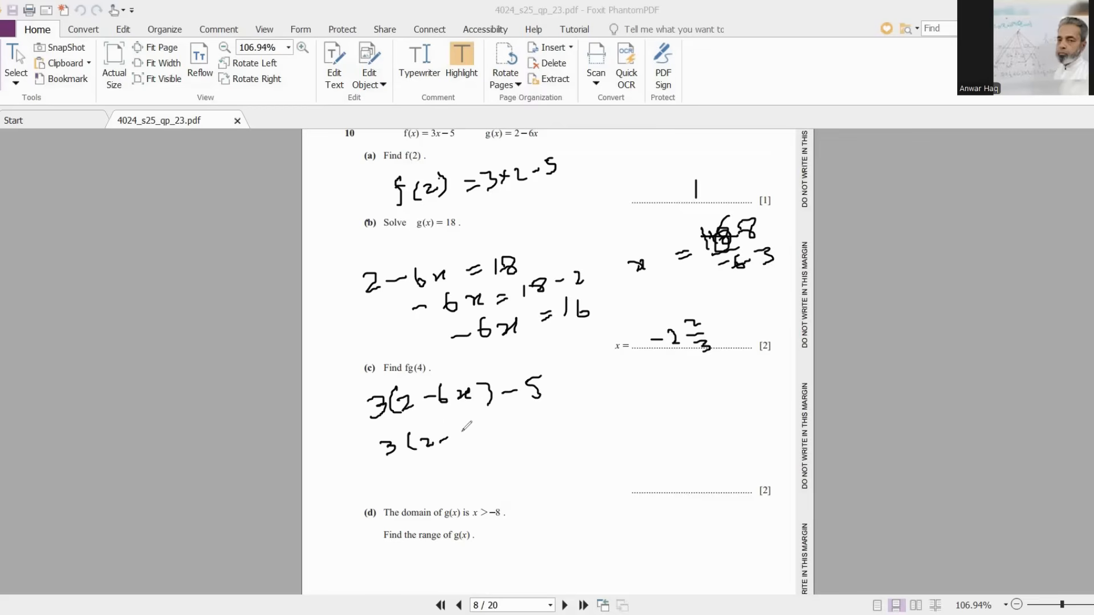
drag(457, 429, 510, 415)
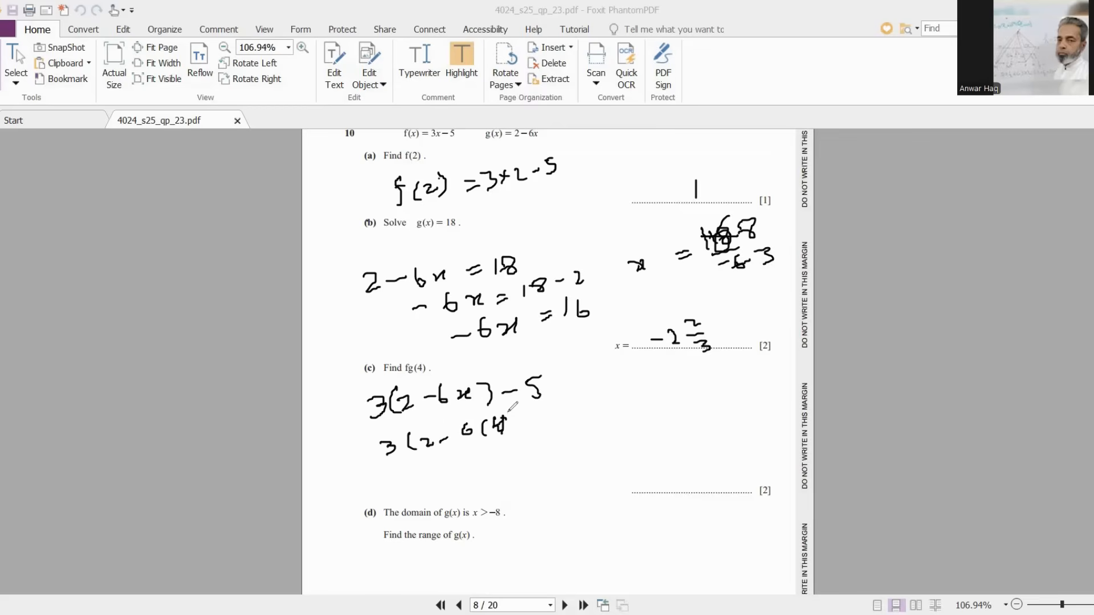
drag(513, 415, 565, 401)
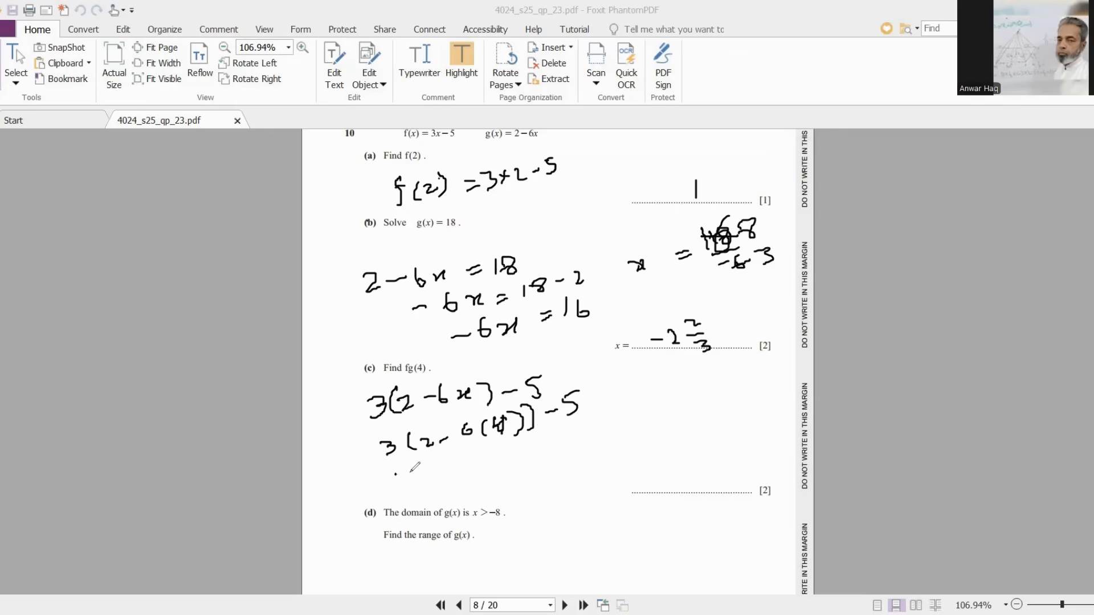
drag(394, 478, 478, 471)
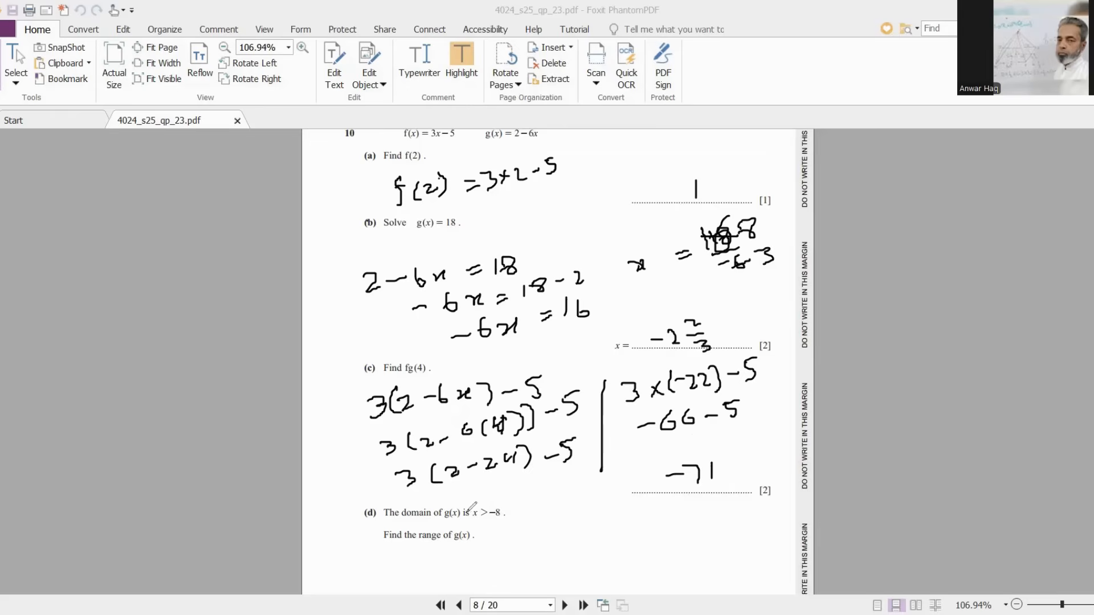
mouse_move(541, 525)
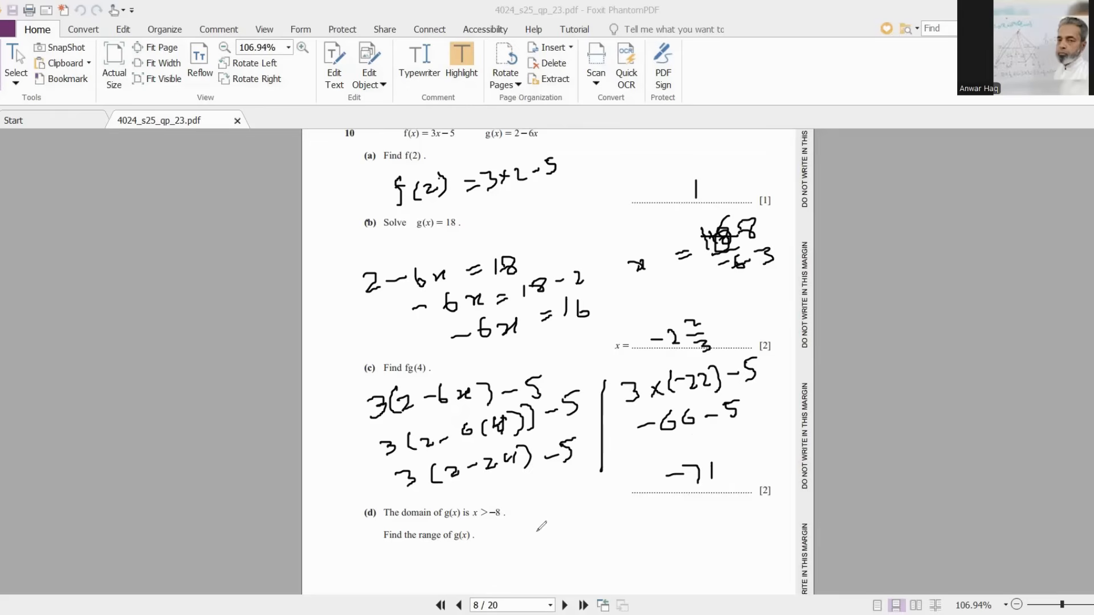
mouse_move(522, 525)
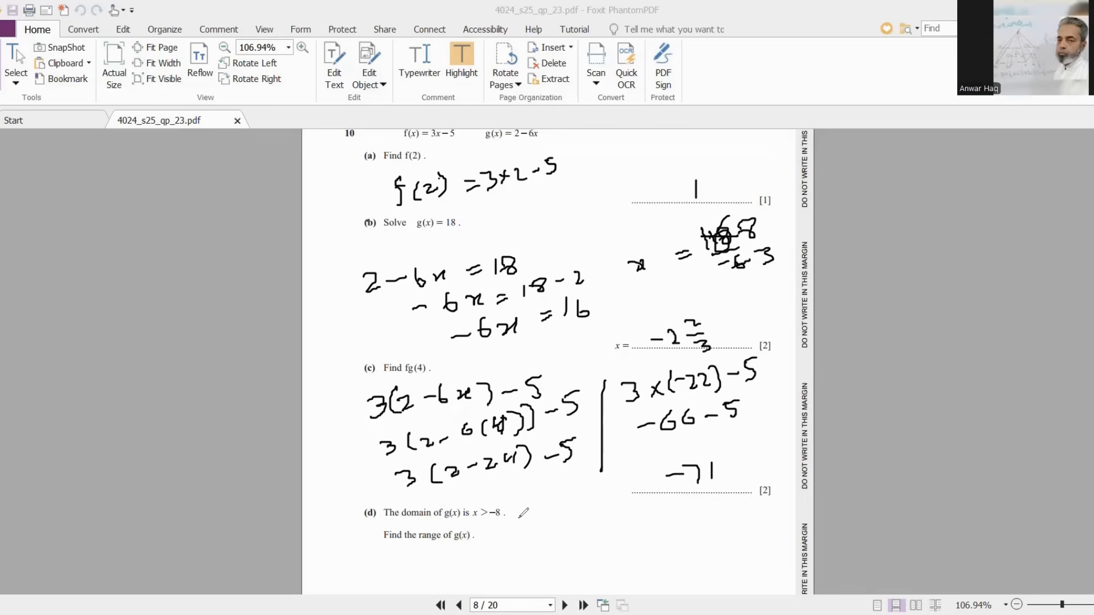
- Ink g(−8) = 2 − 6(−8) = 2 + 48 = 50 under part (d)
drag(502, 531, 530, 519)
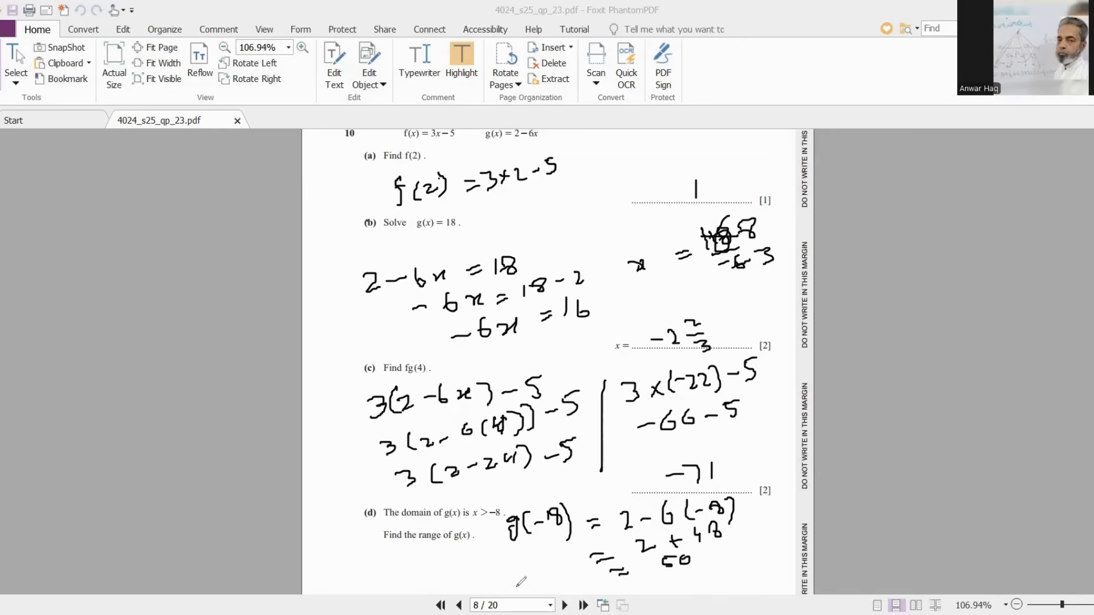
mouse_move(424, 566)
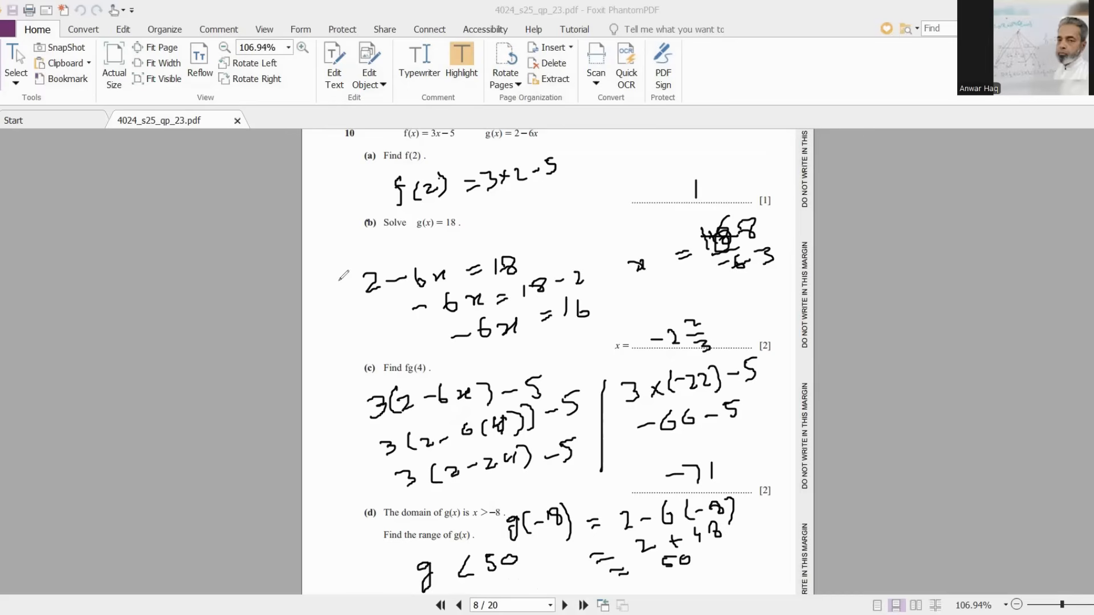
mouse_move(518, 189)
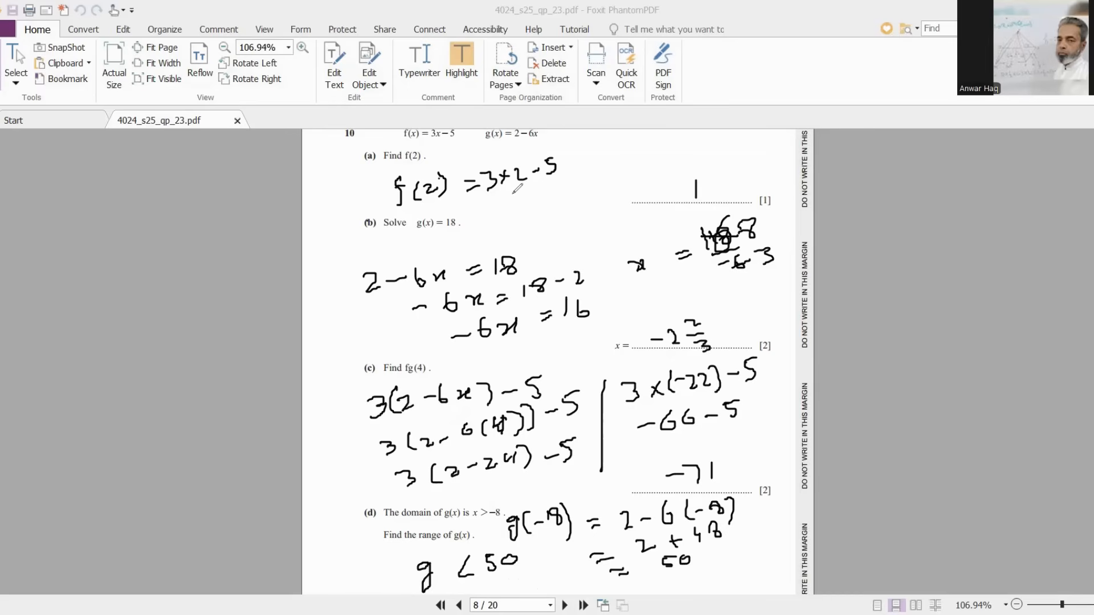